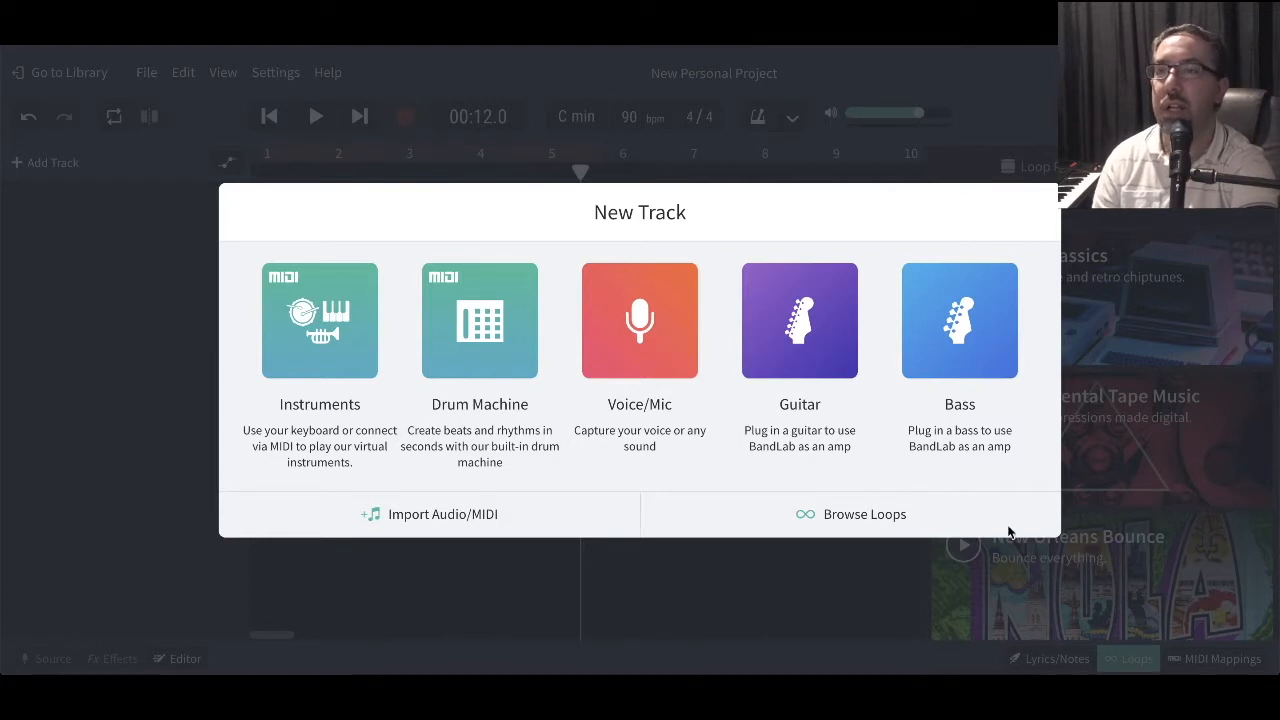
pyautogui.moveTo(810, 447)
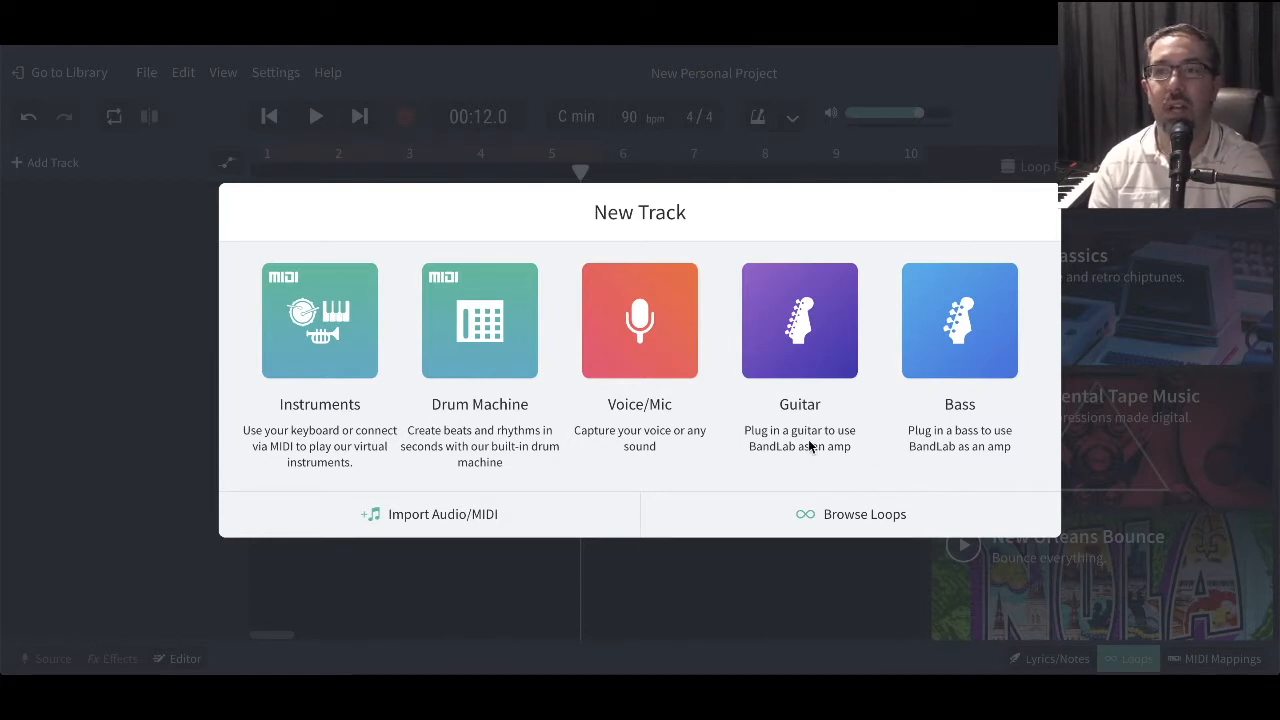
pyautogui.moveTo(760, 472)
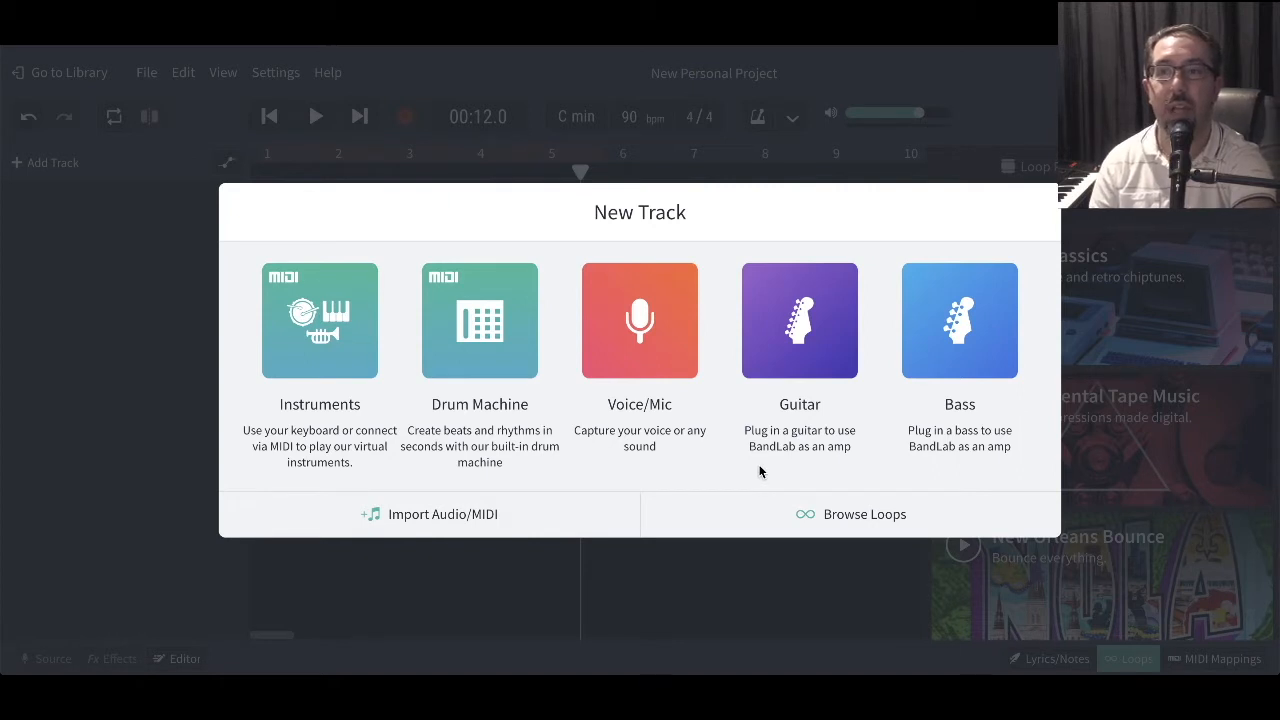
pyautogui.moveTo(876, 472)
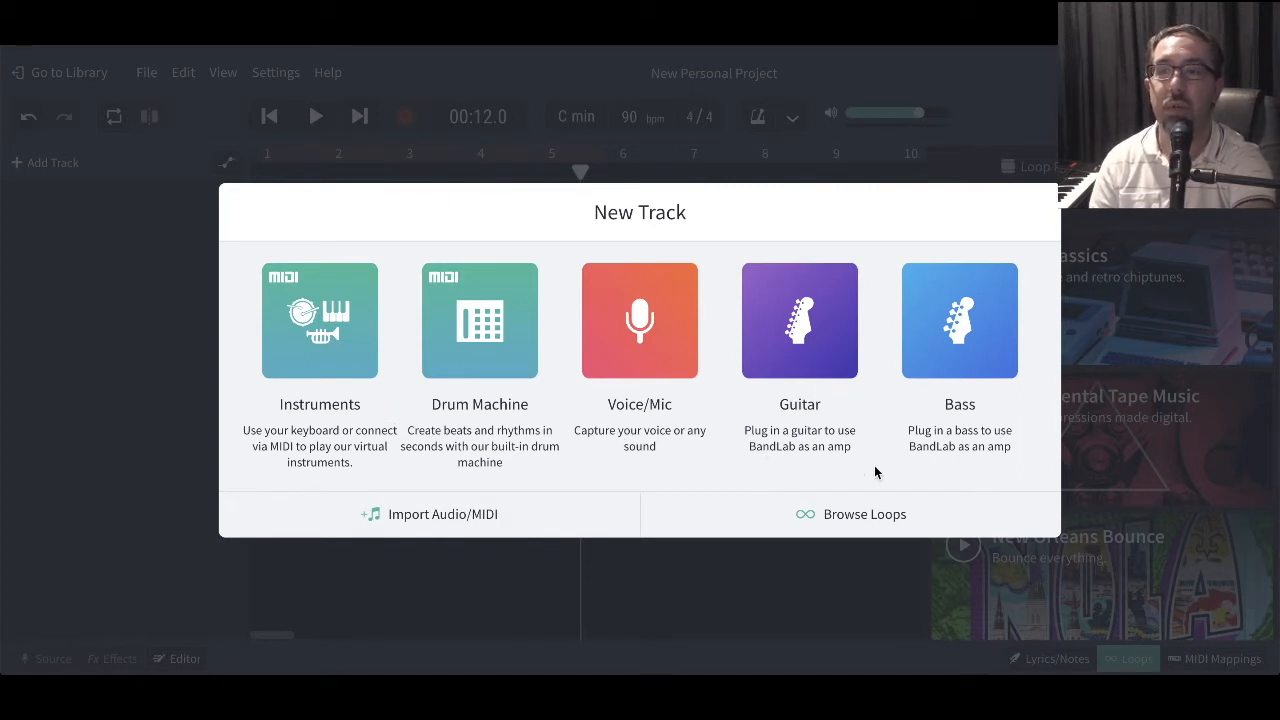
pyautogui.moveTo(887, 528)
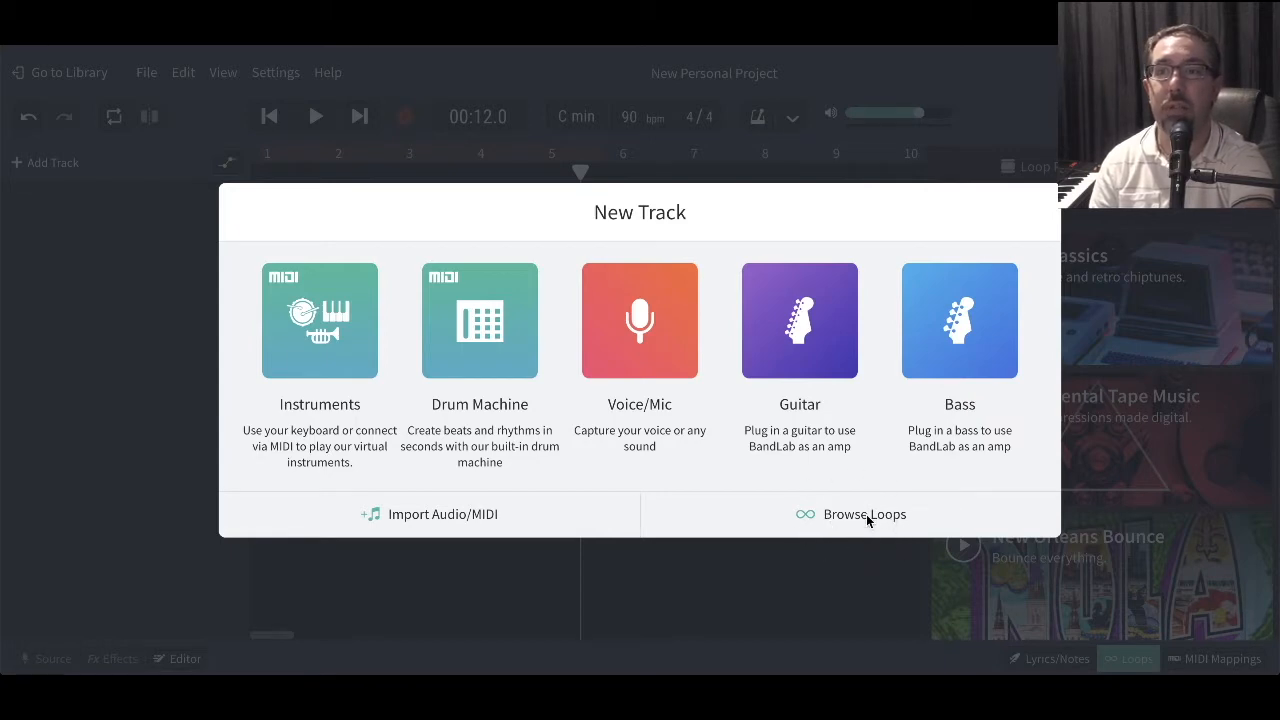
# Browse the loop packs, previewing Eyelash, Neurofunk, Speed Garage and Experimental Atmospheres, until Witch House appears.
pyautogui.click(852, 514)
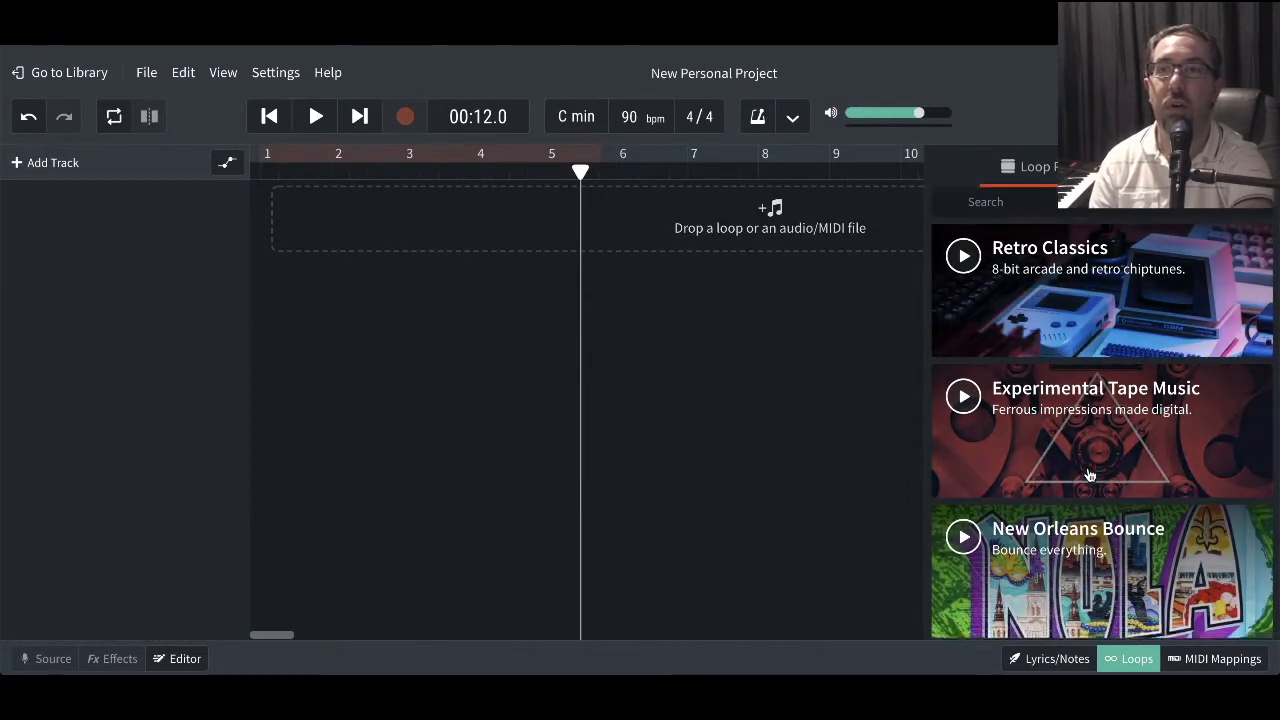
pyautogui.scroll(-3)
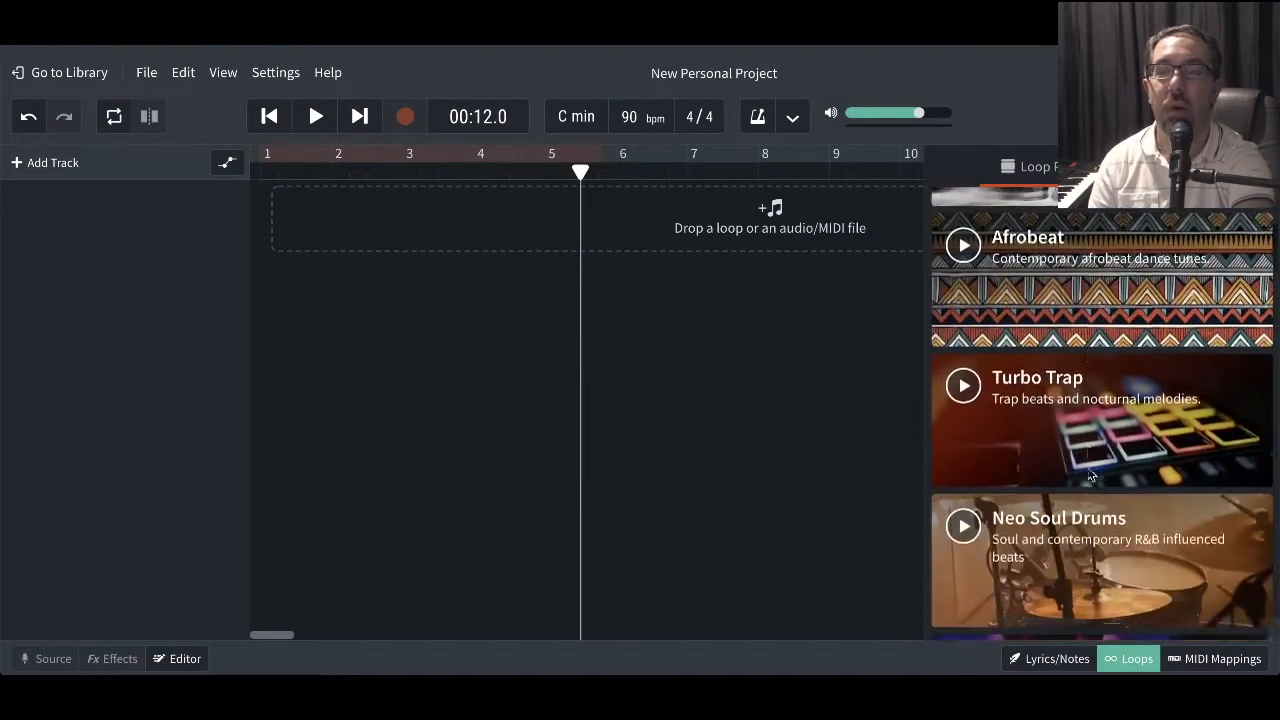
pyautogui.scroll(-3)
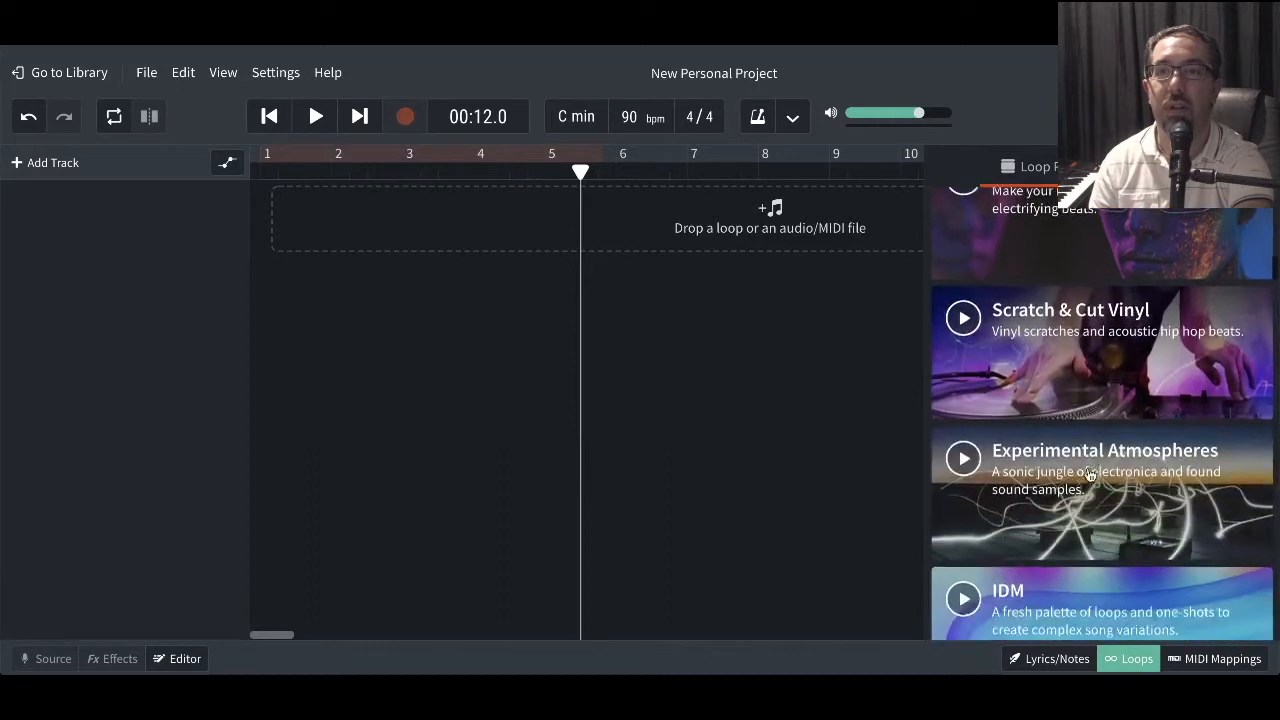
pyautogui.scroll(-3)
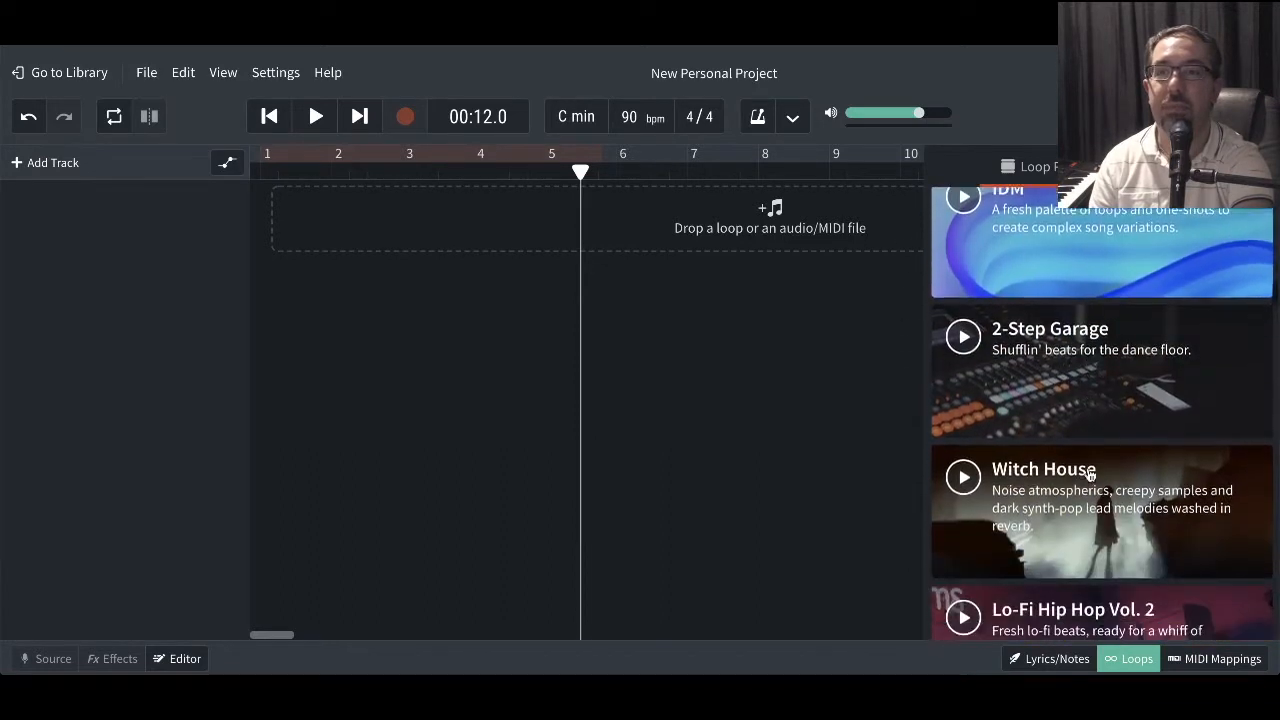
pyautogui.scroll(-3)
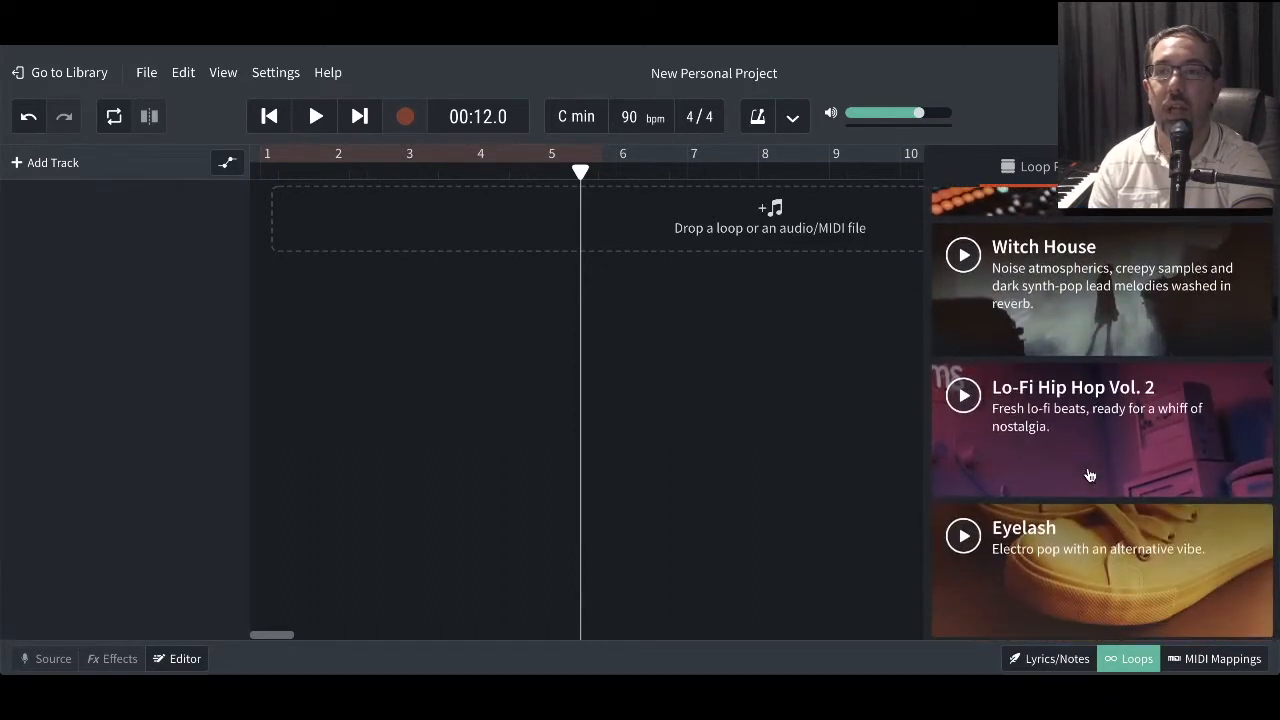
pyautogui.scroll(-3)
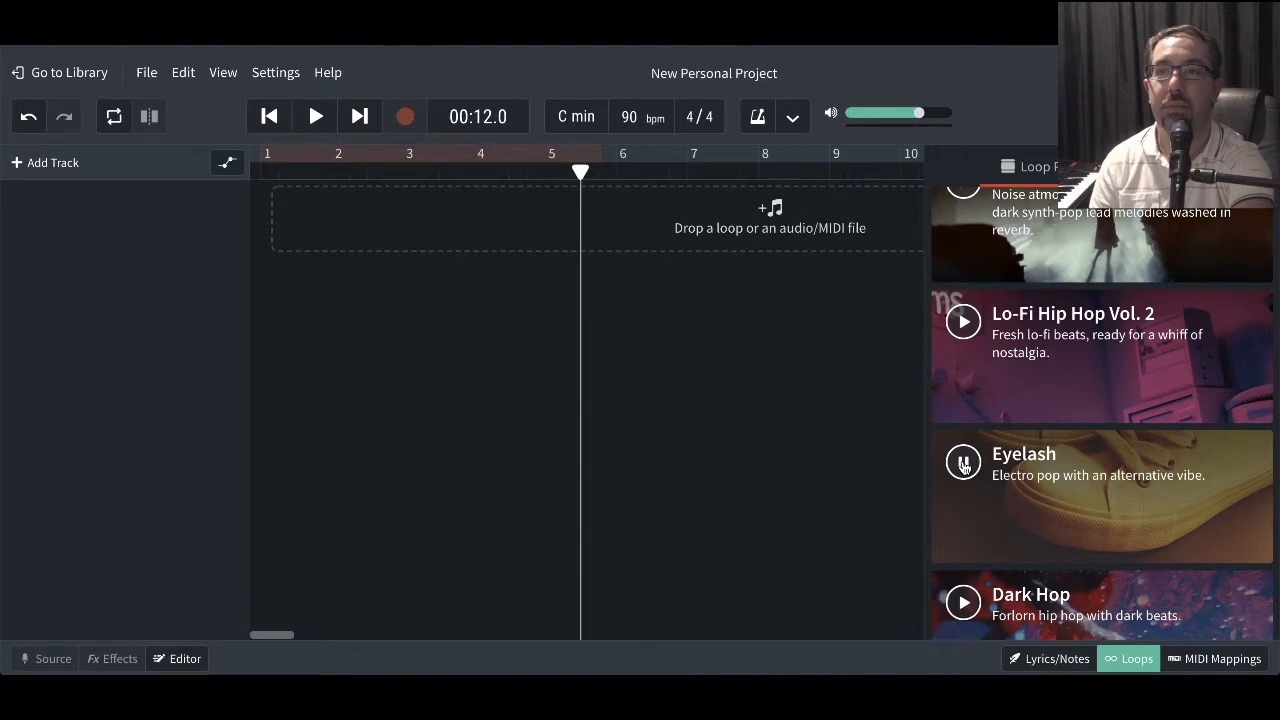
pyautogui.moveTo(1003, 552)
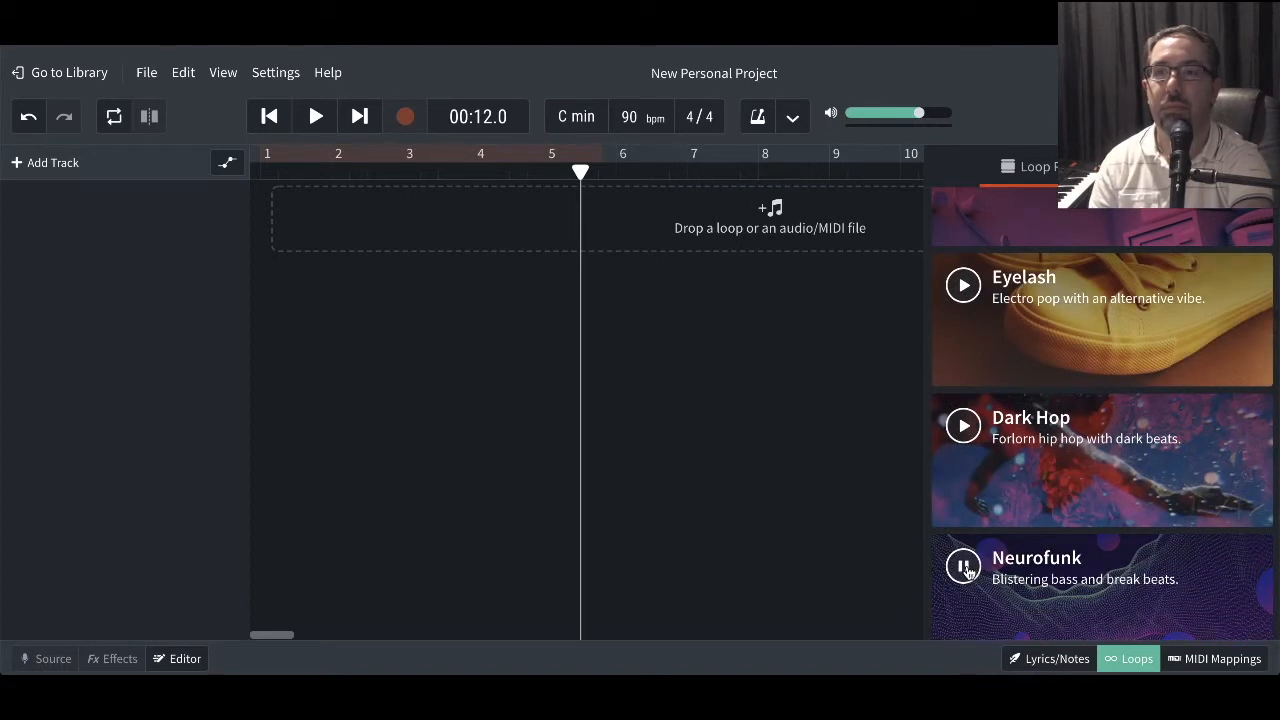
pyautogui.scroll(-3)
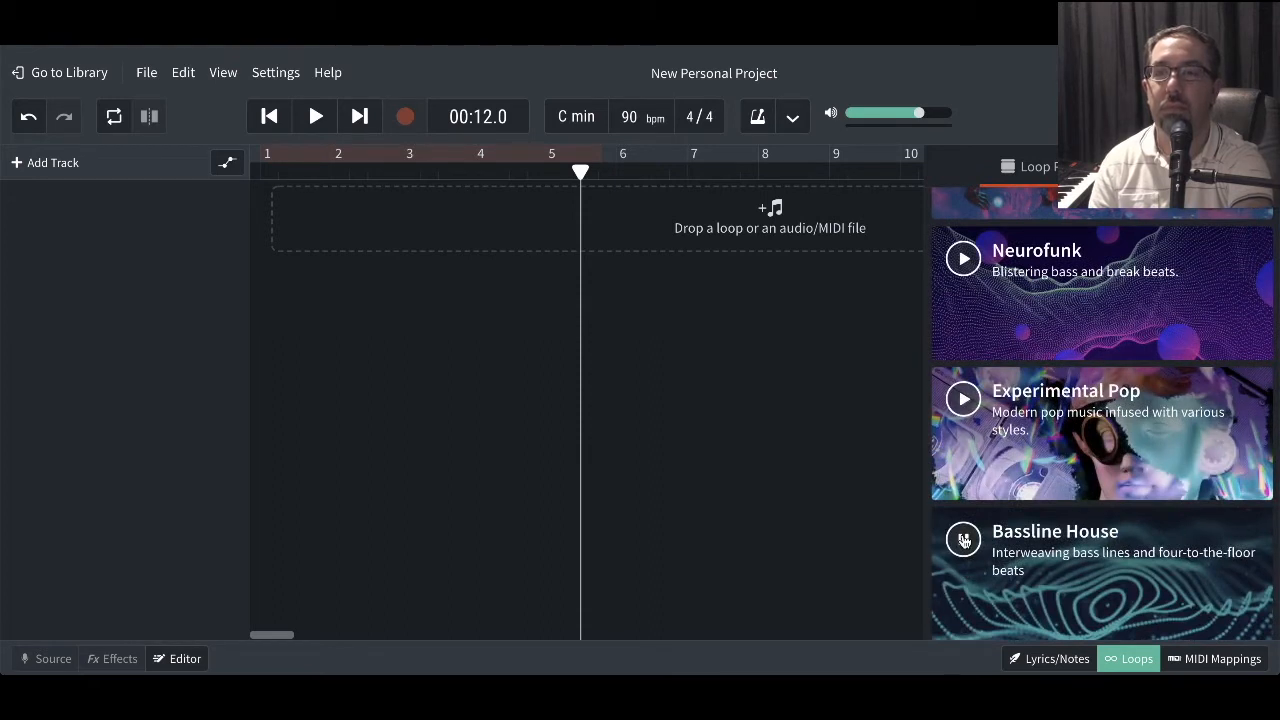
pyautogui.scroll(-3)
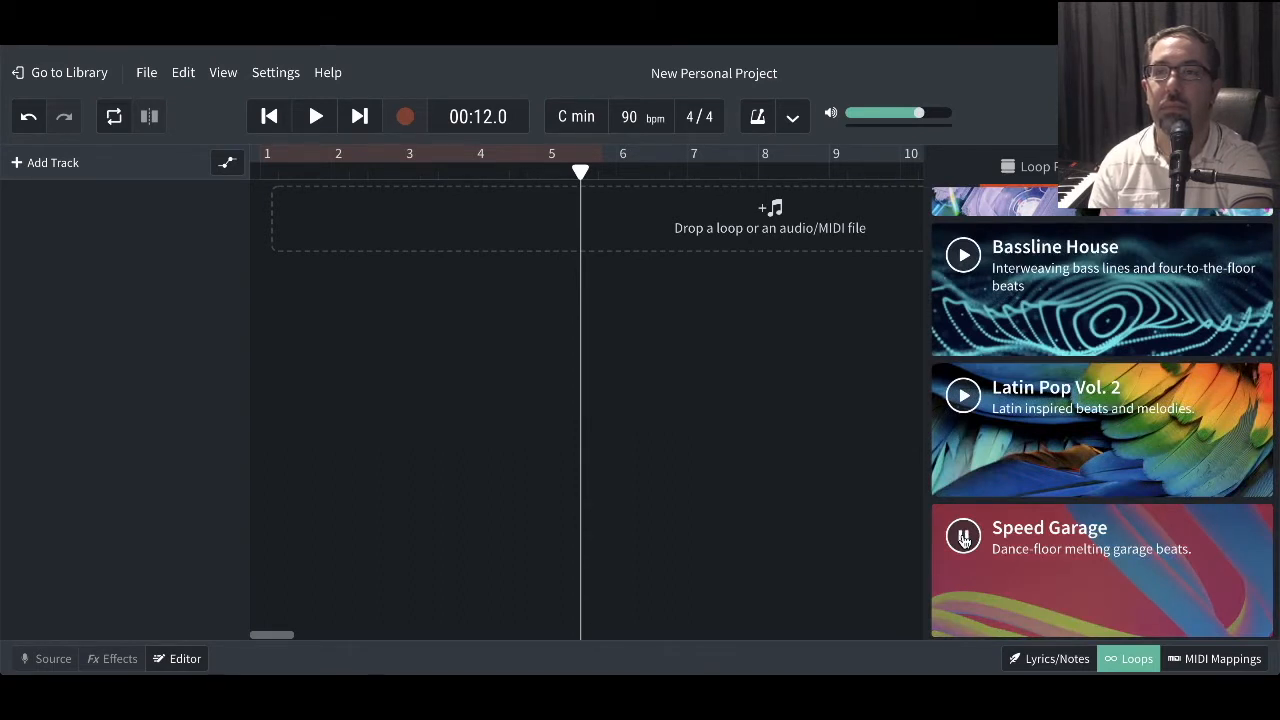
pyautogui.scroll(-3)
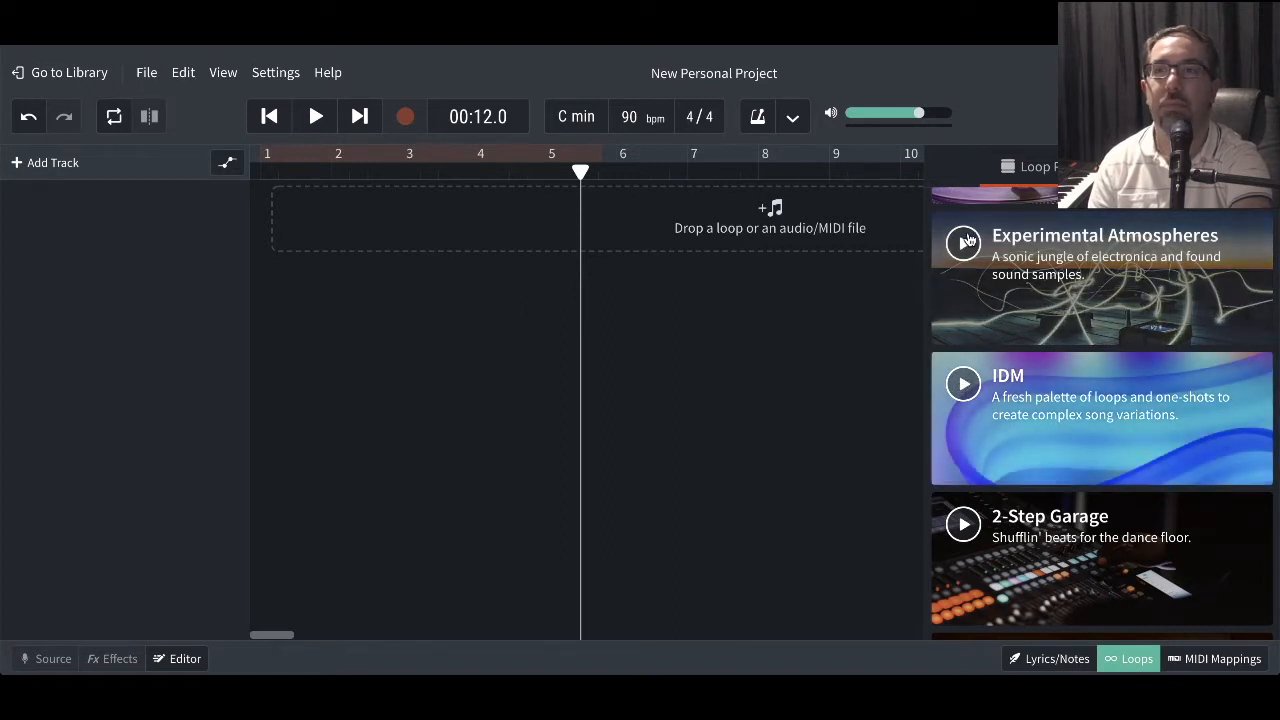
pyautogui.moveTo(963, 241)
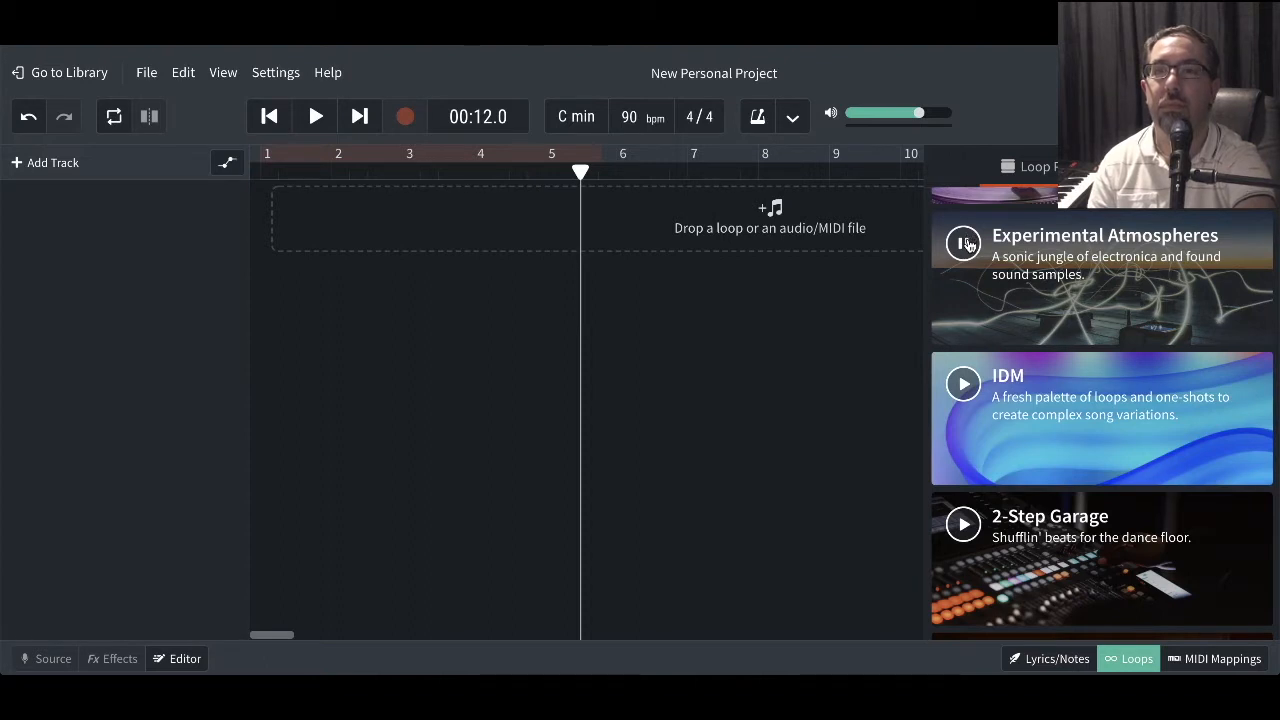
pyautogui.scroll(-3)
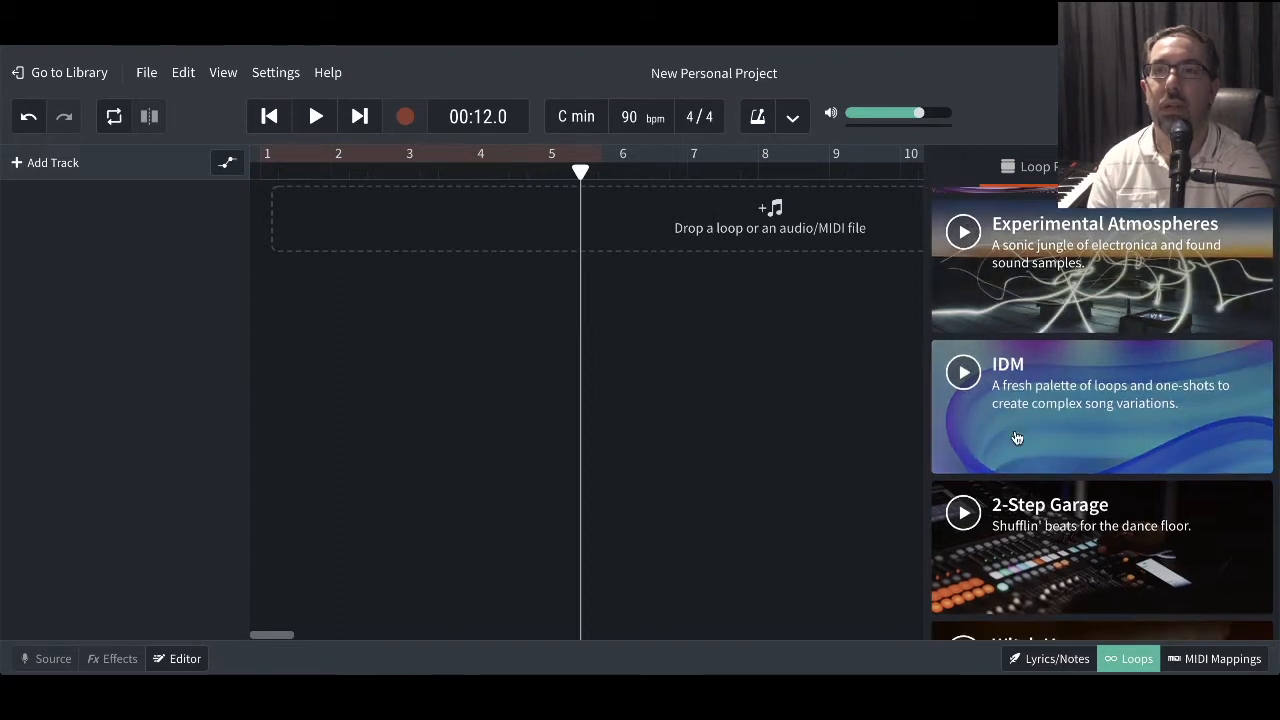
pyautogui.scroll(-3)
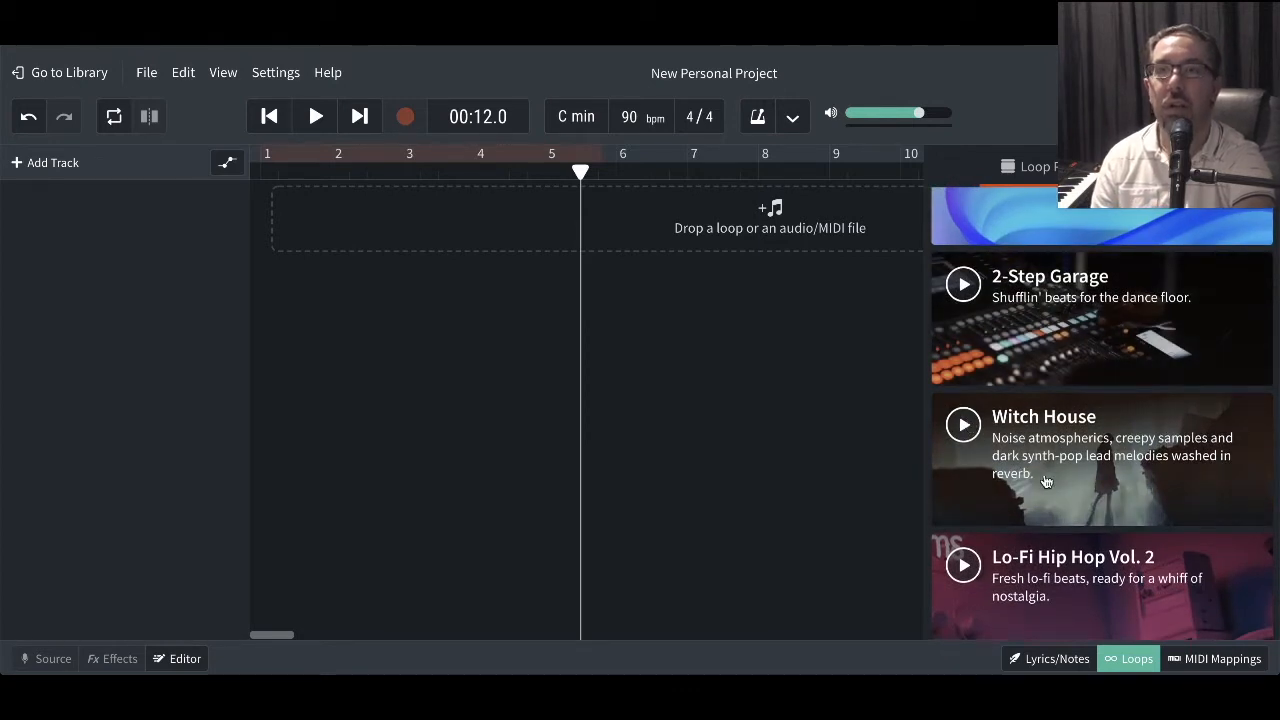
pyautogui.moveTo(1058, 482)
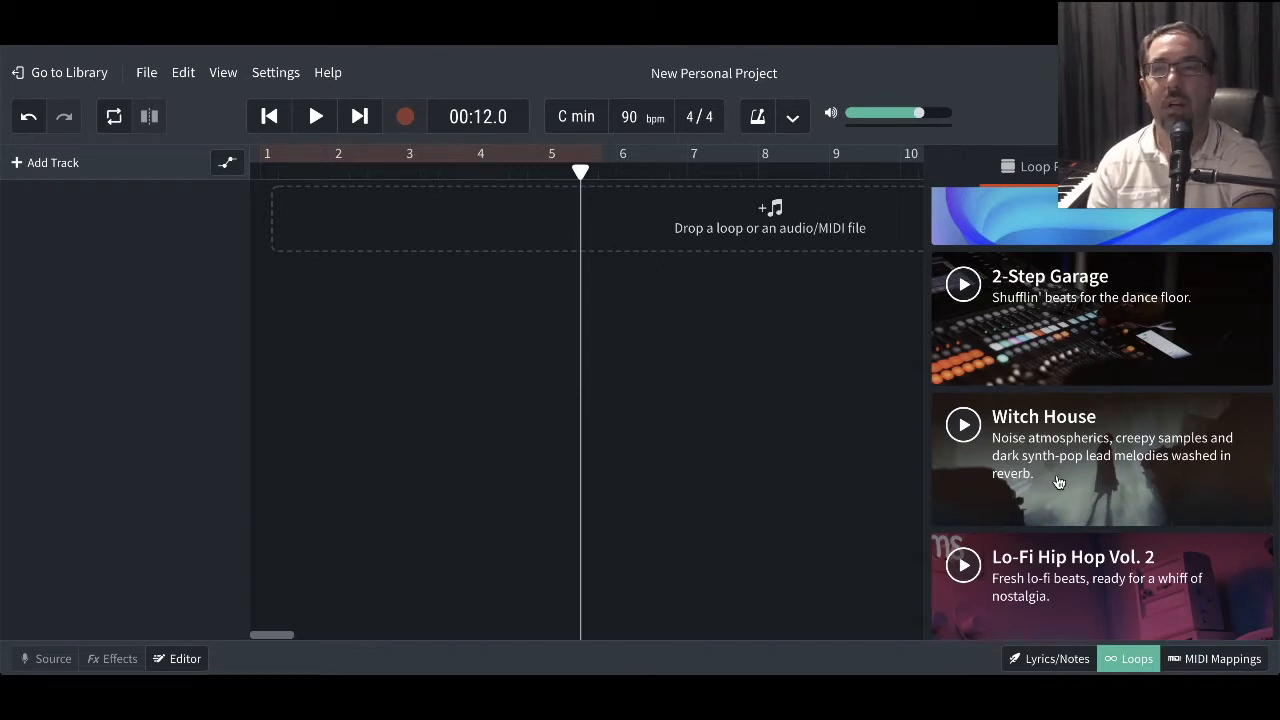
pyautogui.moveTo(1080, 482)
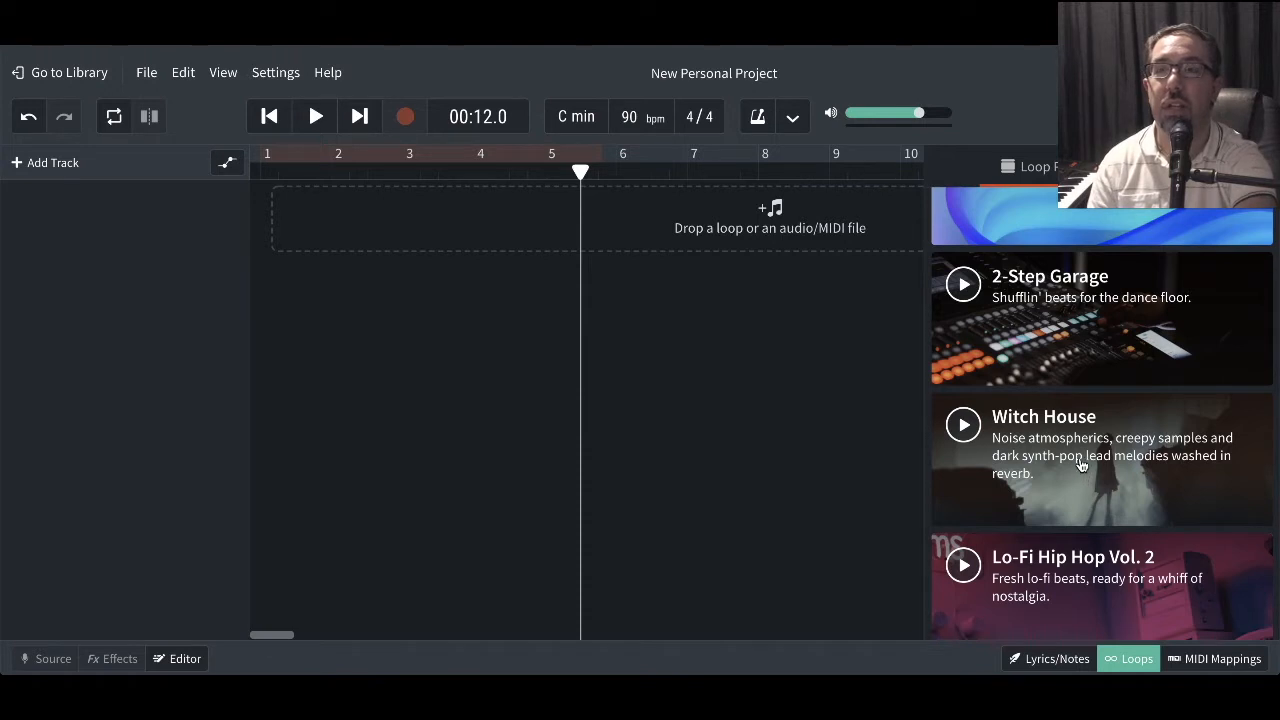
# Open the Witch House pack and scroll through its Ritual bass, synth and vocal loops.
pyautogui.click(1043, 416)
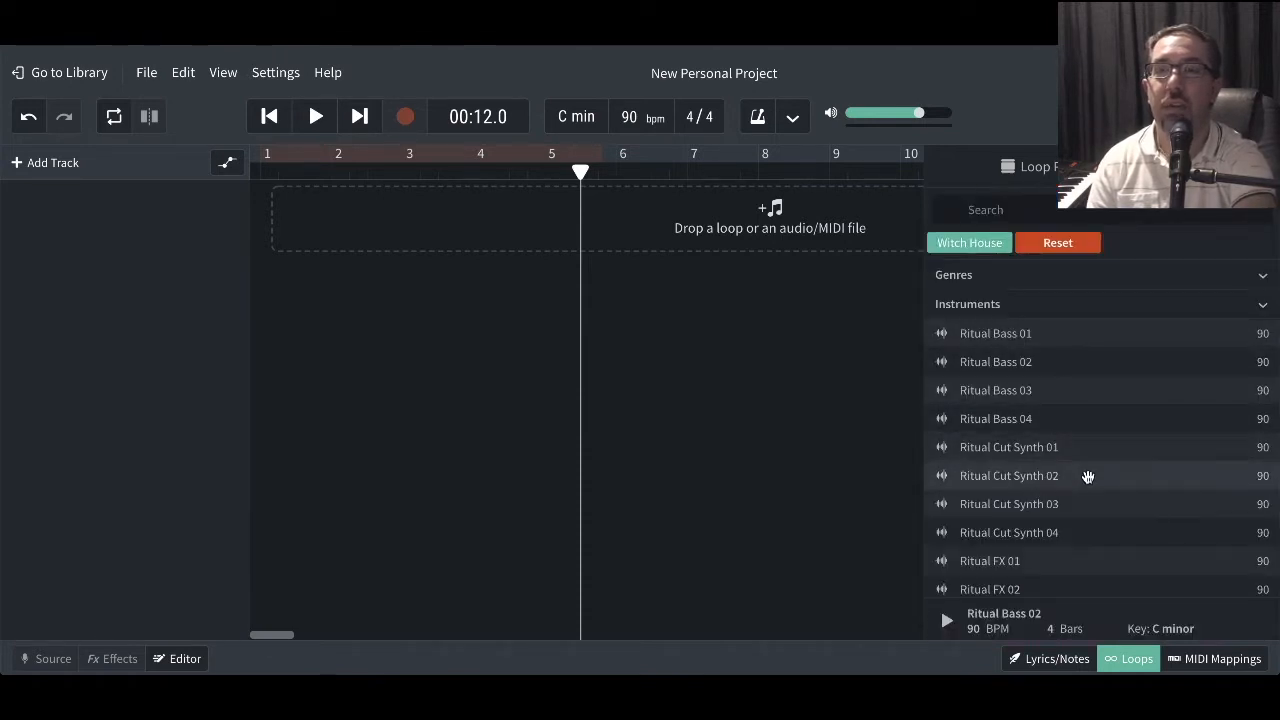
pyautogui.scroll(-3)
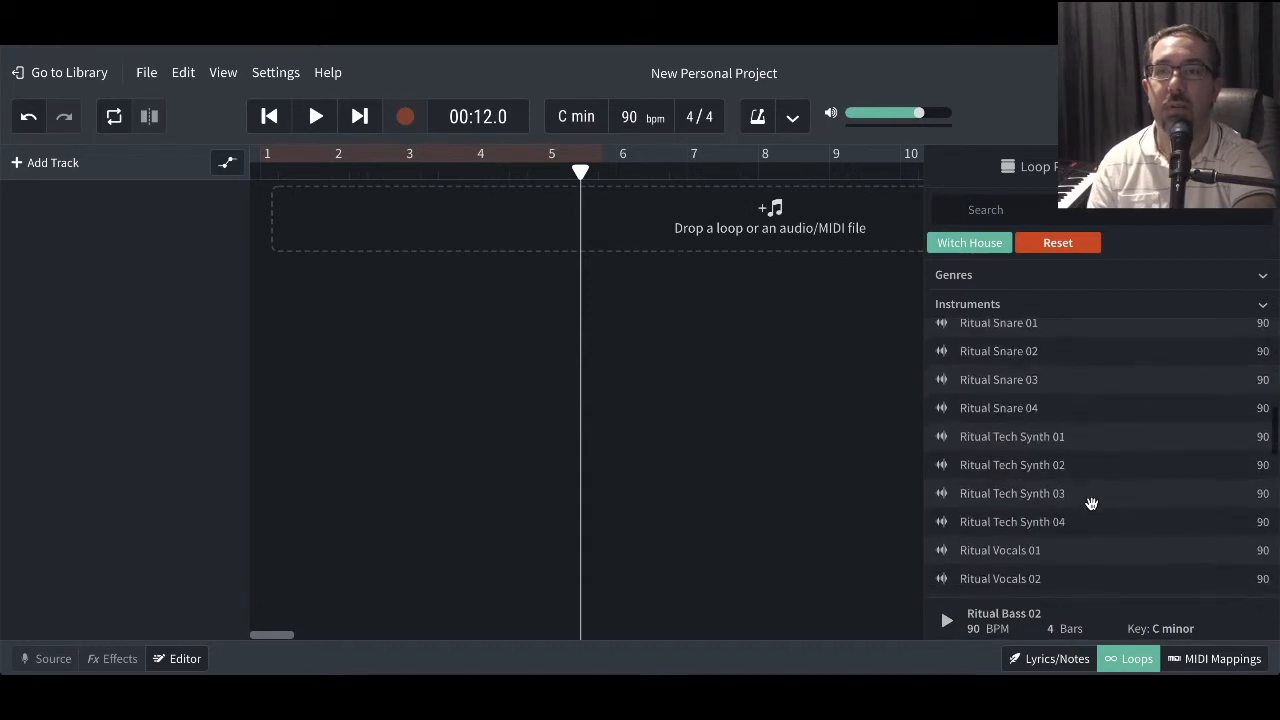
pyautogui.scroll(3)
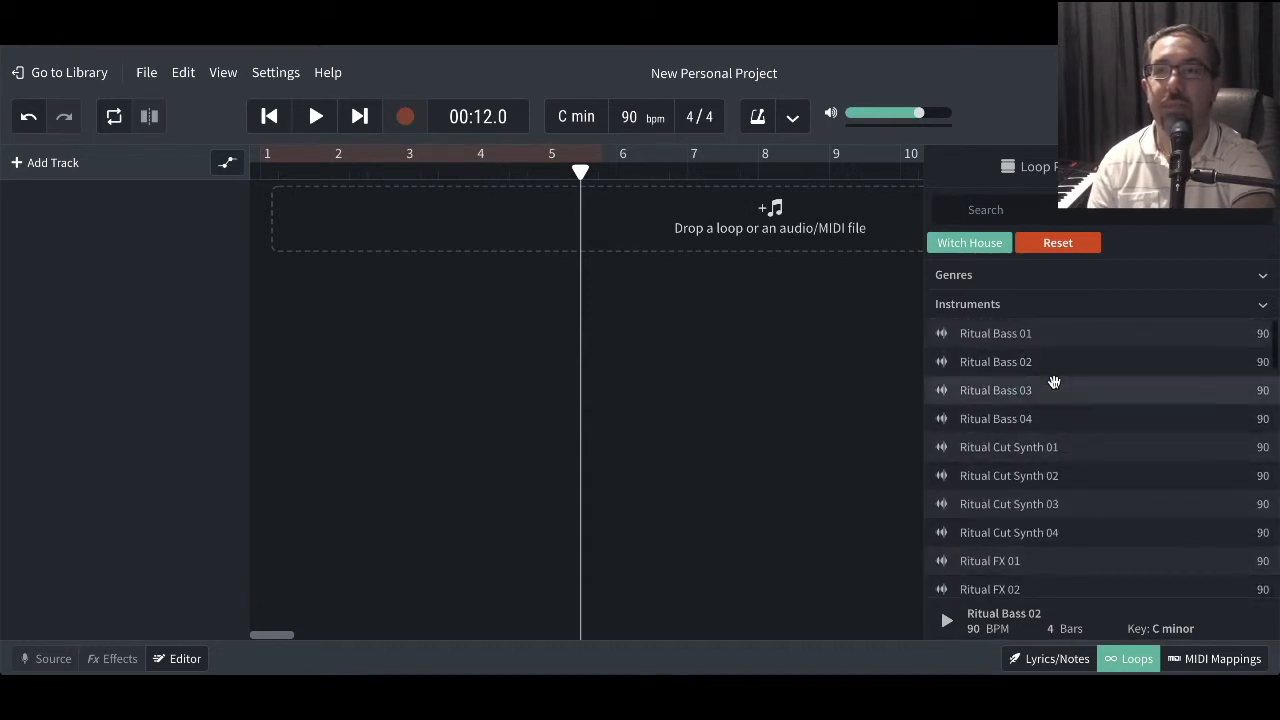
pyautogui.moveTo(1022, 381)
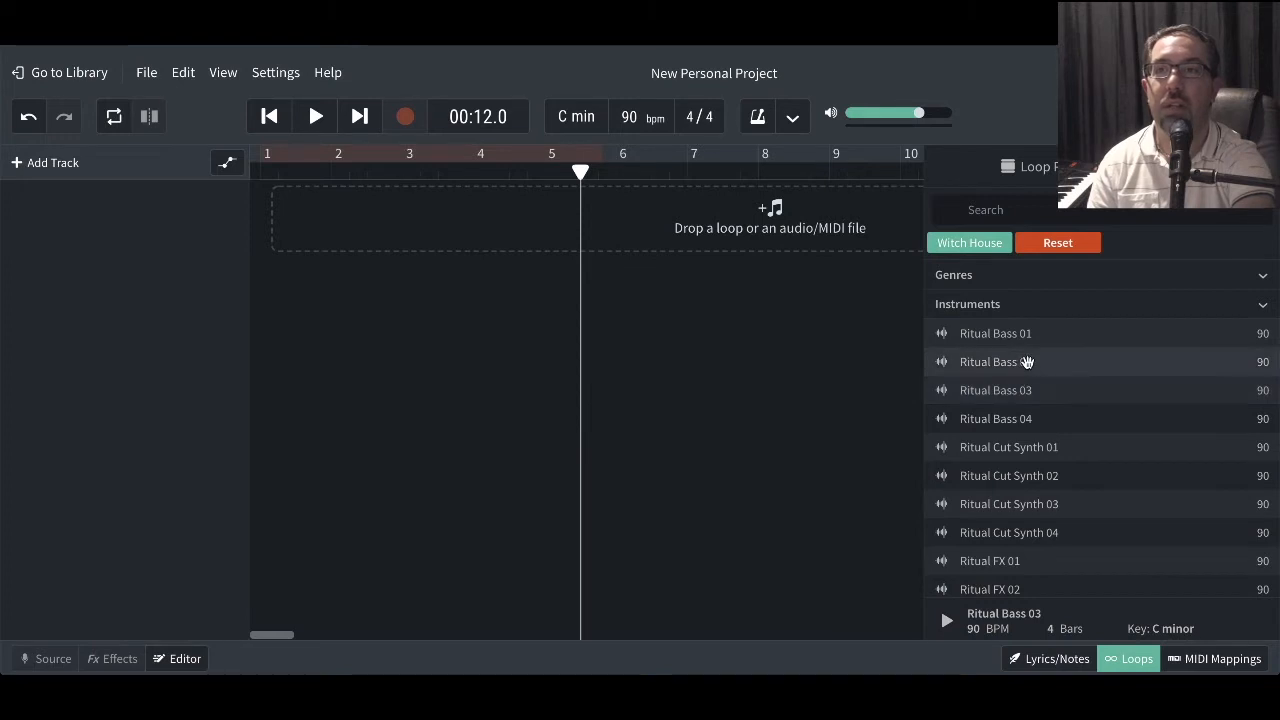
# Drag Ritual Bass 02 onto a new track starting at bar 1.
pyautogui.moveTo(1006, 361); pyautogui.dragTo(400, 215)
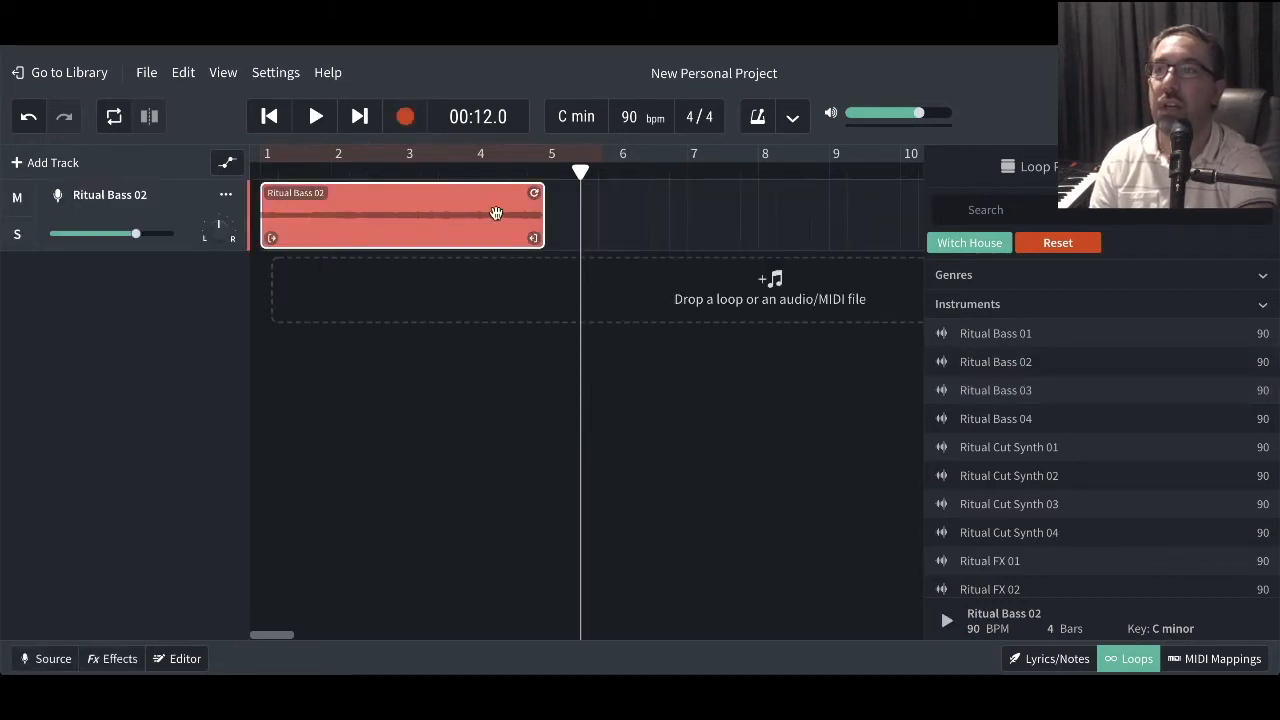
pyautogui.moveTo(505, 261)
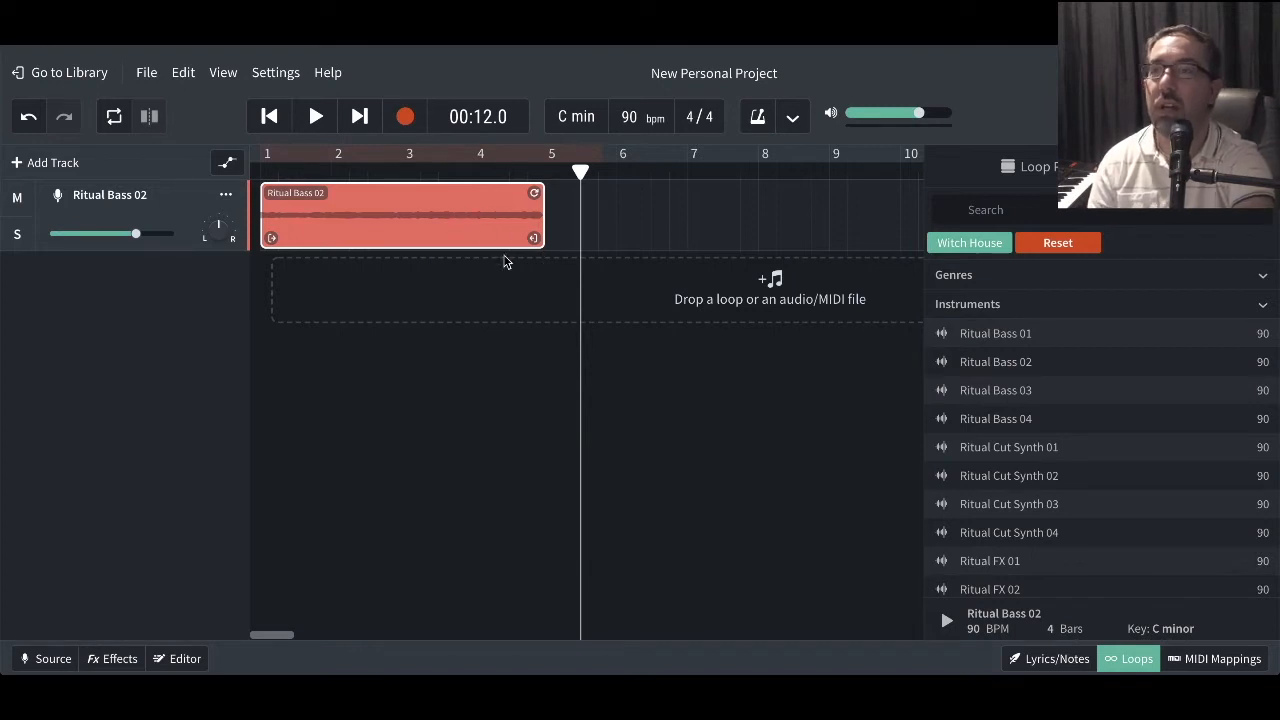
pyautogui.moveTo(1018, 628)
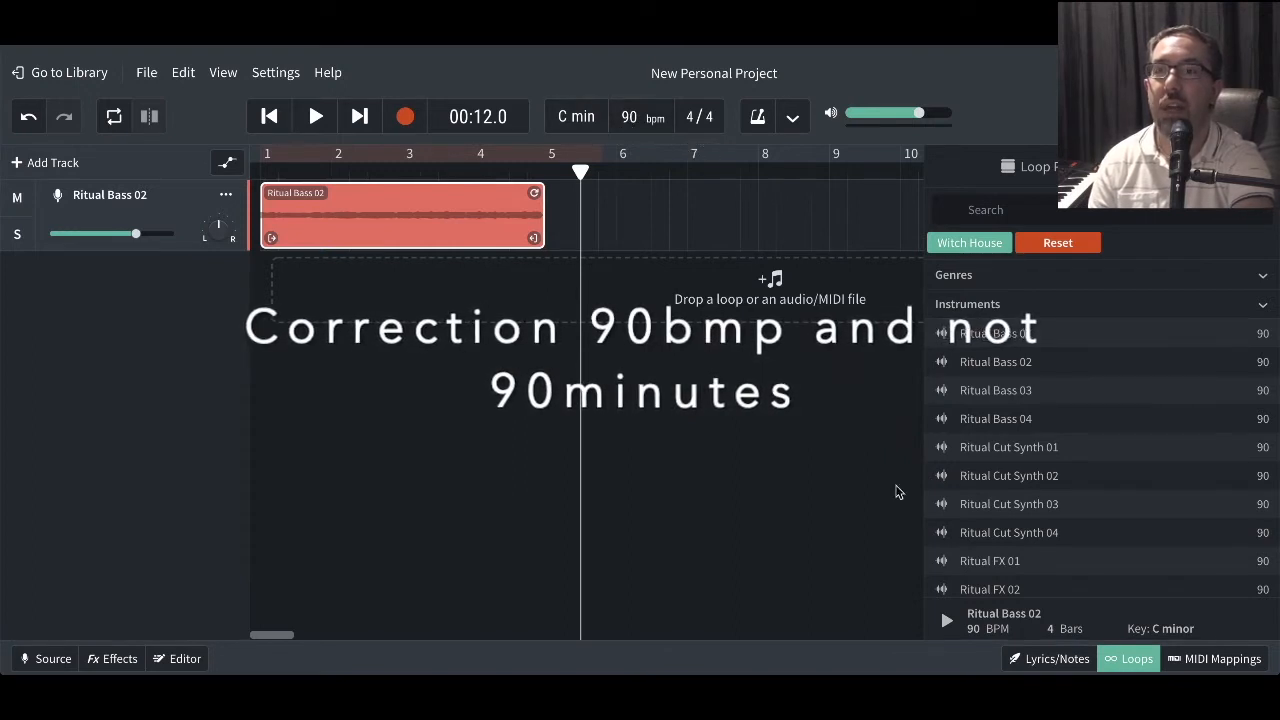
pyautogui.moveTo(408, 177)
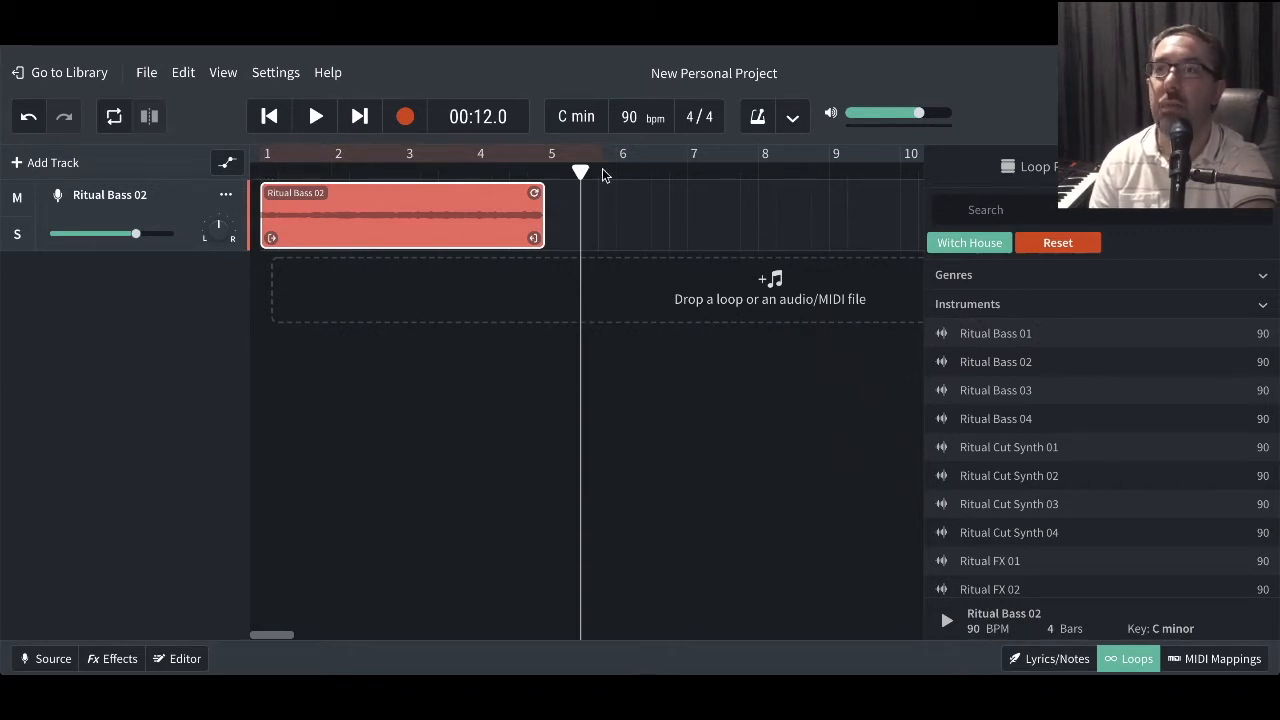
pyautogui.moveTo(290, 178)
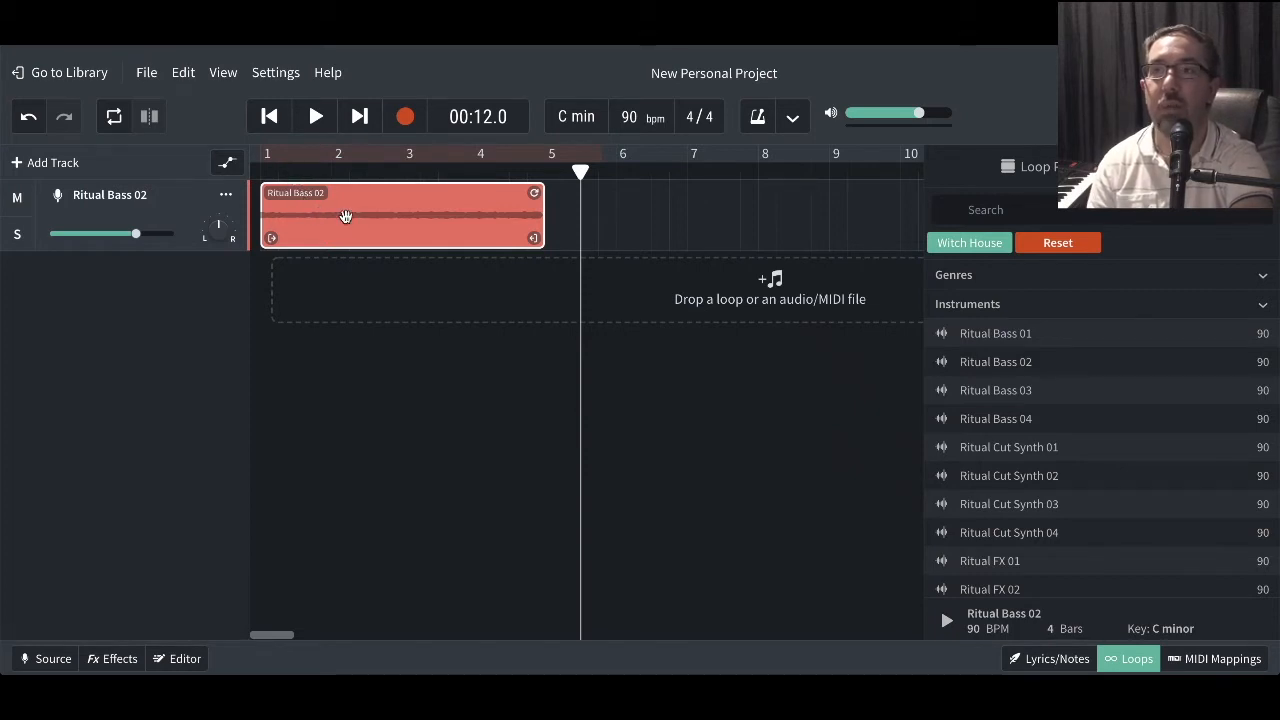
pyautogui.moveTo(320, 210)
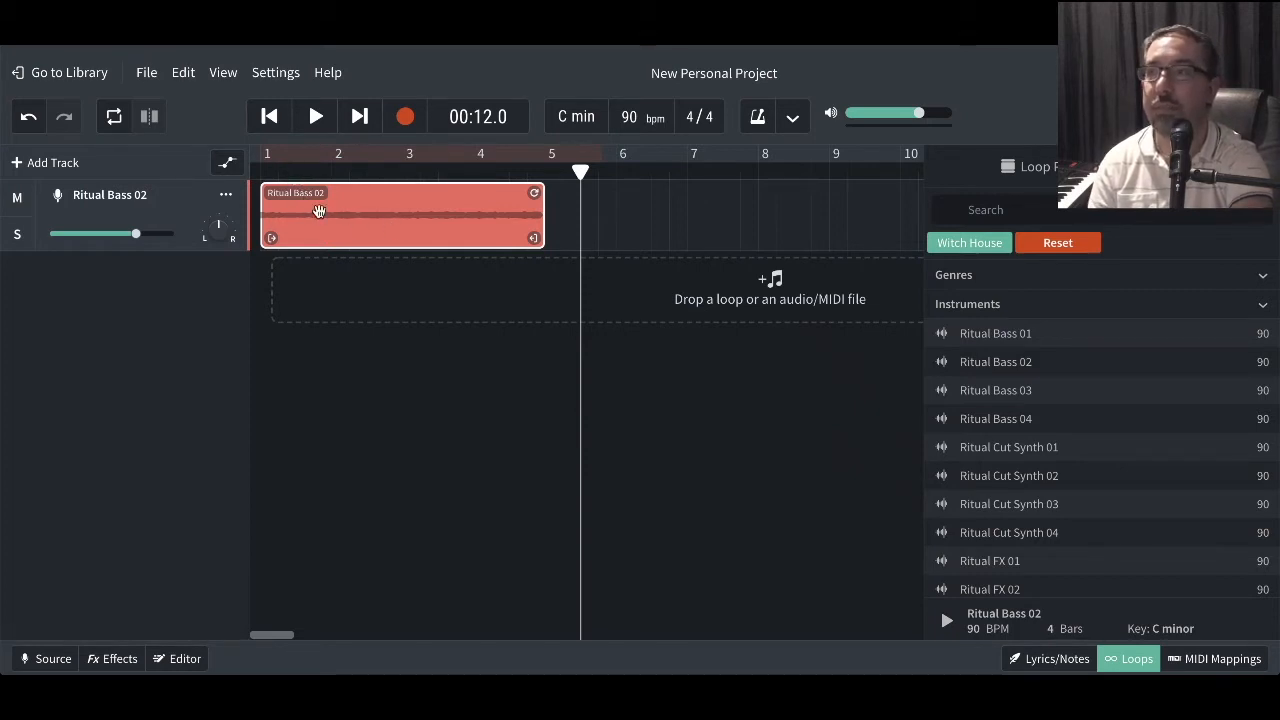
pyautogui.moveTo(497, 185)
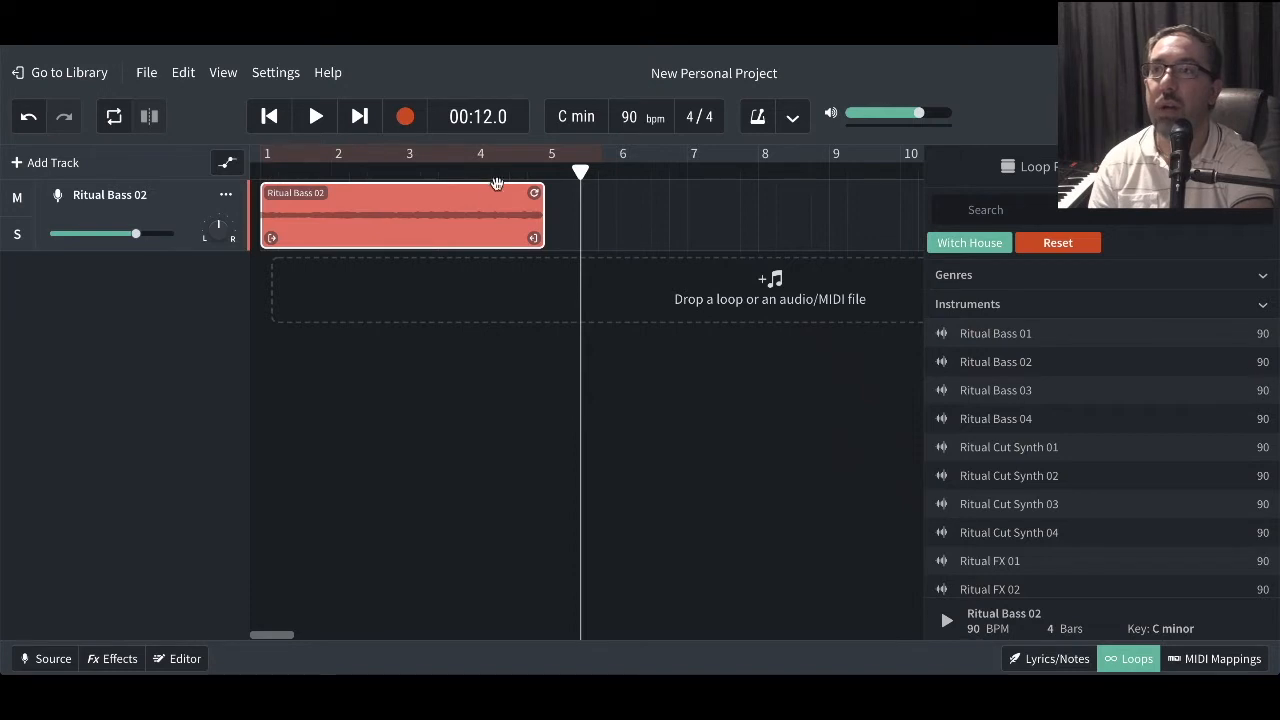
pyautogui.moveTo(543, 188)
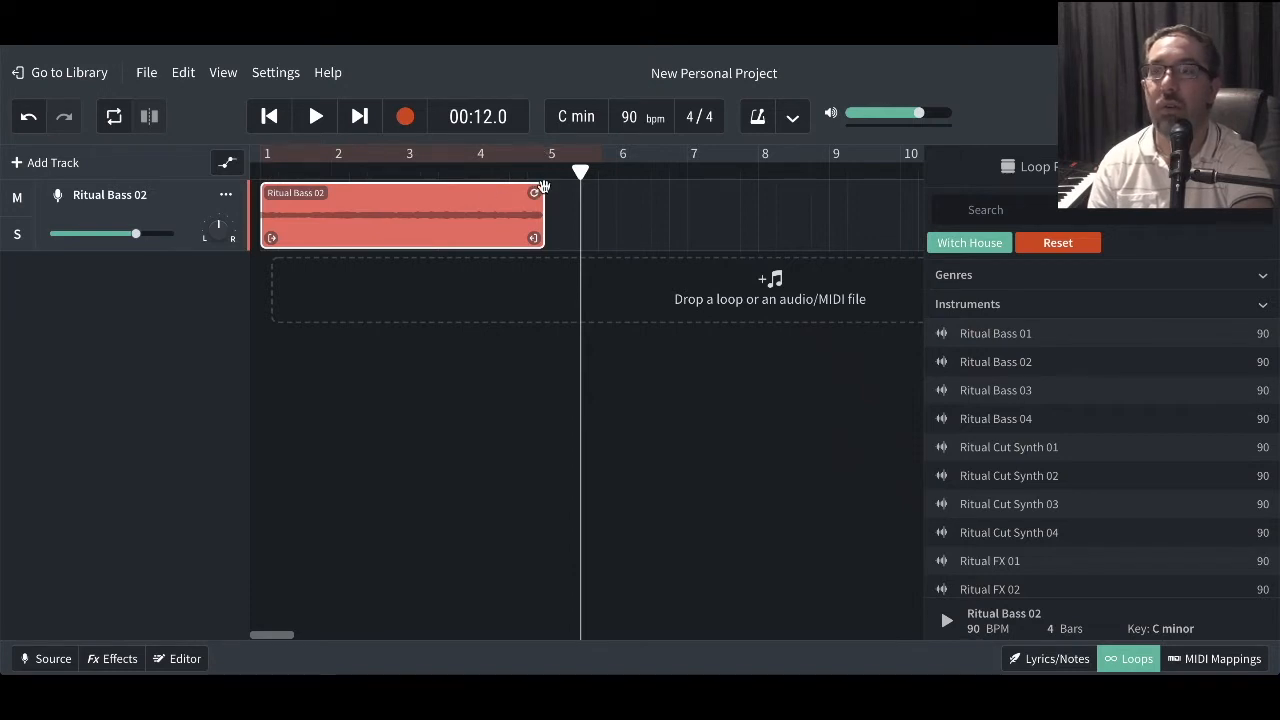
pyautogui.moveTo(493, 208)
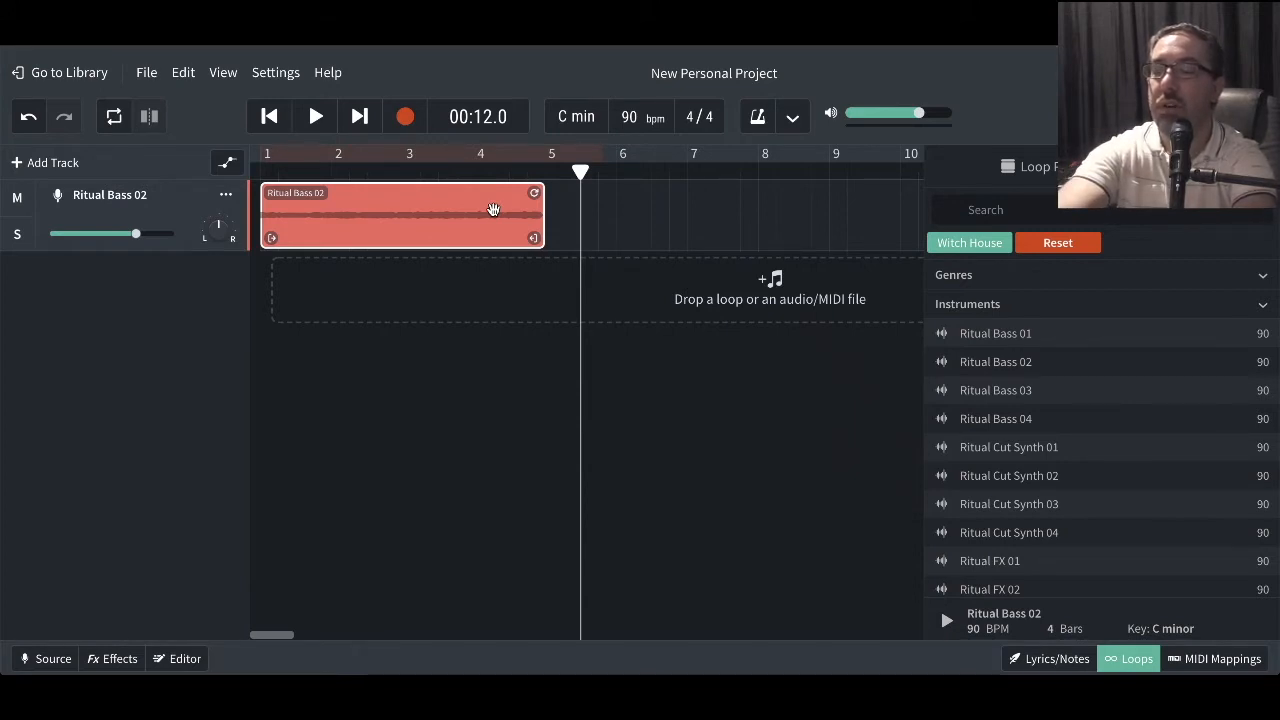
pyautogui.moveTo(555, 180)
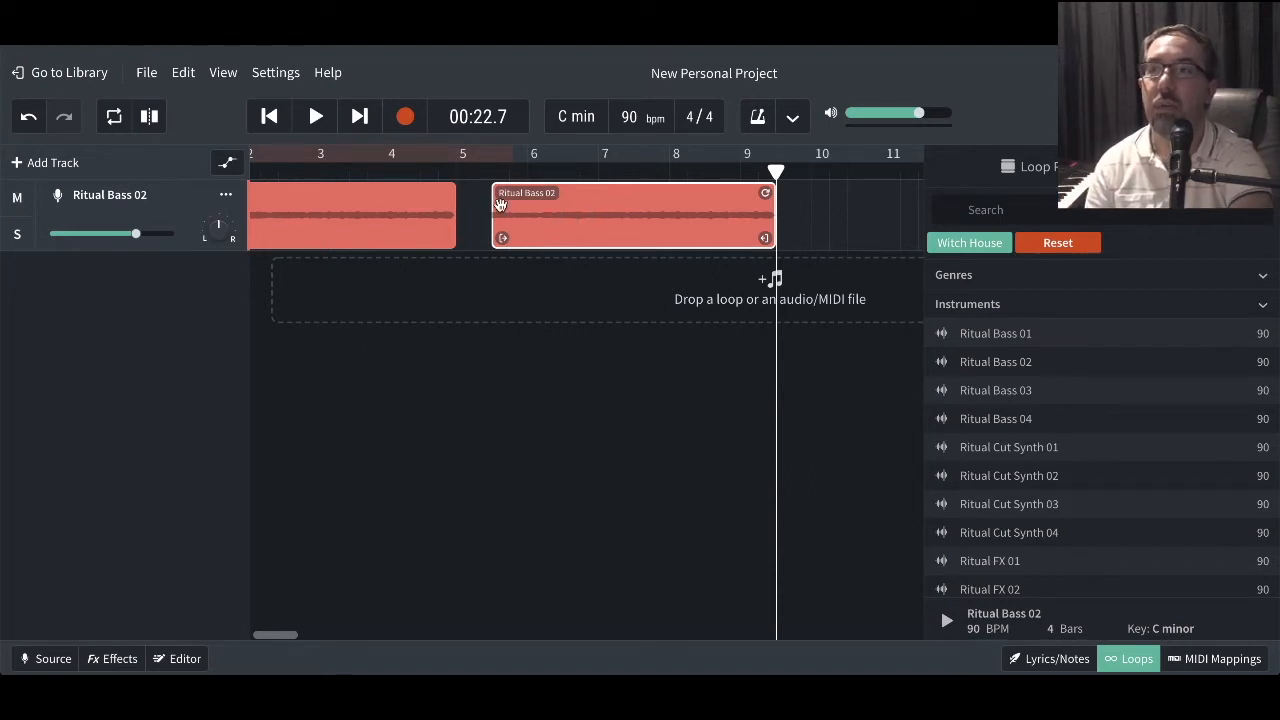
pyautogui.moveTo(460, 180)
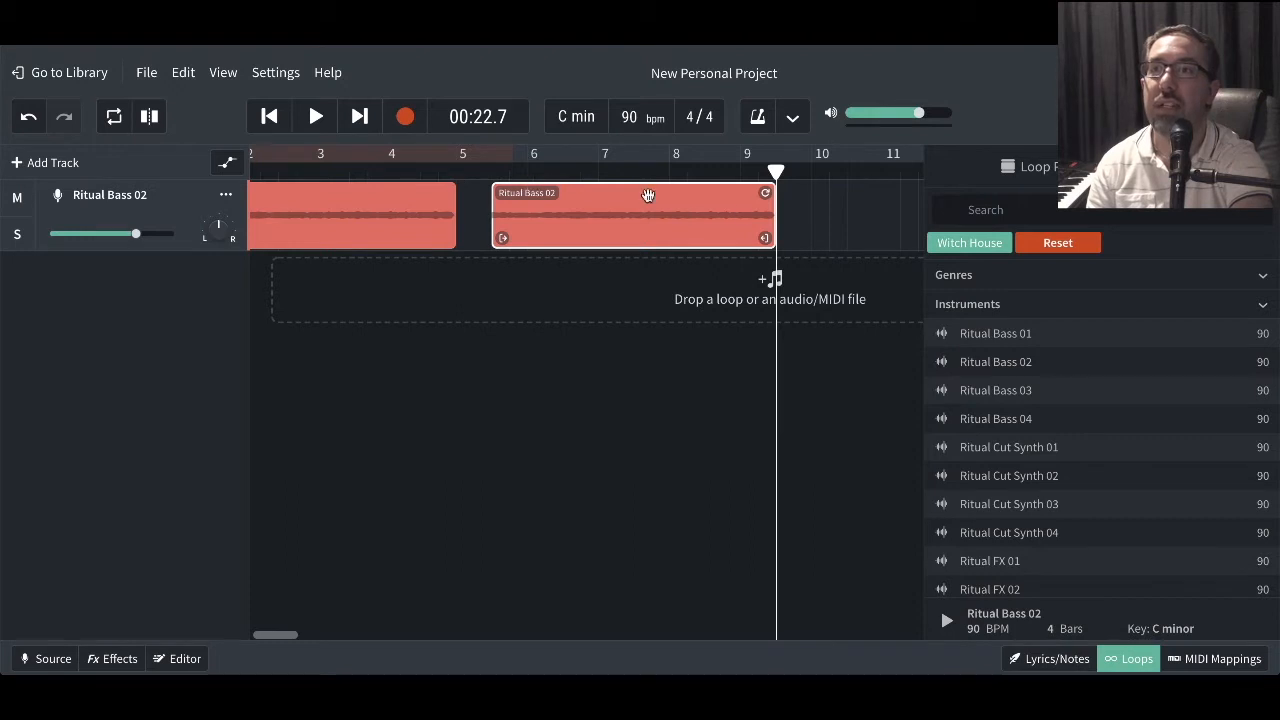
pyautogui.moveTo(775, 173)
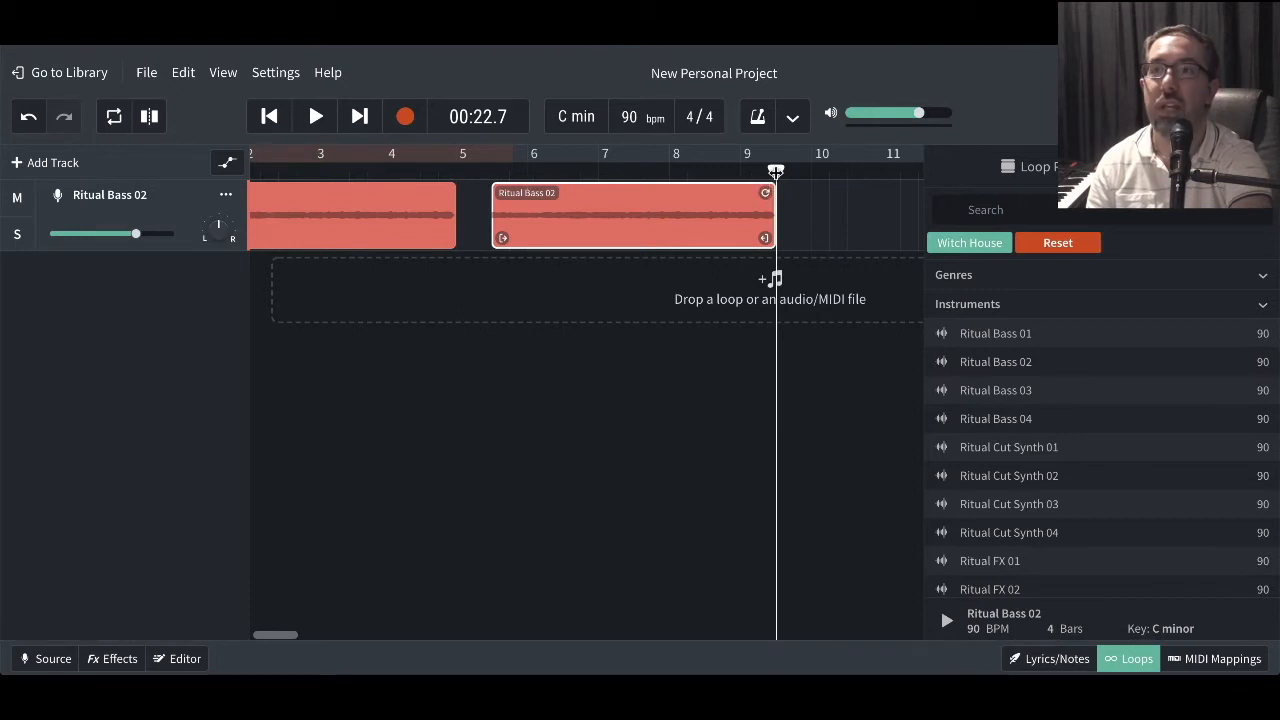
pyautogui.moveTo(730, 209)
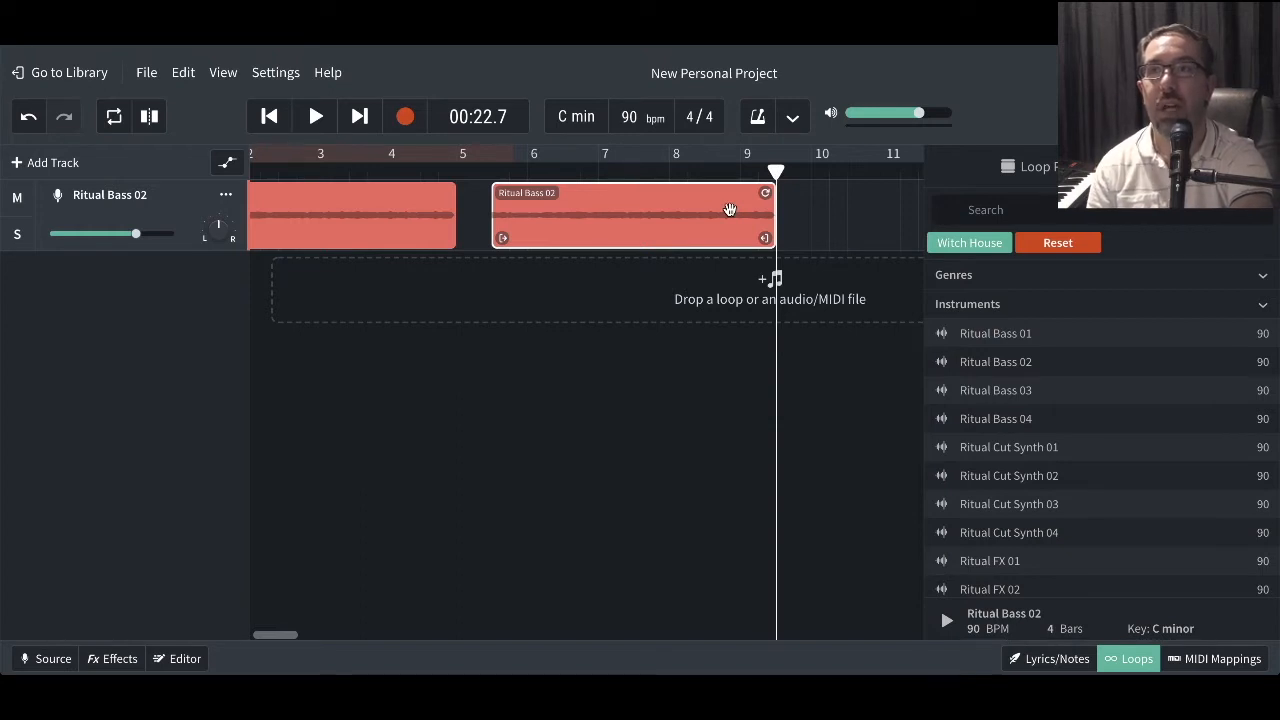
pyautogui.moveTo(720, 213)
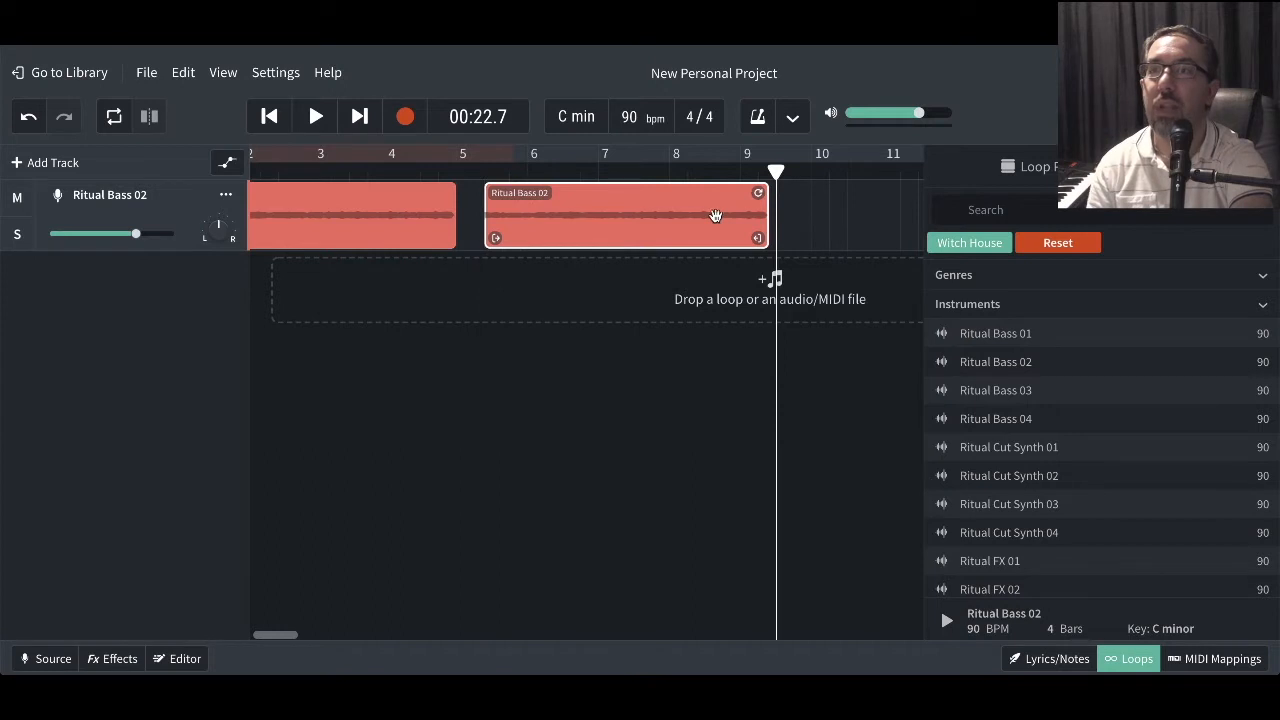
pyautogui.moveTo(518, 215)
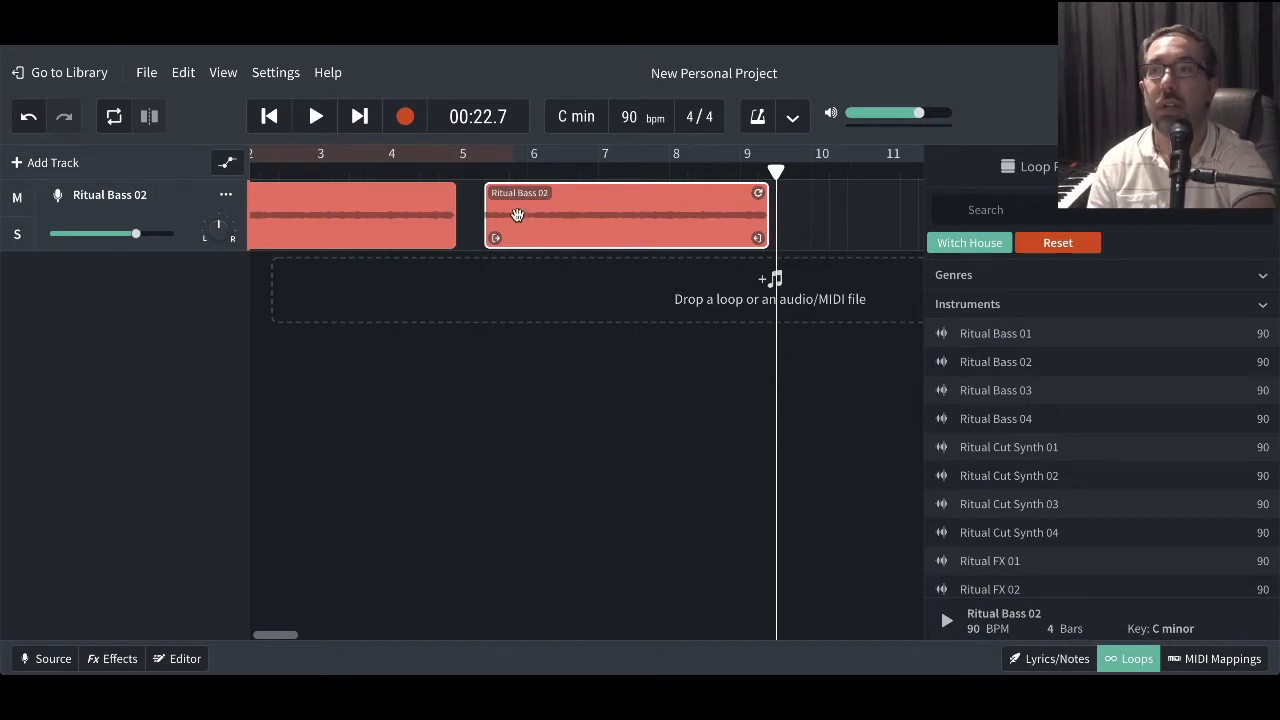
pyautogui.moveTo(533, 206)
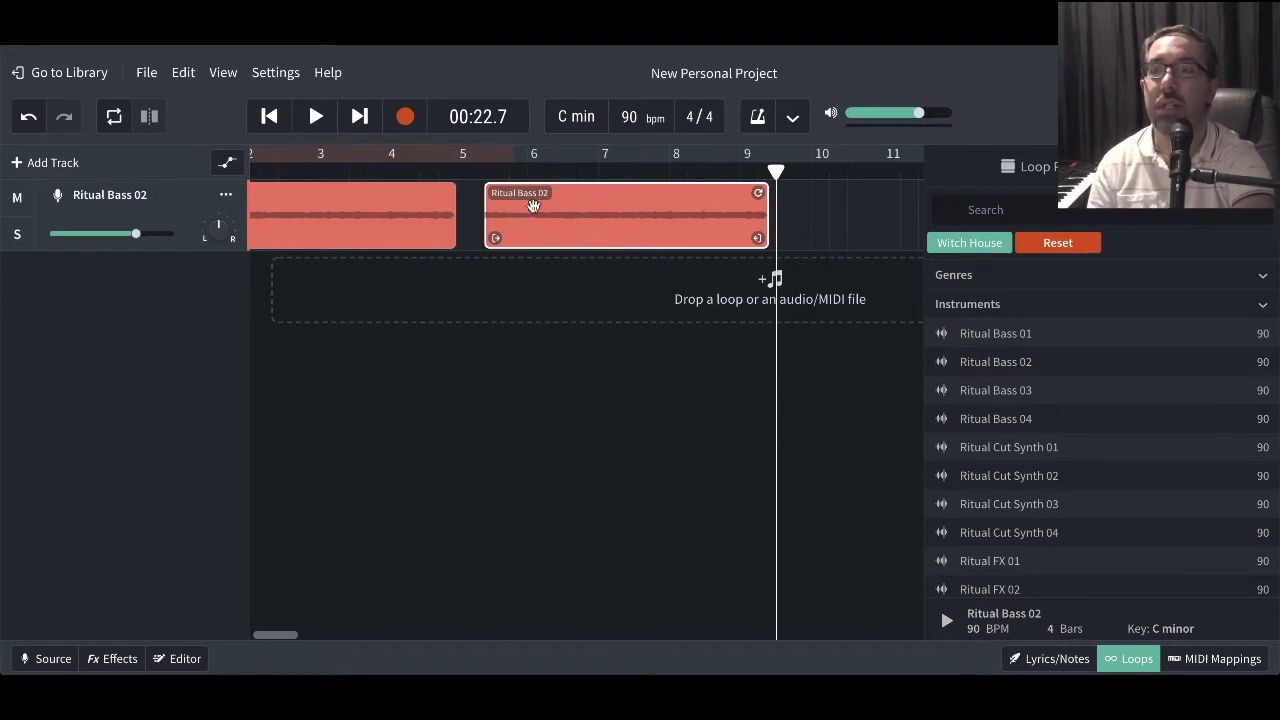
pyautogui.moveTo(713, 210)
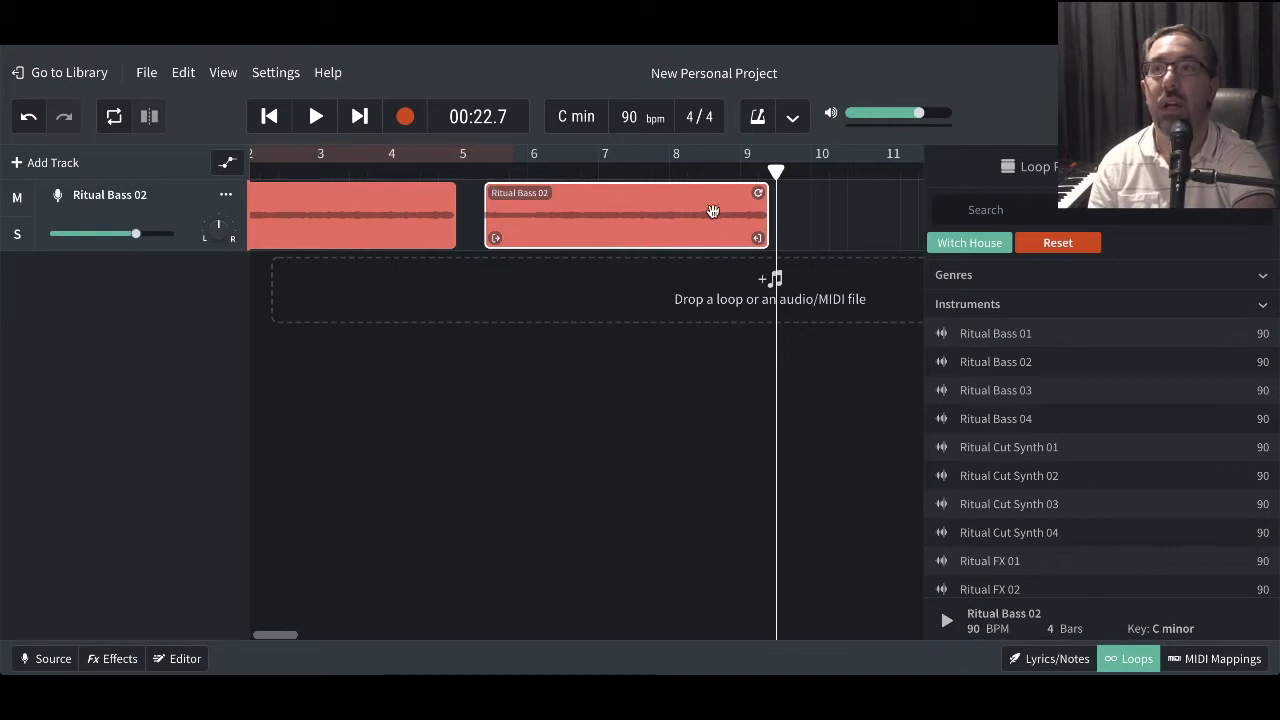
pyautogui.moveTo(751, 208)
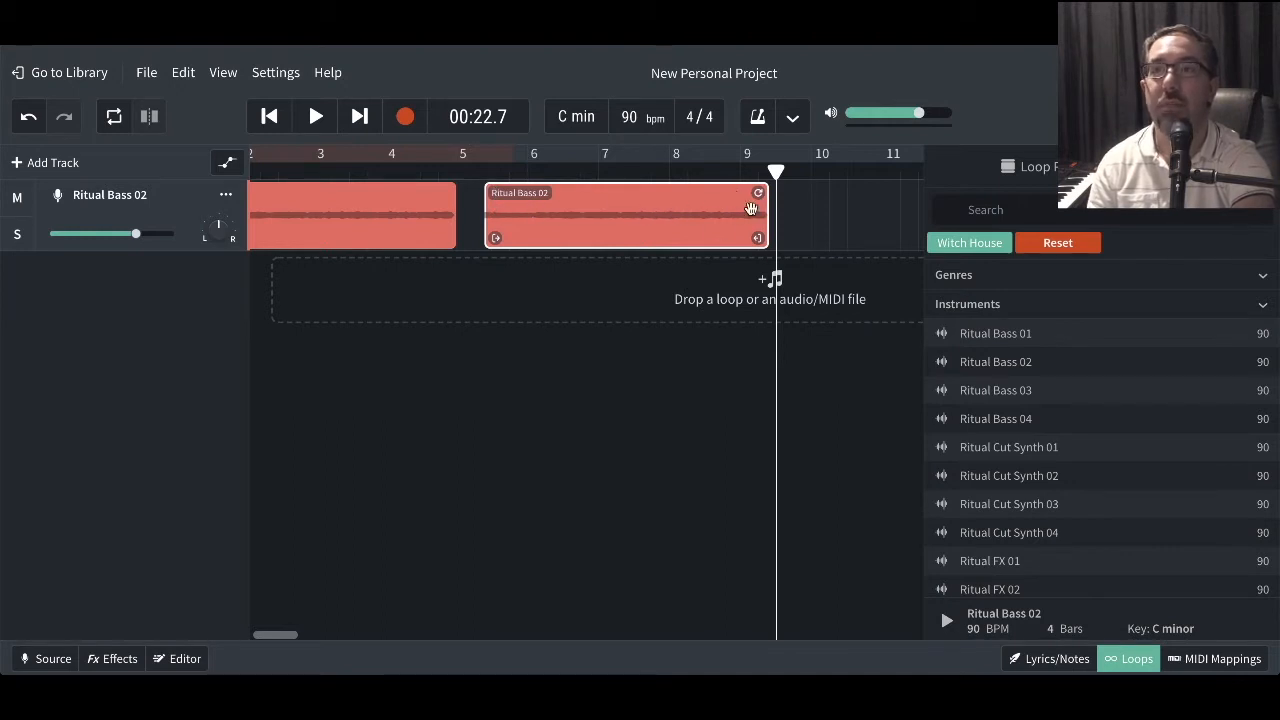
pyautogui.moveTo(641, 205)
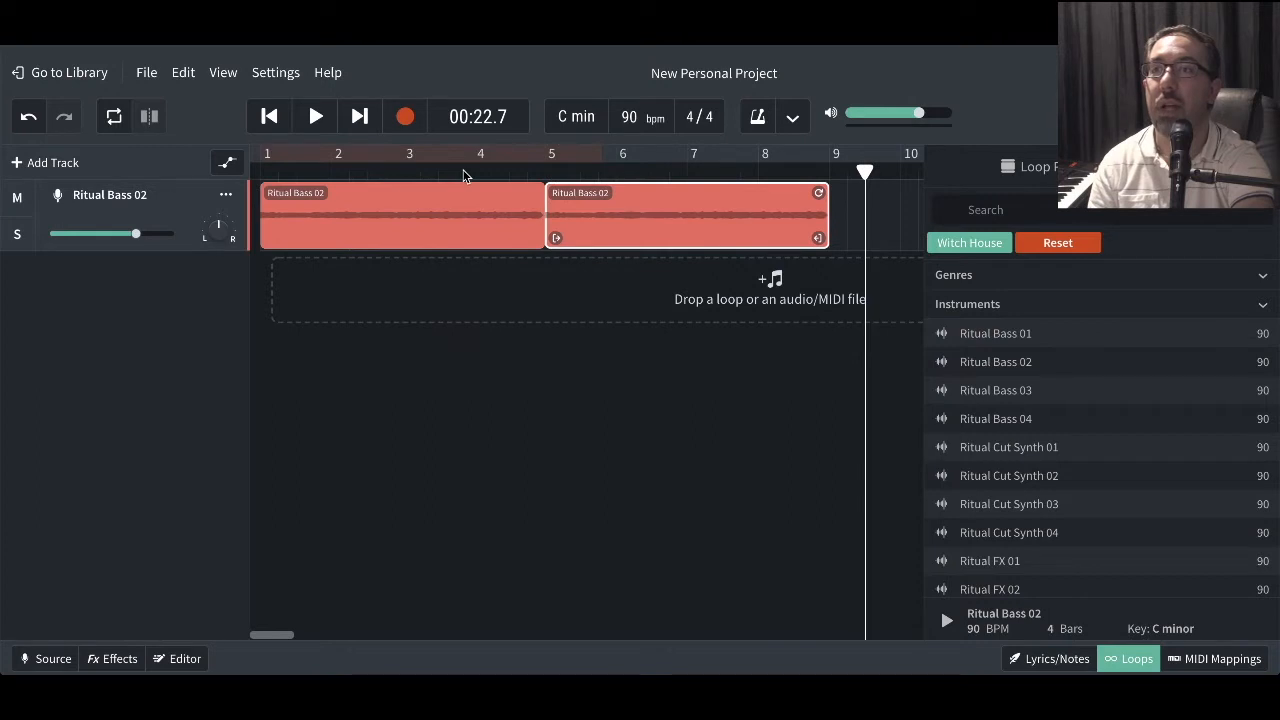
# Play back the two back-to-back Ritual Bass 02 clips, then stop.
pyautogui.click(315, 116)
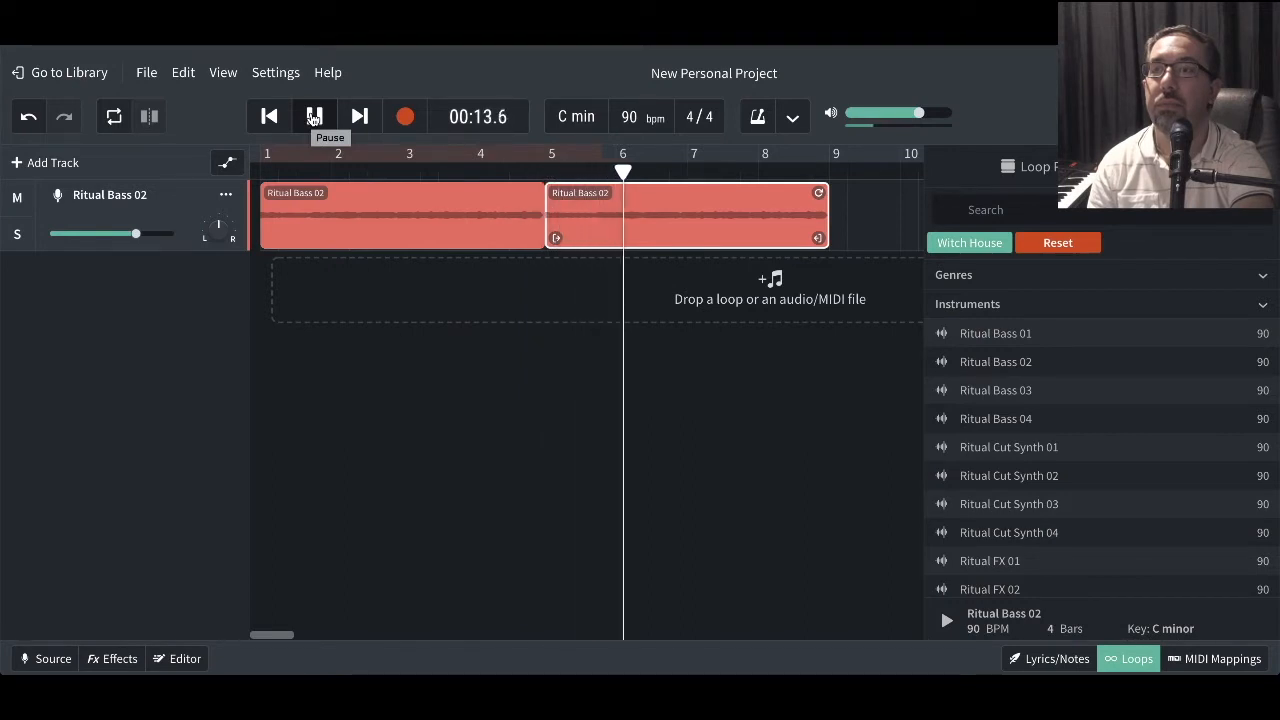
pyautogui.click(314, 116)
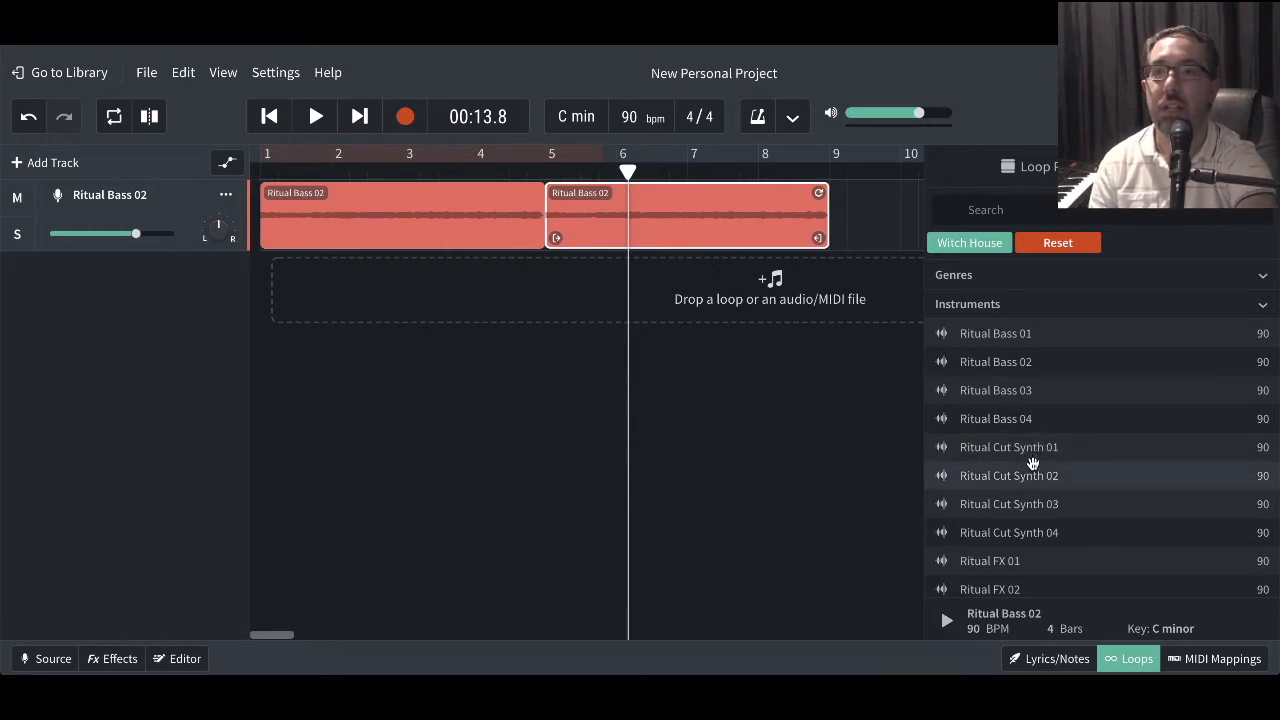
# Preview Ritual Cut Synth 02, add it on a second track, and slide it to bar 3.
pyautogui.click(1008, 447)
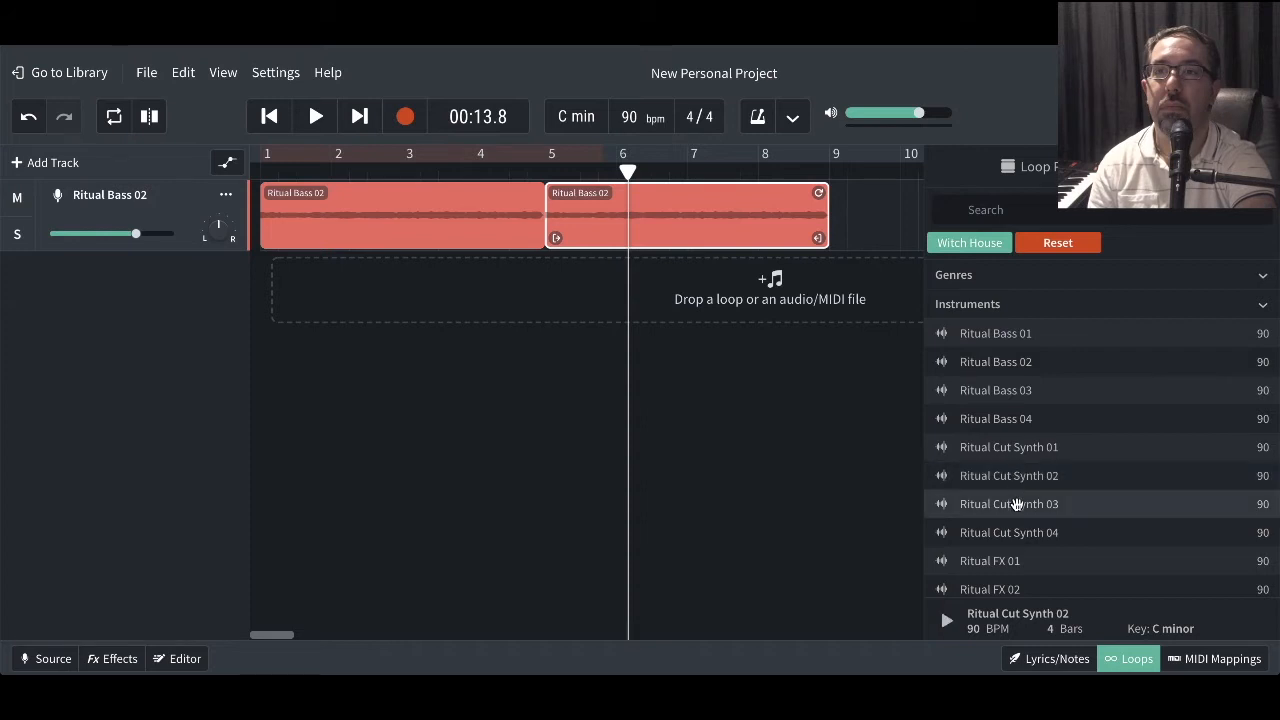
pyautogui.click(1008, 503)
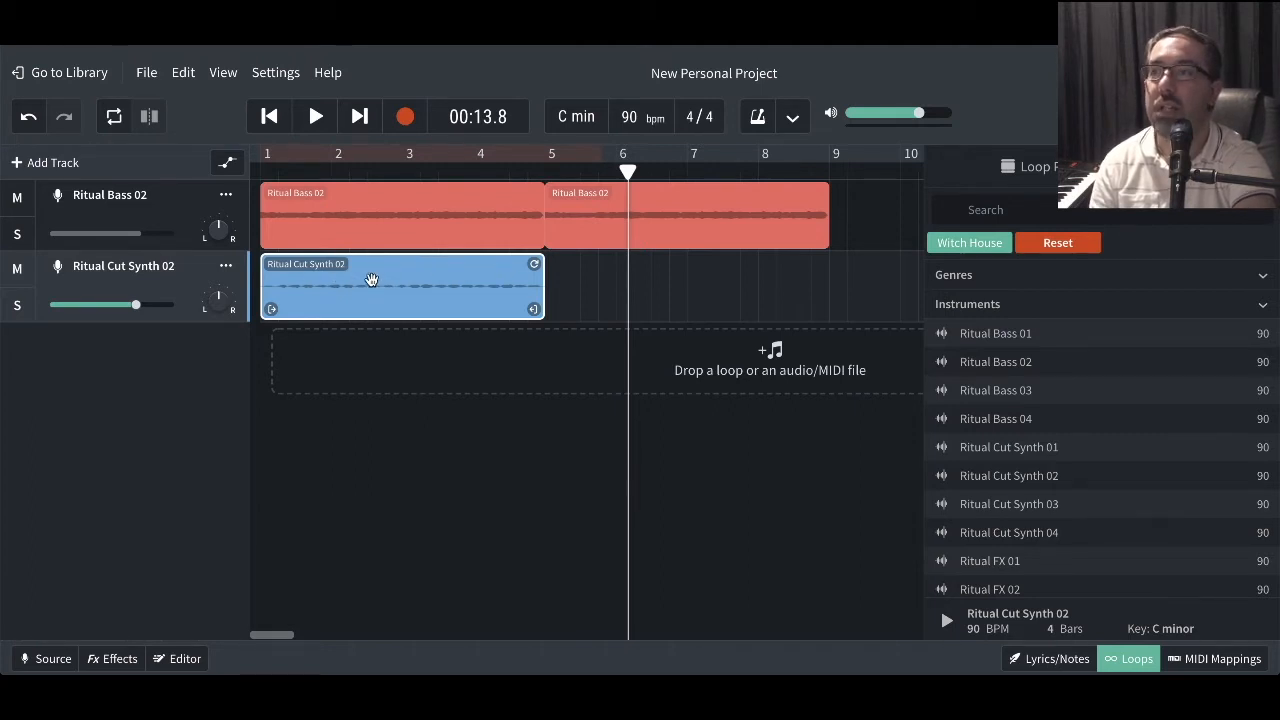
pyautogui.moveTo(372, 285); pyautogui.dragTo(472, 285)
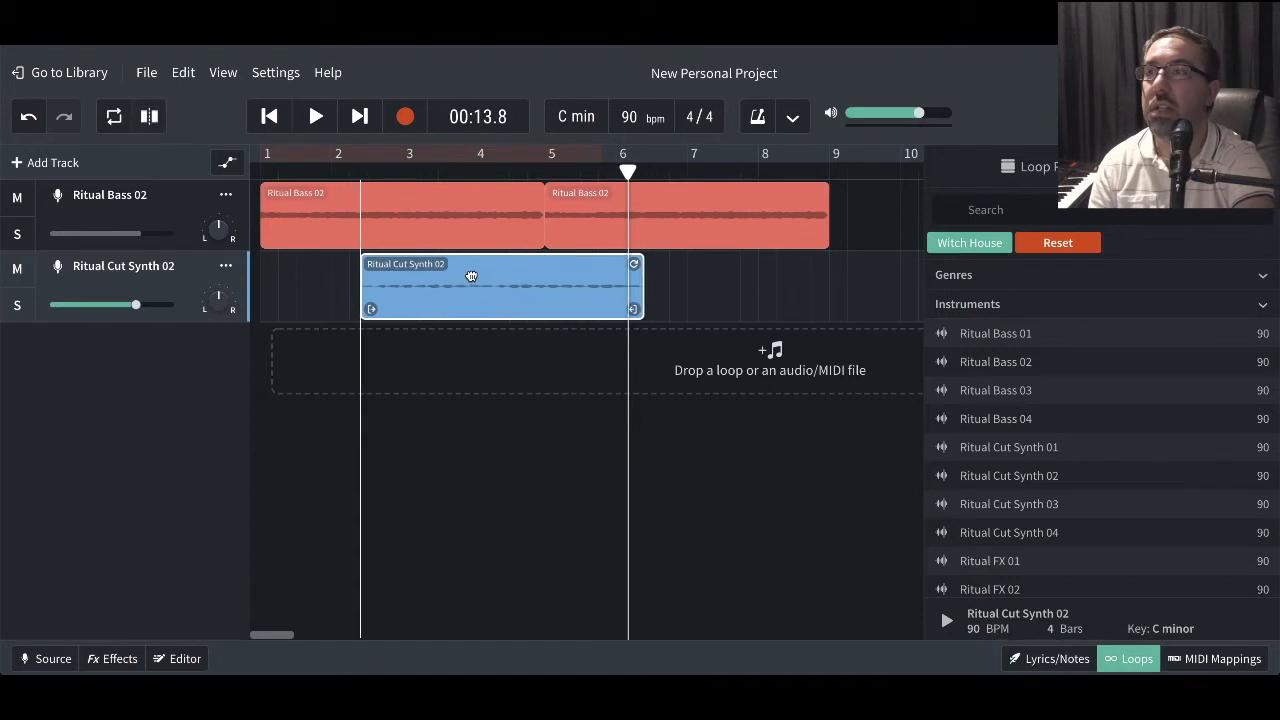
pyautogui.moveTo(472, 285); pyautogui.dragTo(504, 285)
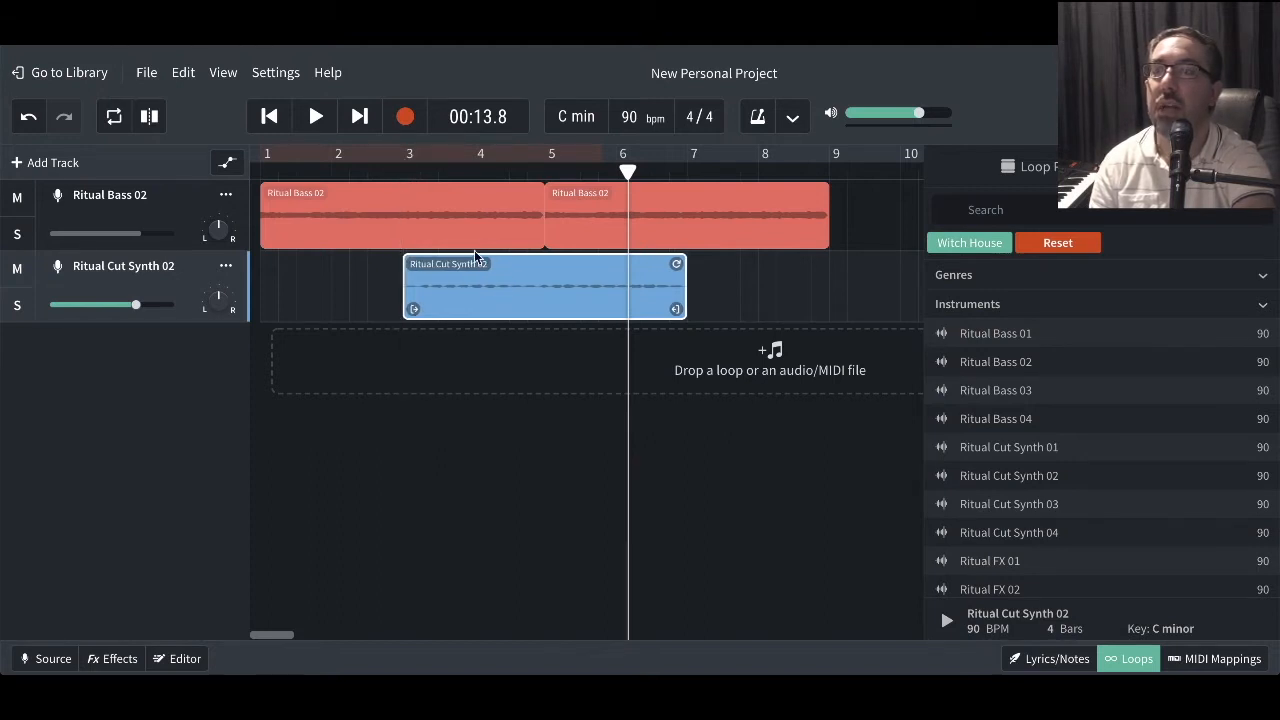
pyautogui.moveTo(687, 244)
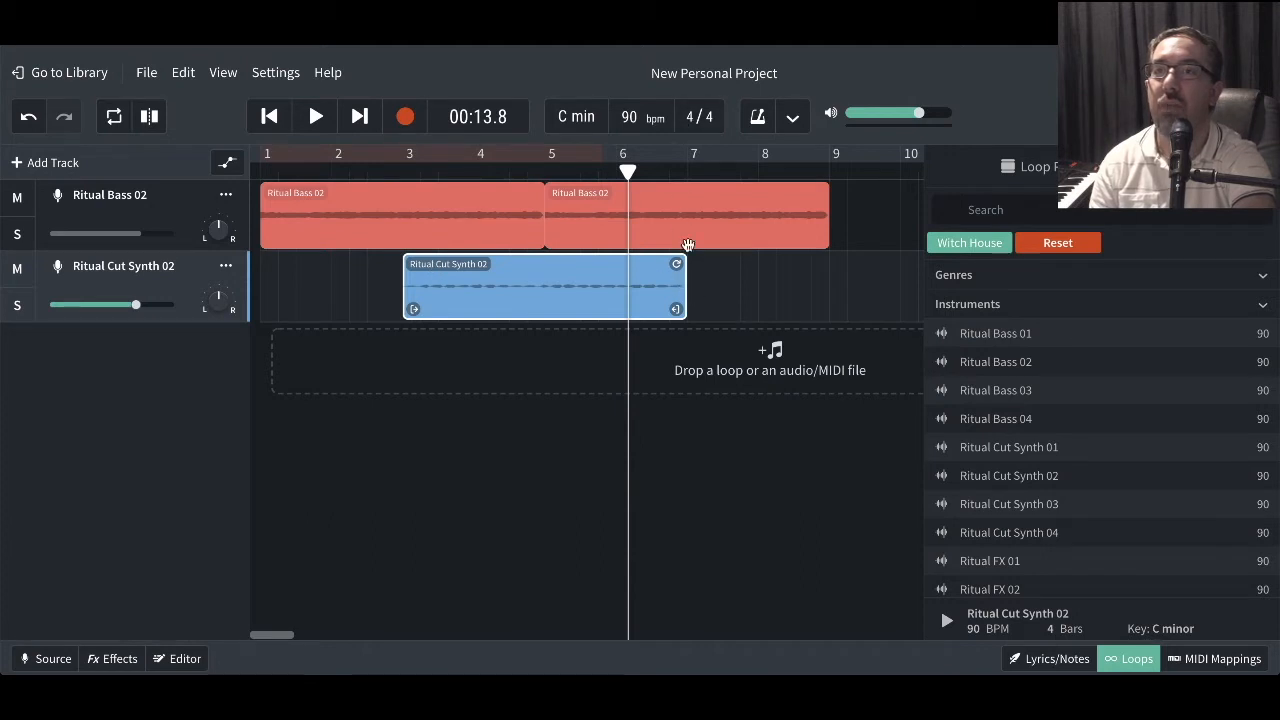
pyautogui.moveTo(282, 138)
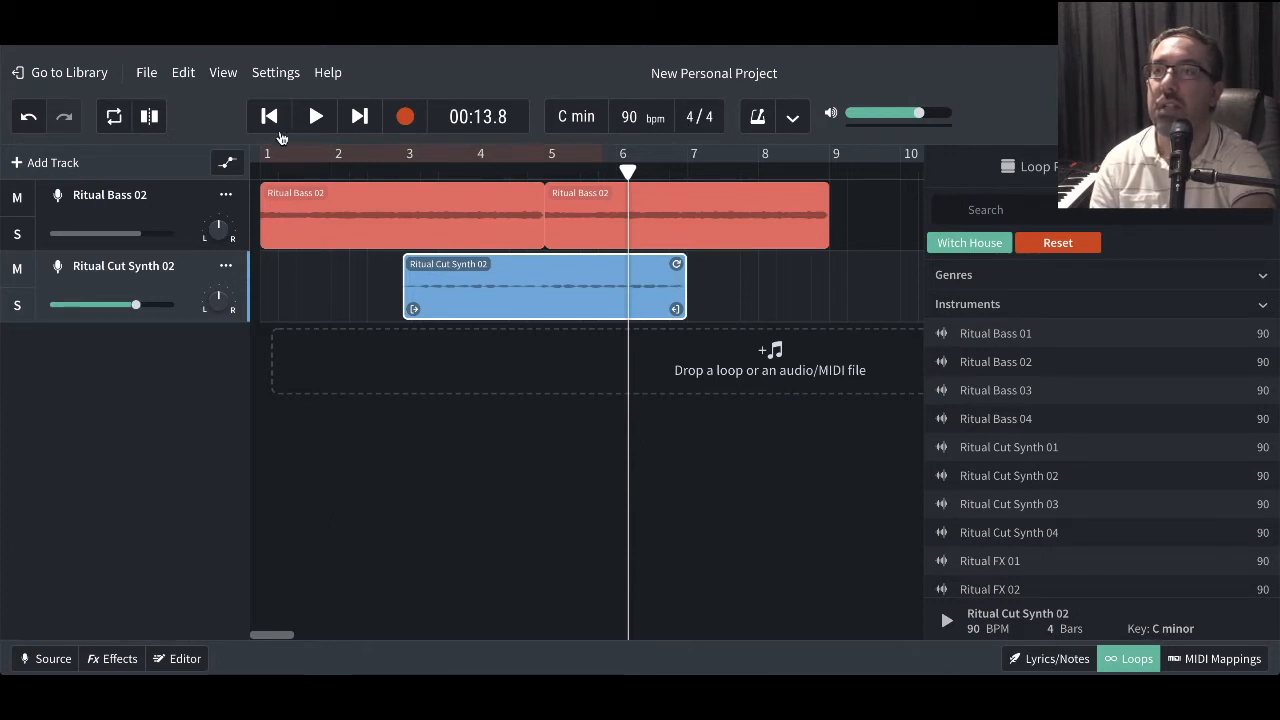
pyautogui.click(268, 116)
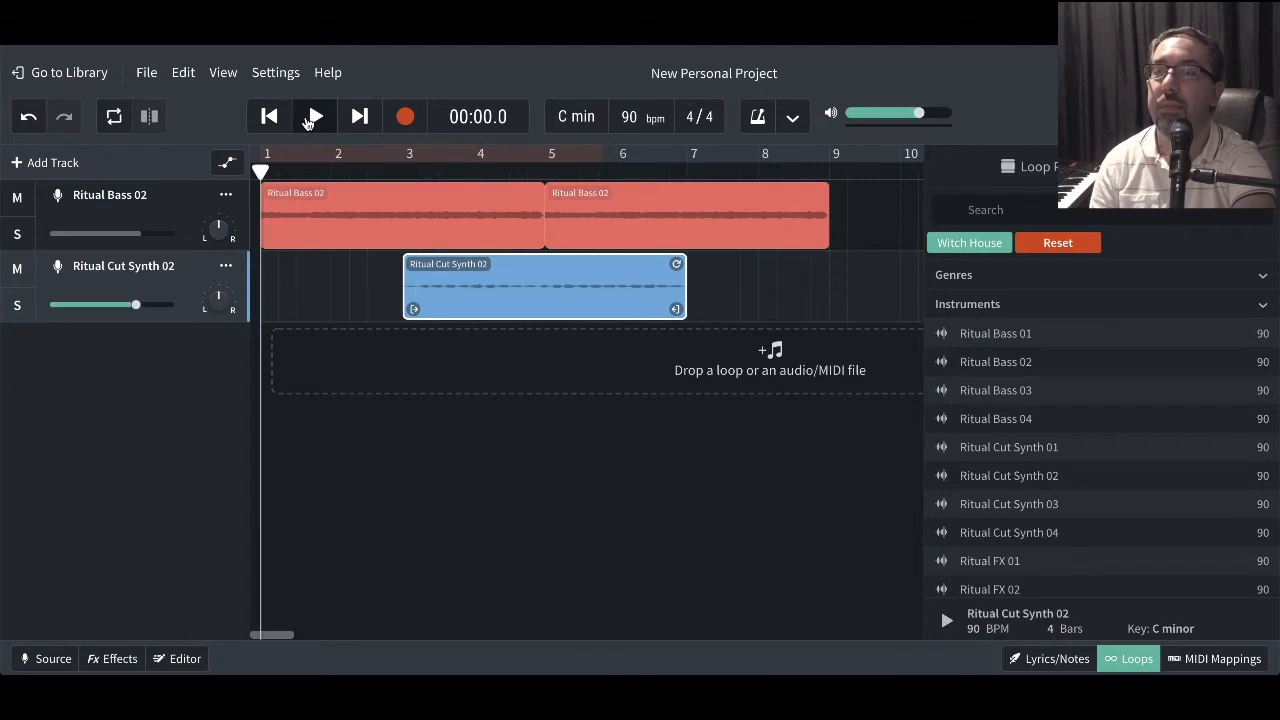
pyautogui.click(313, 116)
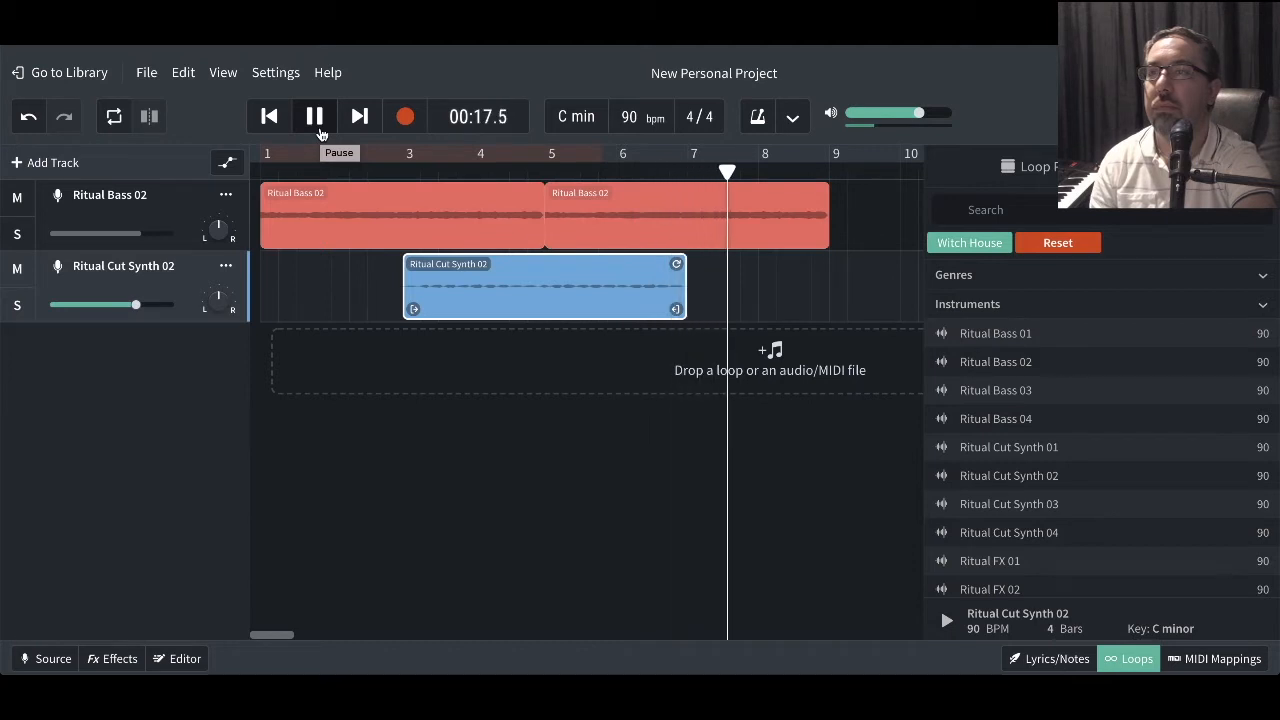
pyautogui.click(314, 116)
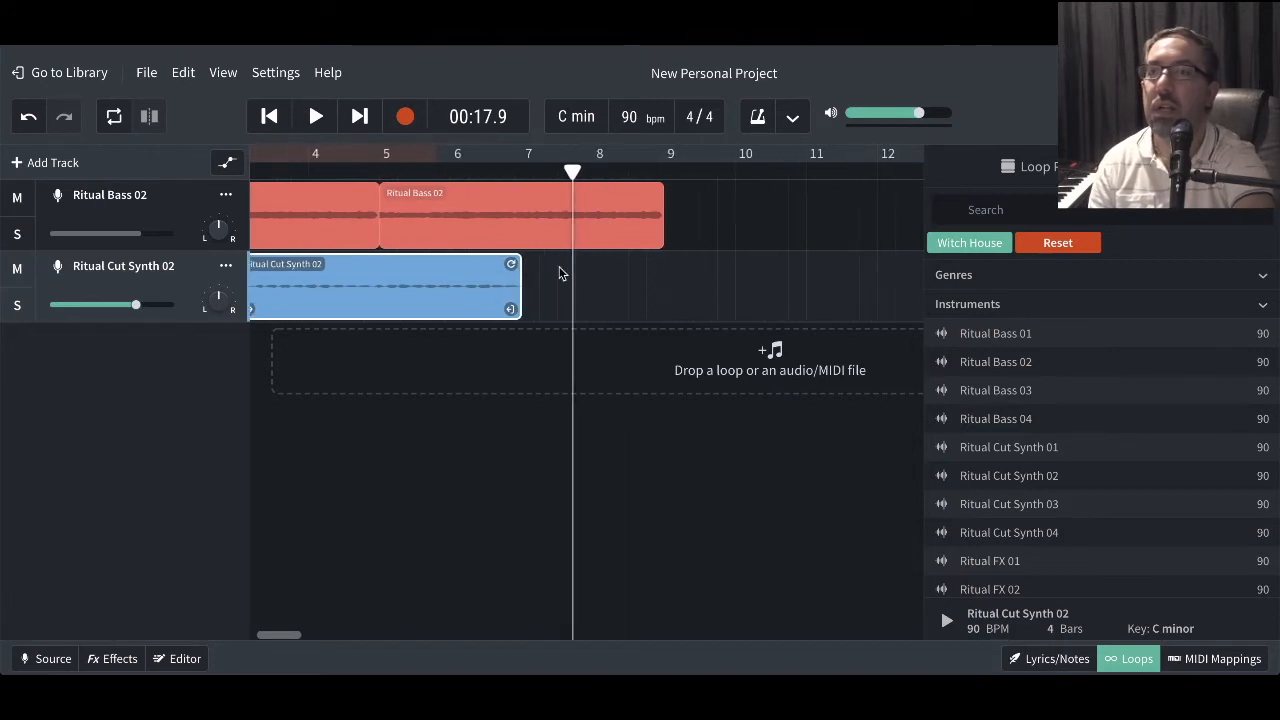
# Loop the Ritual Cut Synth 02 clip past bar 9, ending just before bar 11.
pyautogui.moveTo(510, 287); pyautogui.dragTo(645, 287)
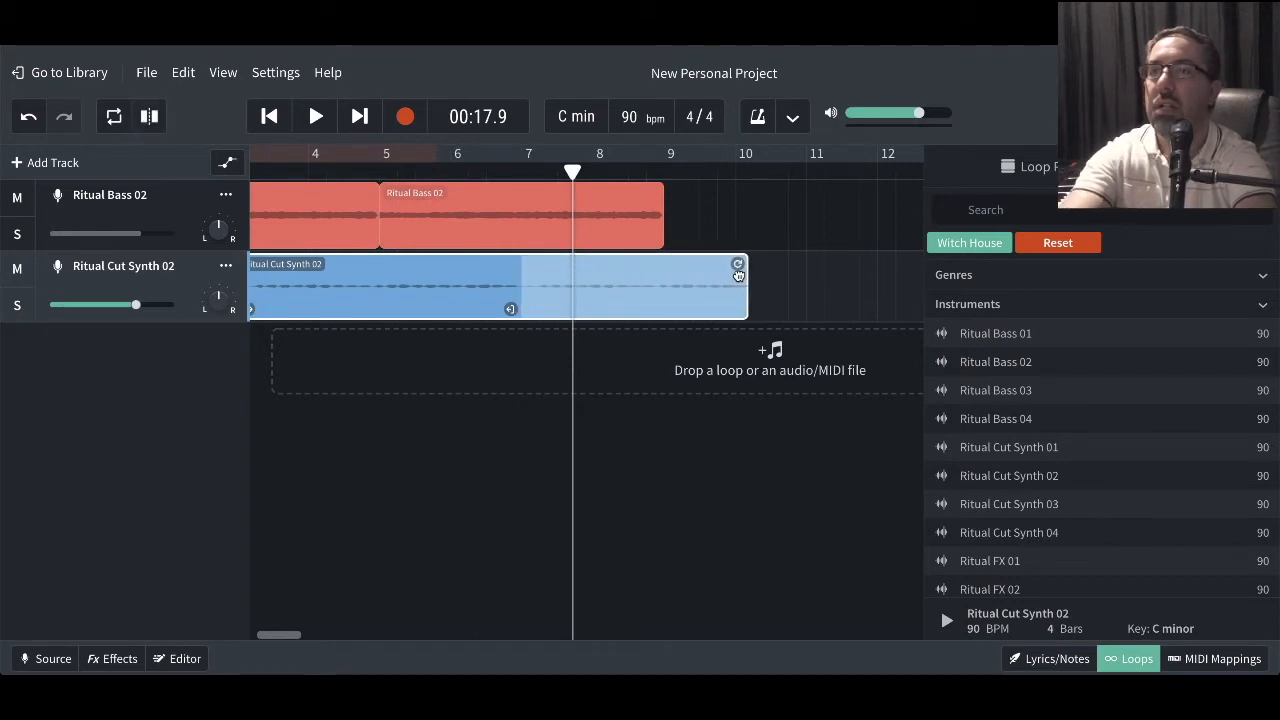
pyautogui.moveTo(738, 264); pyautogui.dragTo(833, 264)
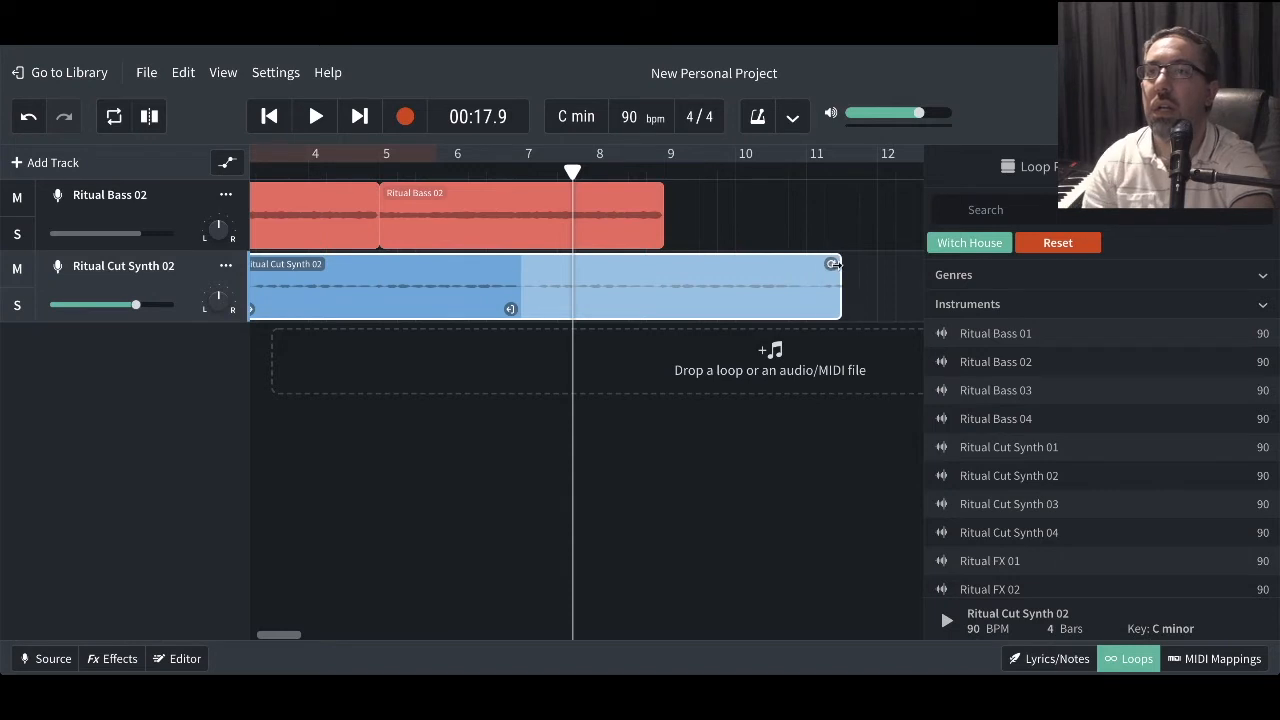
pyautogui.moveTo(835, 265); pyautogui.dragTo(810, 265)
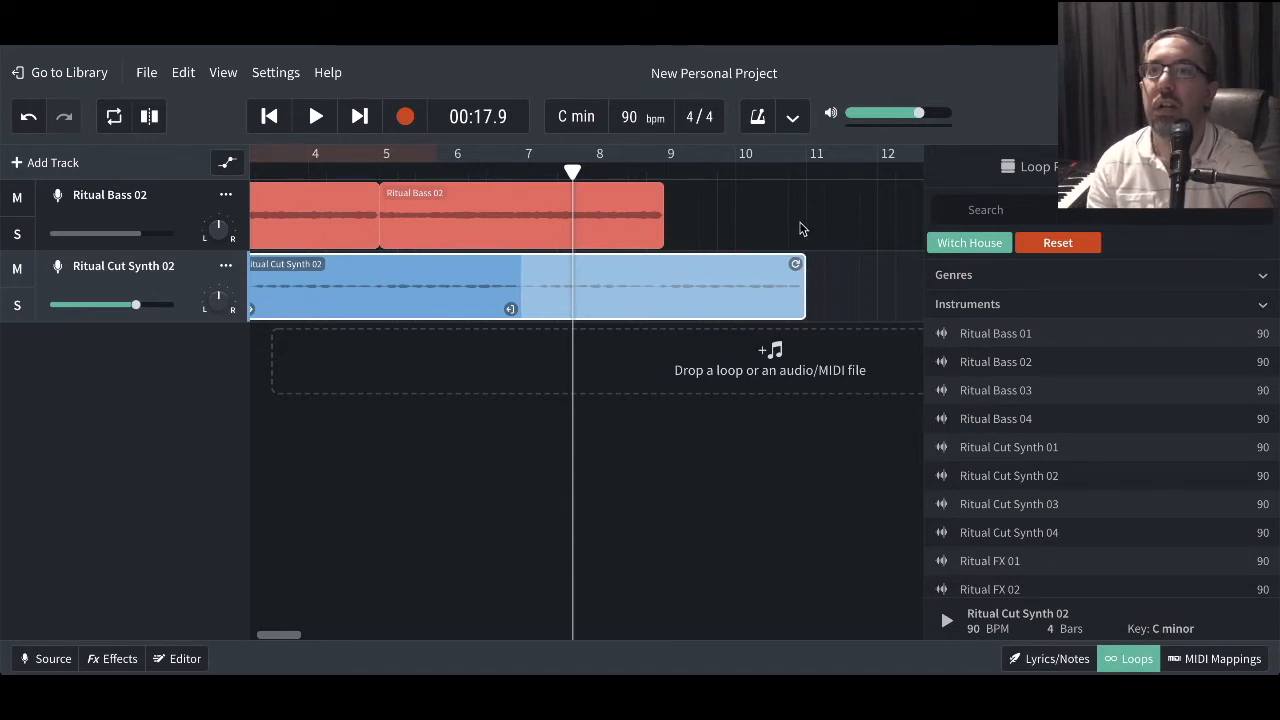
pyautogui.moveTo(810, 238)
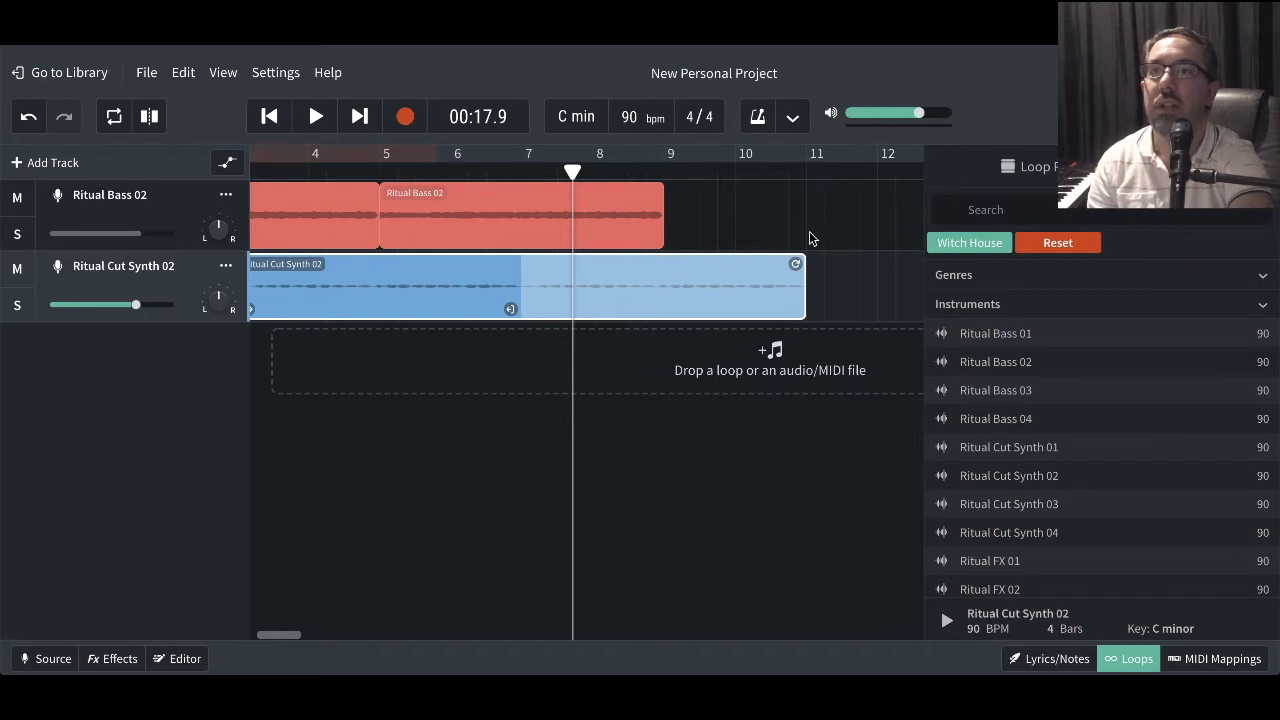
pyautogui.moveTo(497, 291)
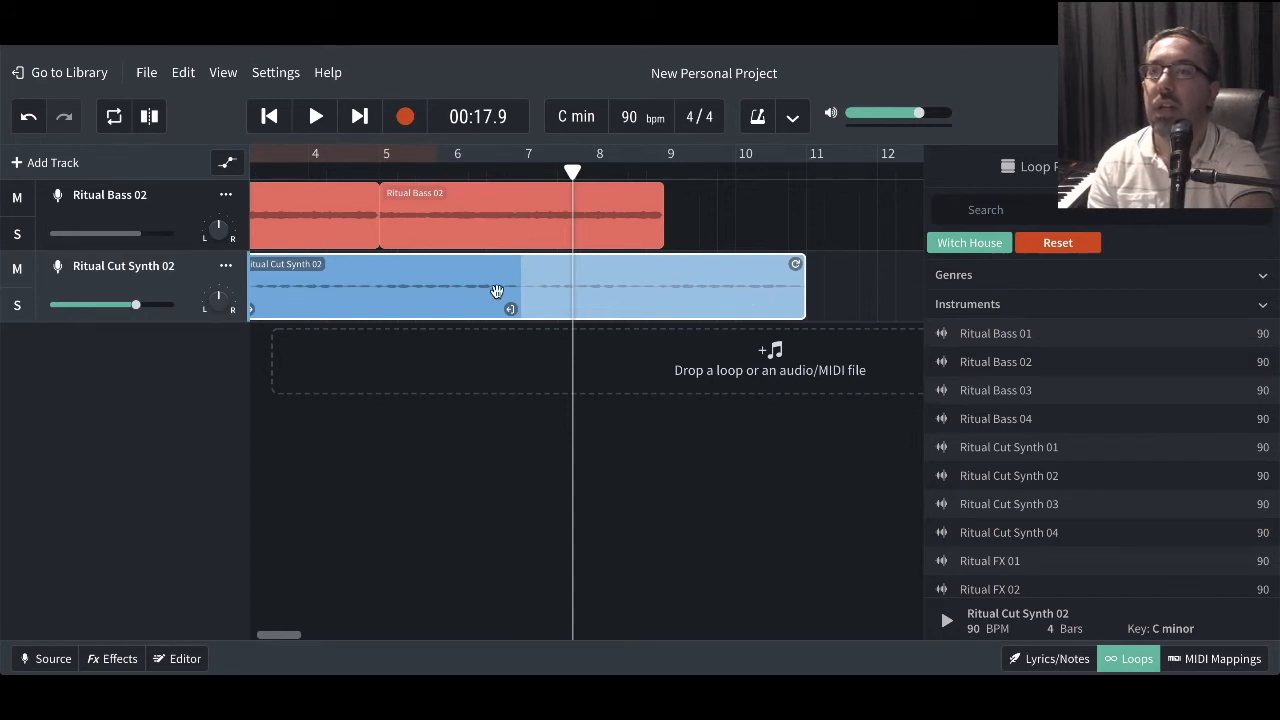
pyautogui.moveTo(545, 302)
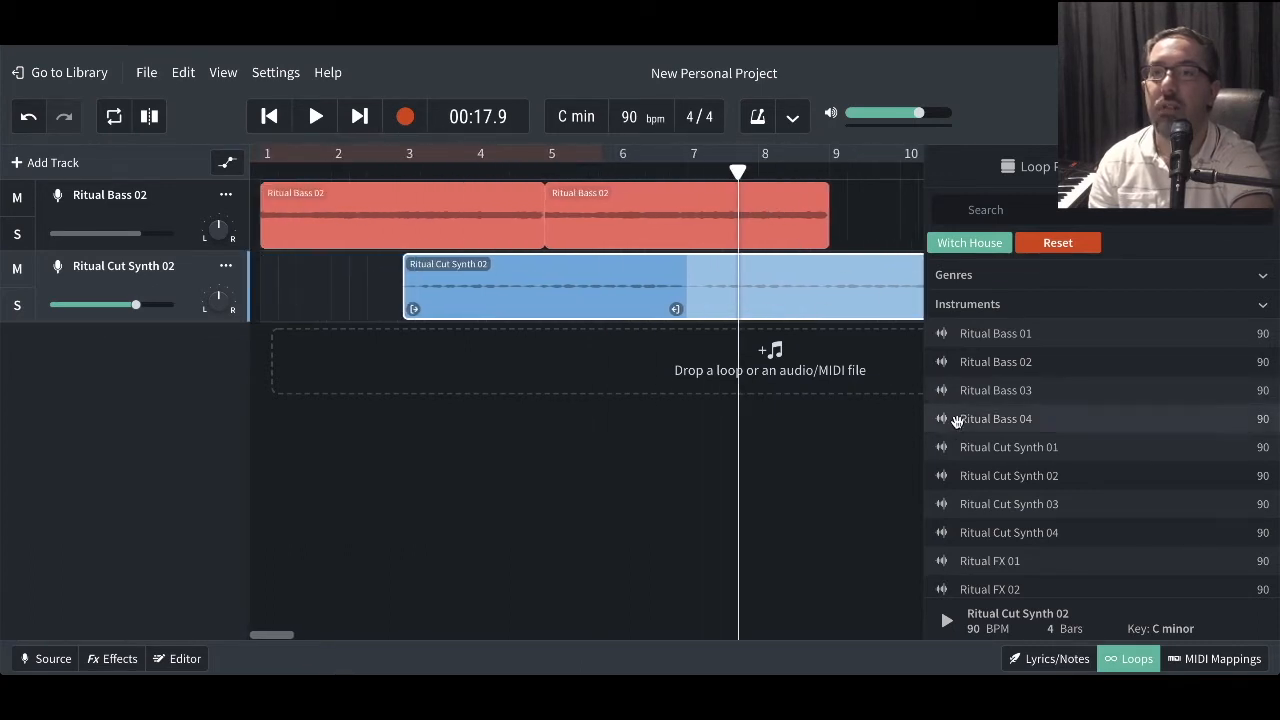
pyautogui.scroll(-3)
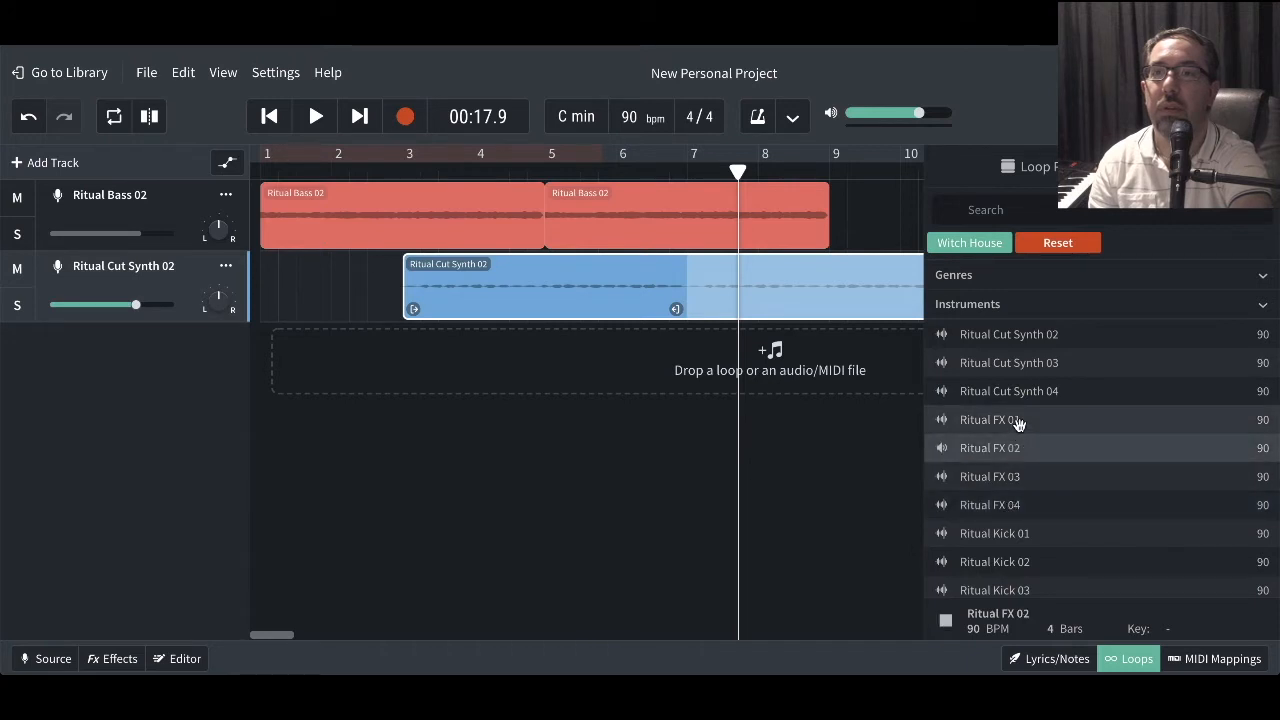
pyautogui.scroll(-3)
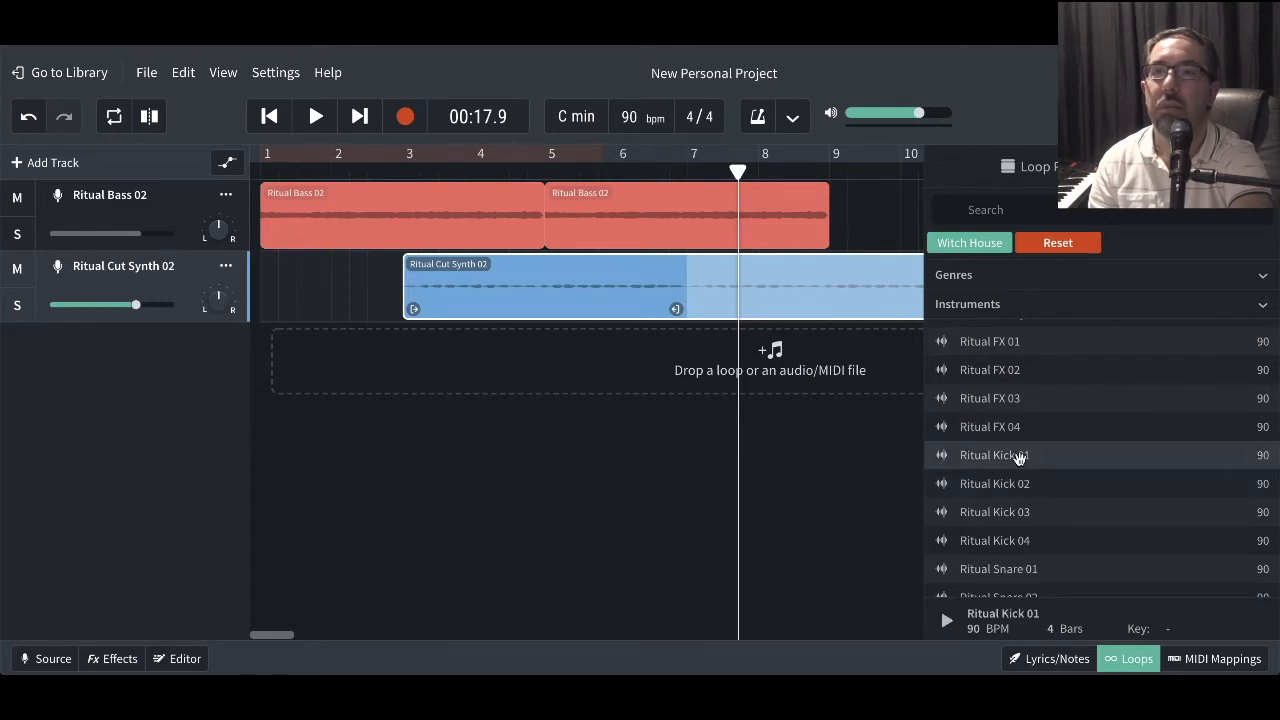
pyautogui.click(994, 483)
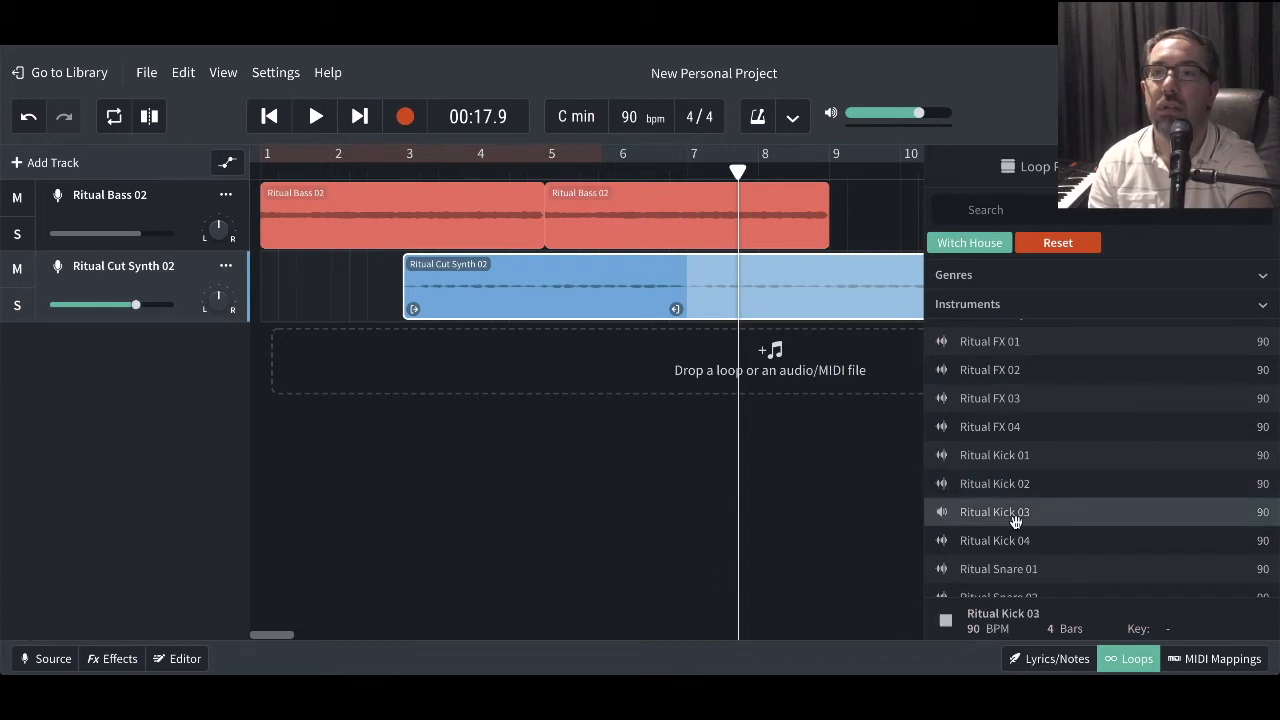
pyautogui.click(994, 540)
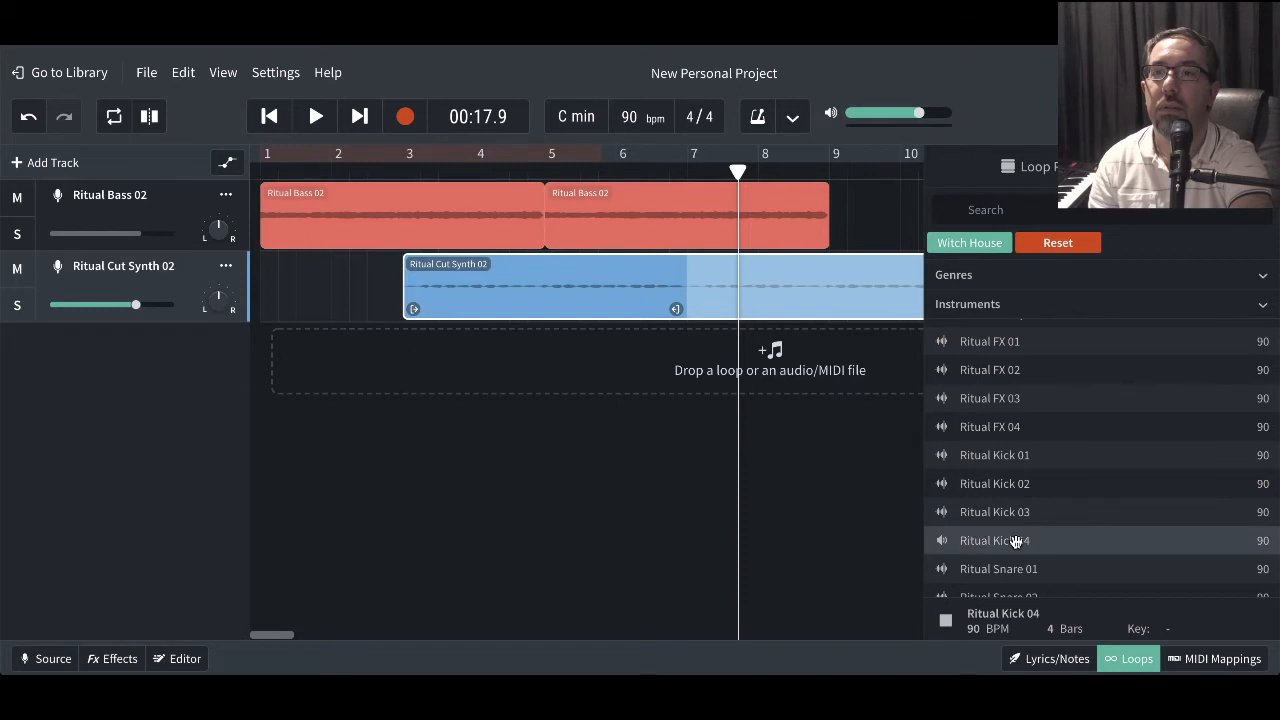
pyautogui.click(994, 455)
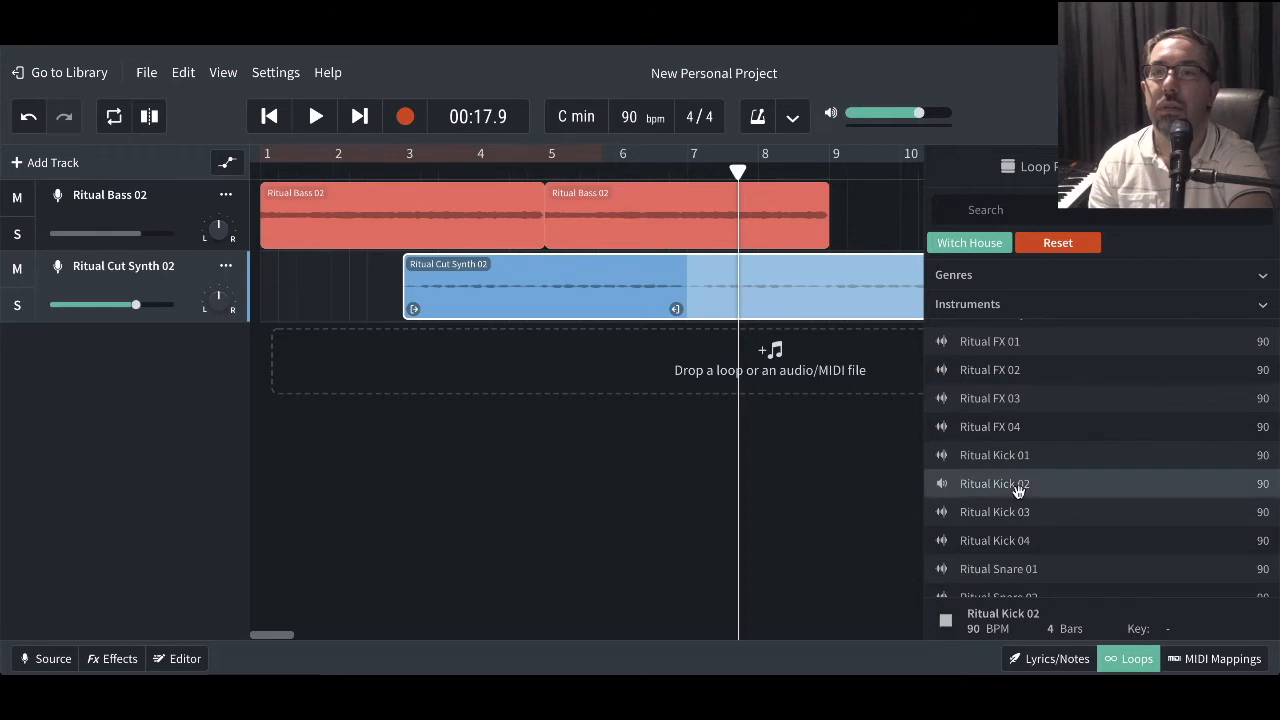
pyautogui.click(994, 455)
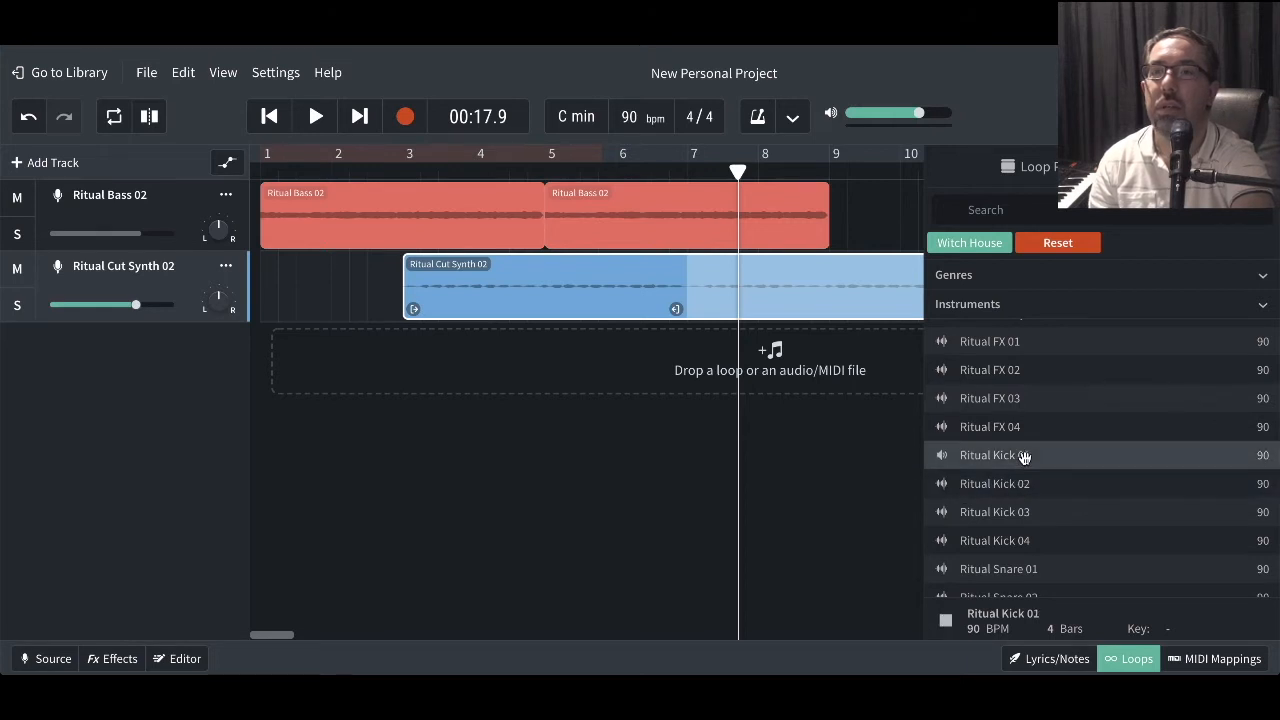
# Add Ritual Kick 01 on a third track and line it up to start at bar 5.
pyautogui.moveTo(990, 455); pyautogui.dragTo(400, 357)
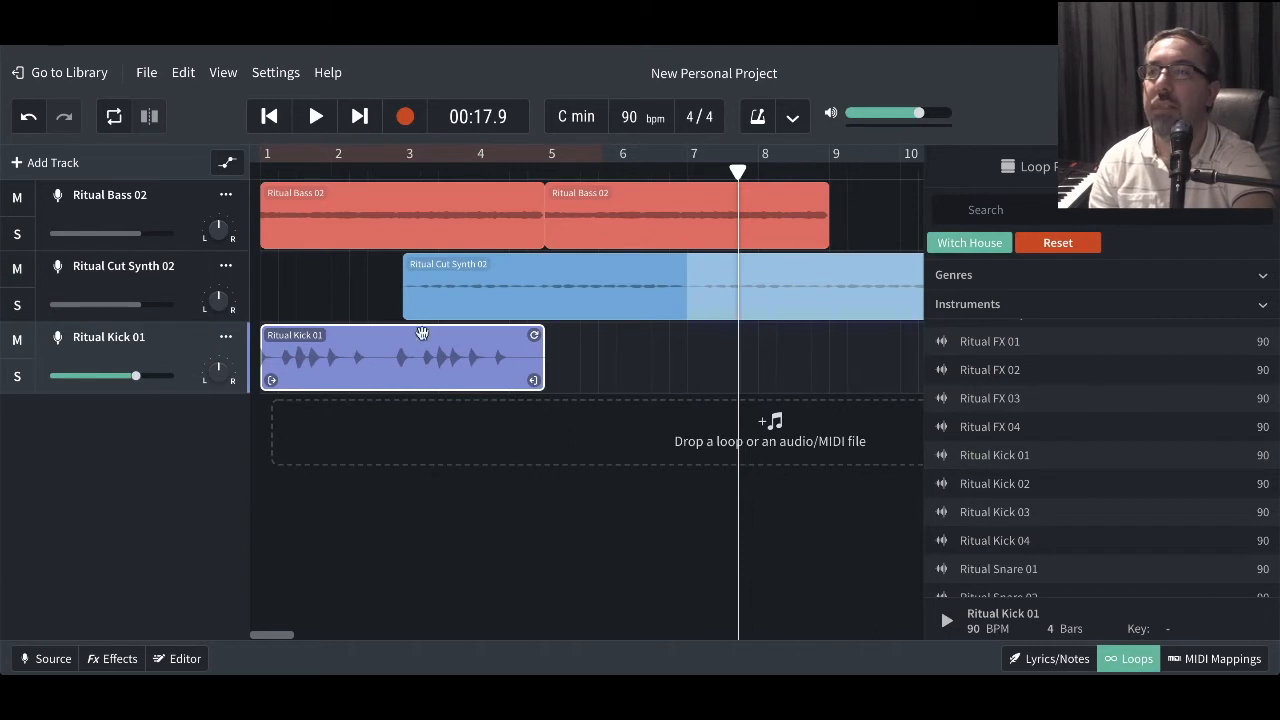
pyautogui.moveTo(420, 358); pyautogui.dragTo(600, 358)
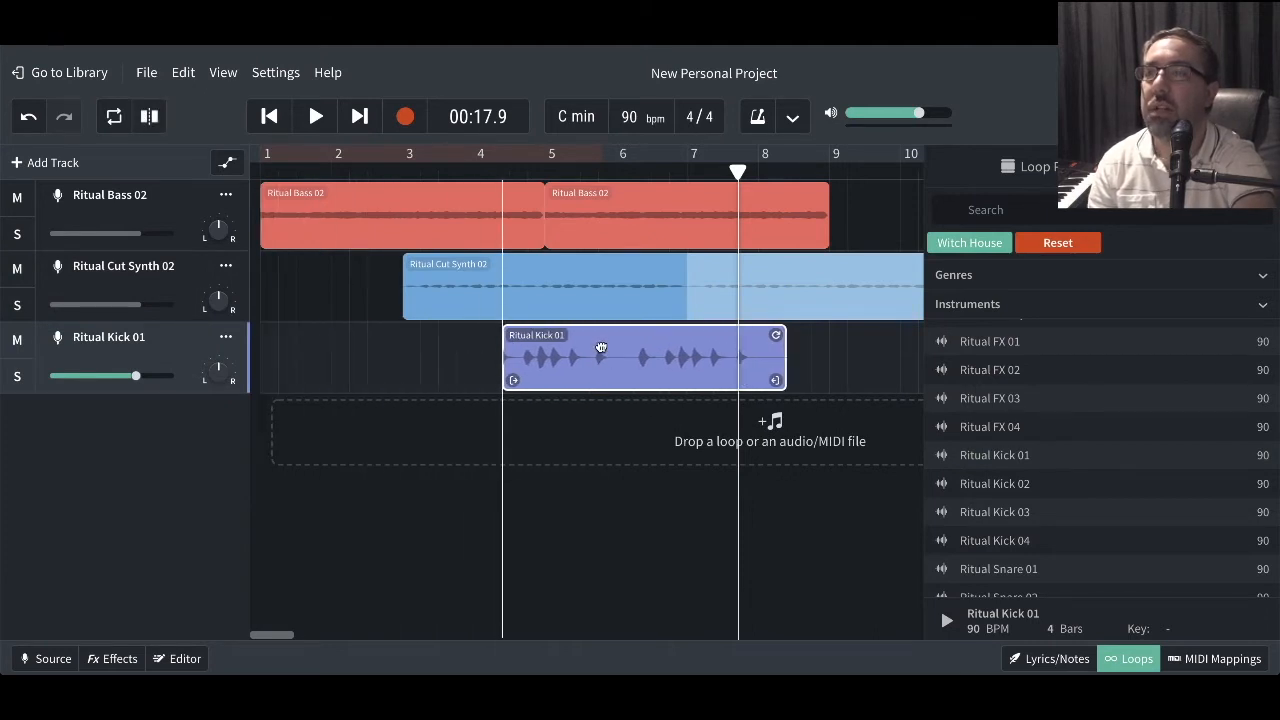
pyautogui.moveTo(600, 358); pyautogui.dragTo(643, 358)
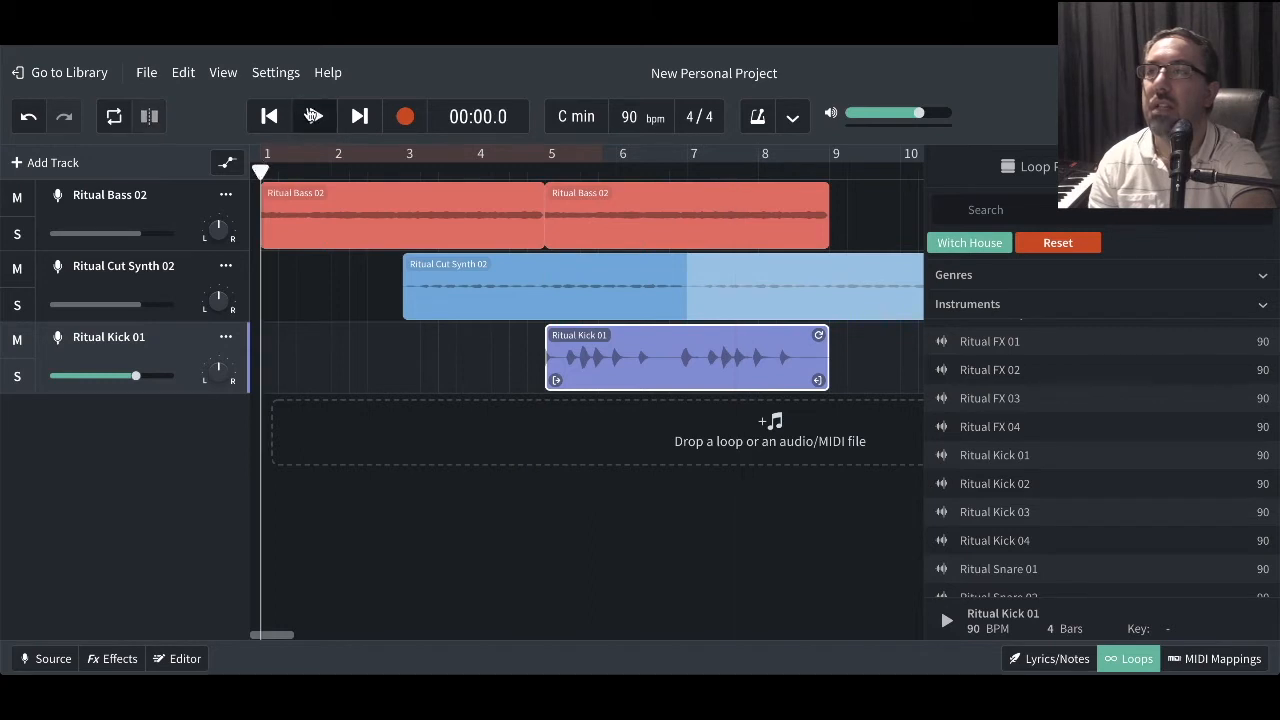
# Play the three-track arrangement from the beginning, then stop playback.
pyautogui.click(313, 116)
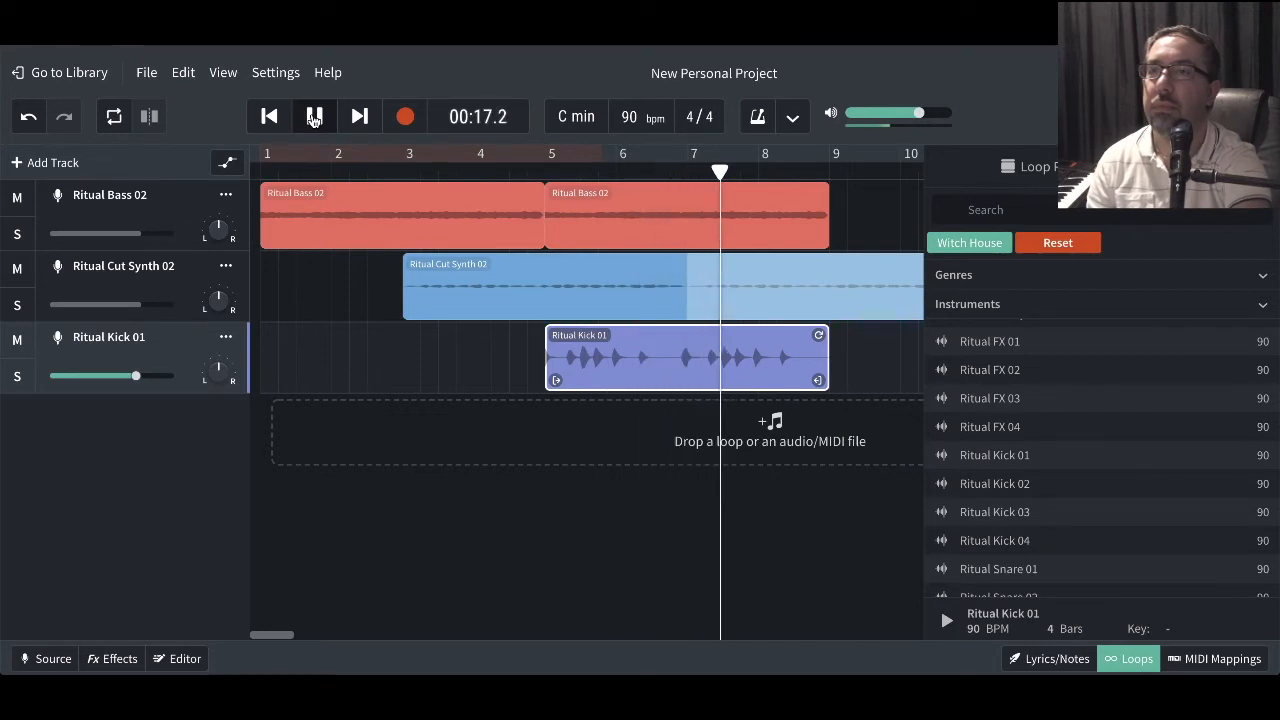
pyautogui.click(314, 116)
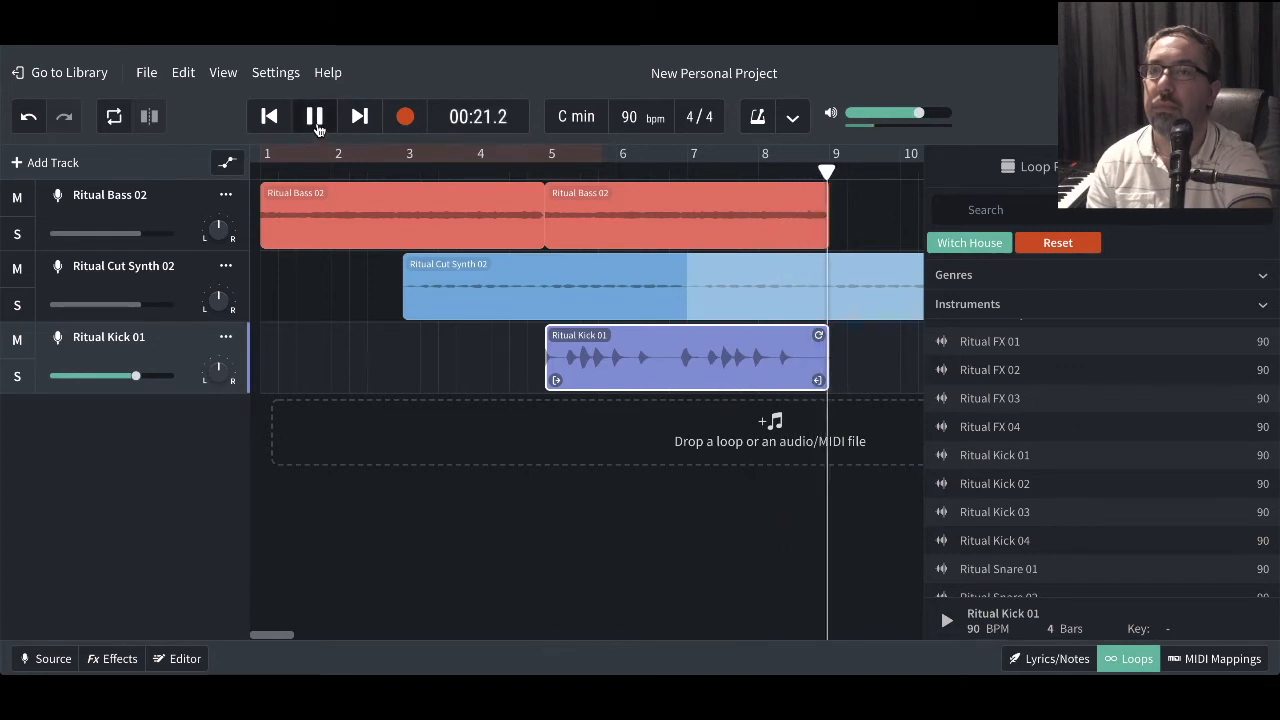
pyautogui.click(314, 116)
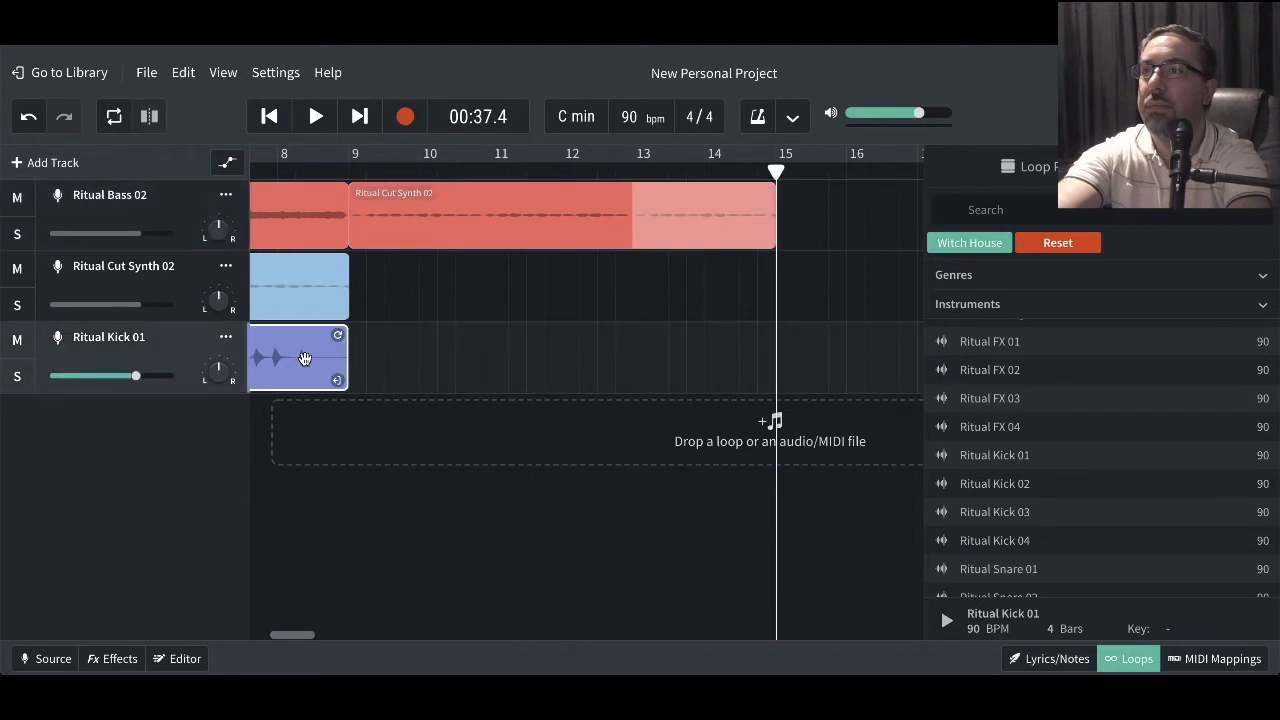
pyautogui.moveTo(348, 186)
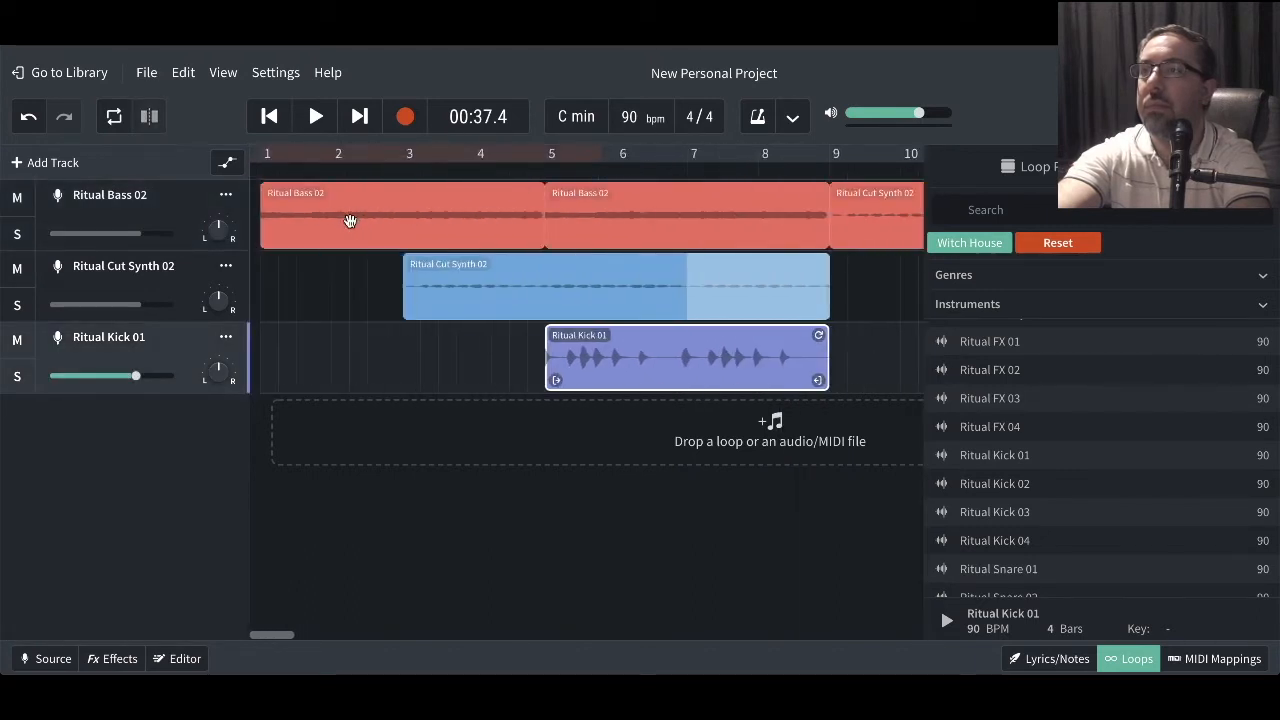
# Select the Cut Synth and Kick clips to repeat at bar 9, then start playback.
pyautogui.hscroll(3)
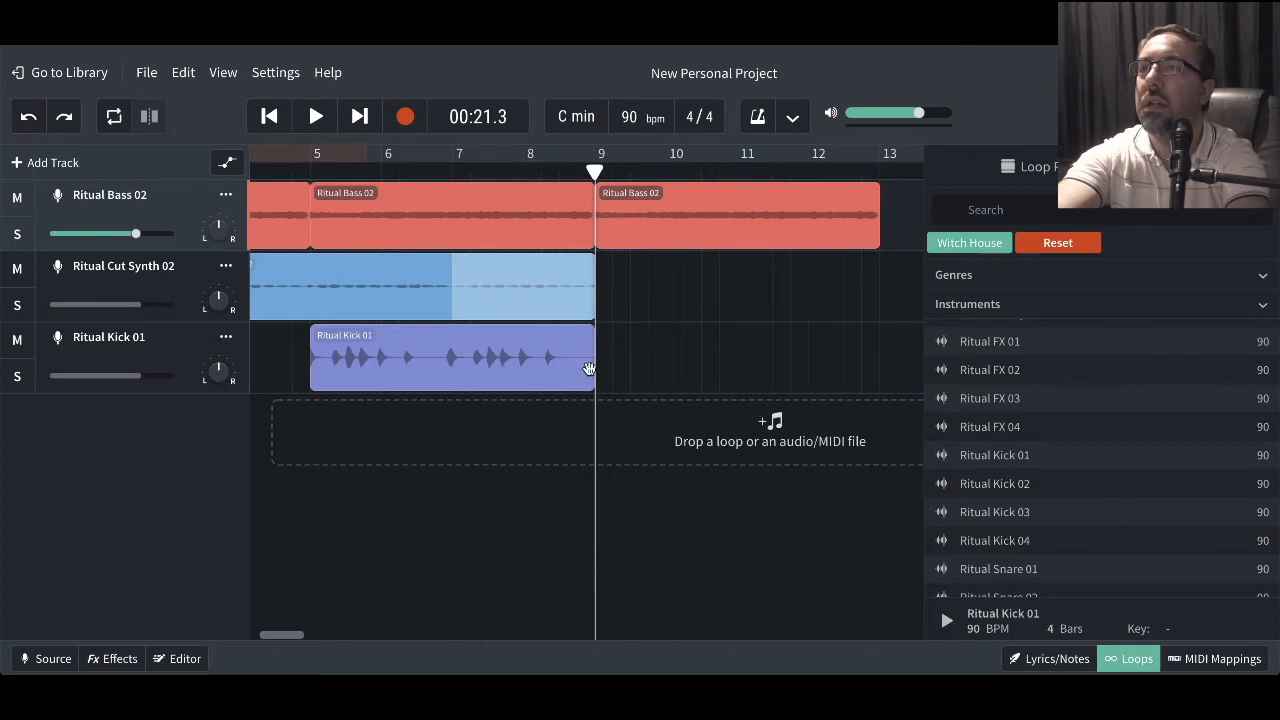
pyautogui.moveTo(632, 283)
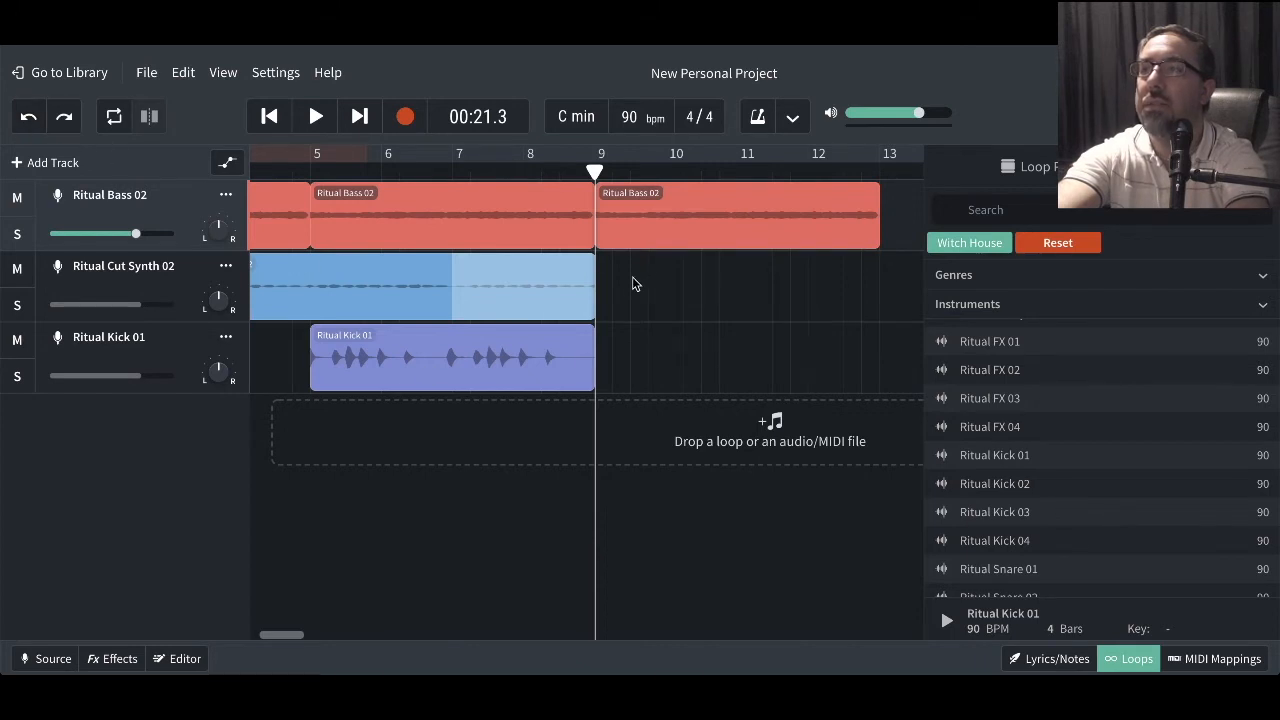
pyautogui.click(495, 287)
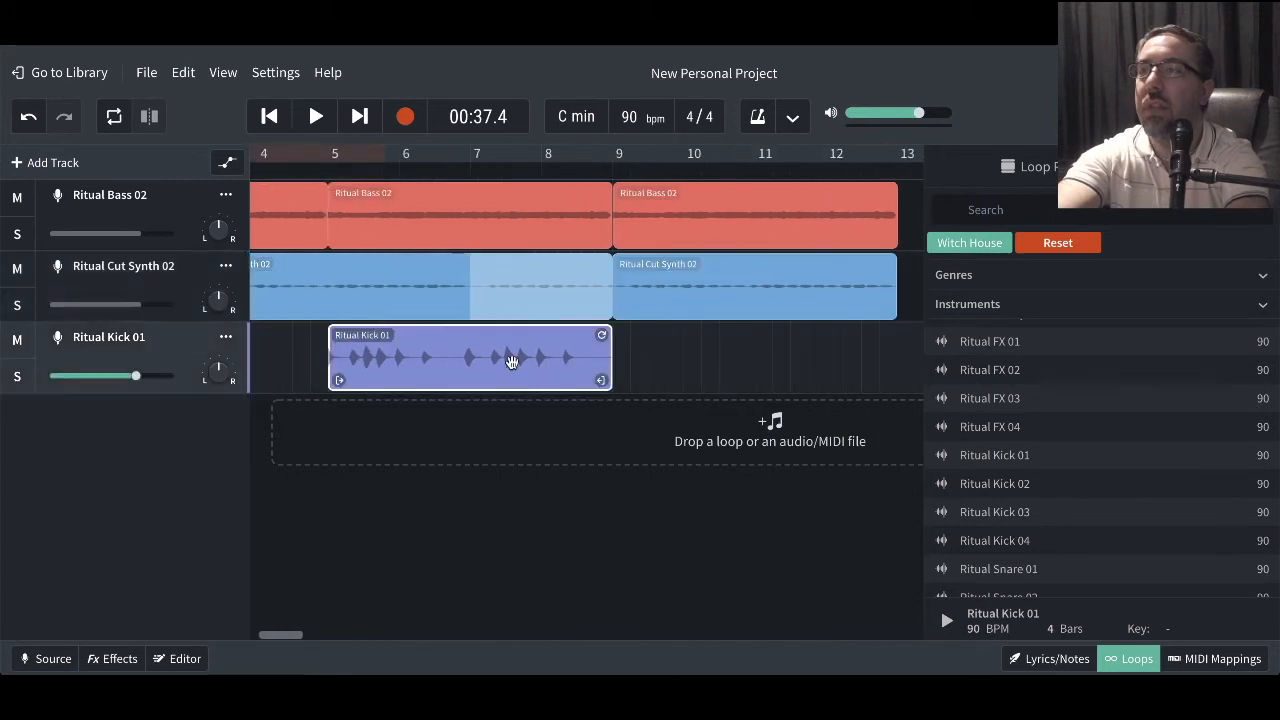
pyautogui.click(613, 153)
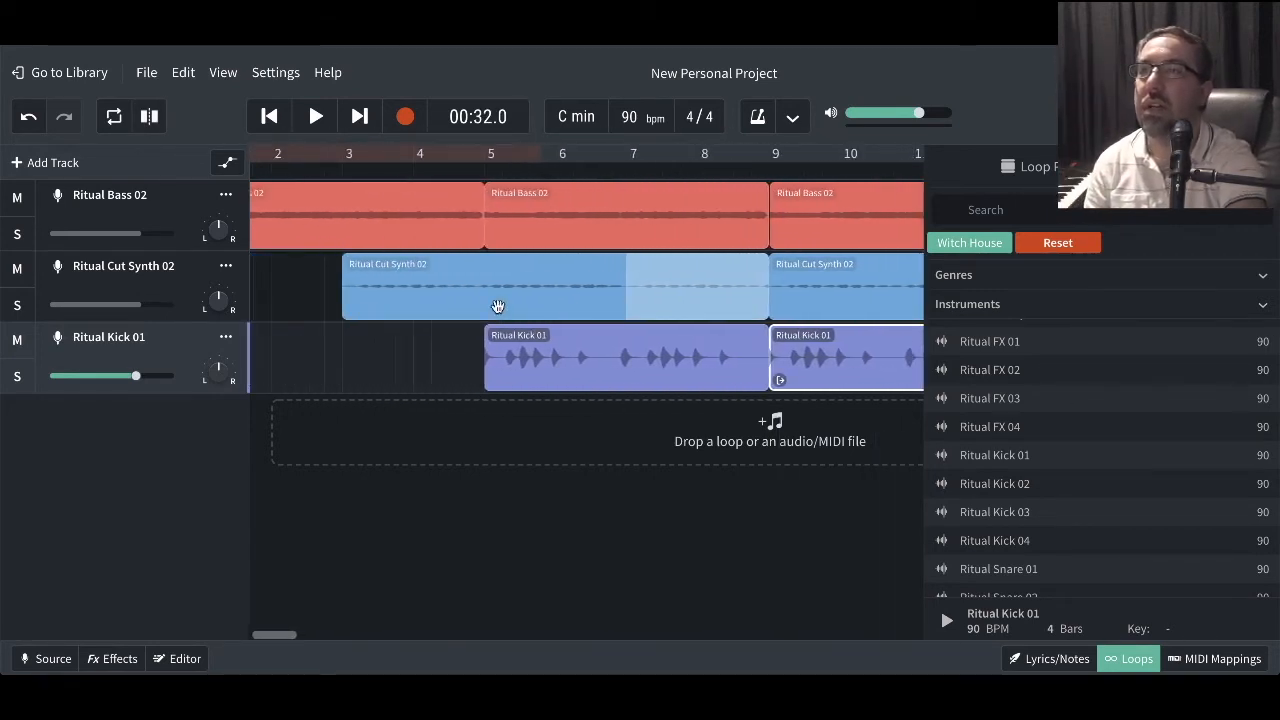
pyautogui.moveTo(313, 180)
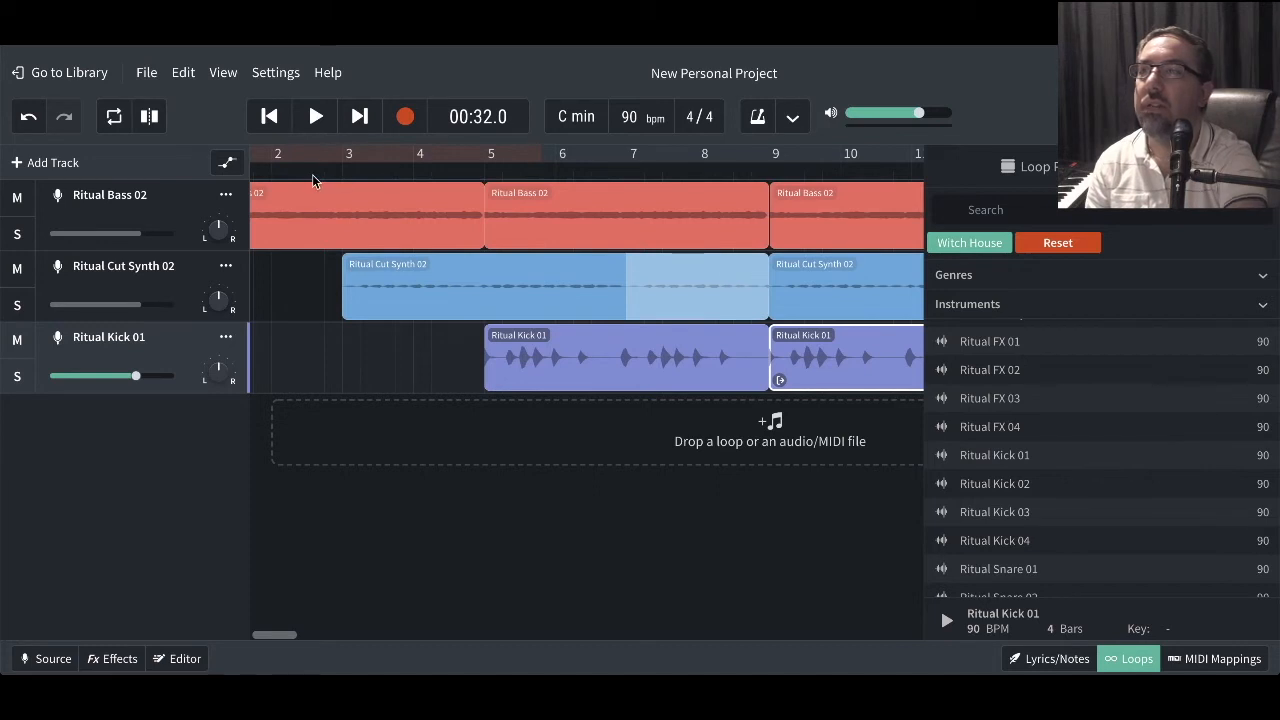
pyautogui.click(315, 116)
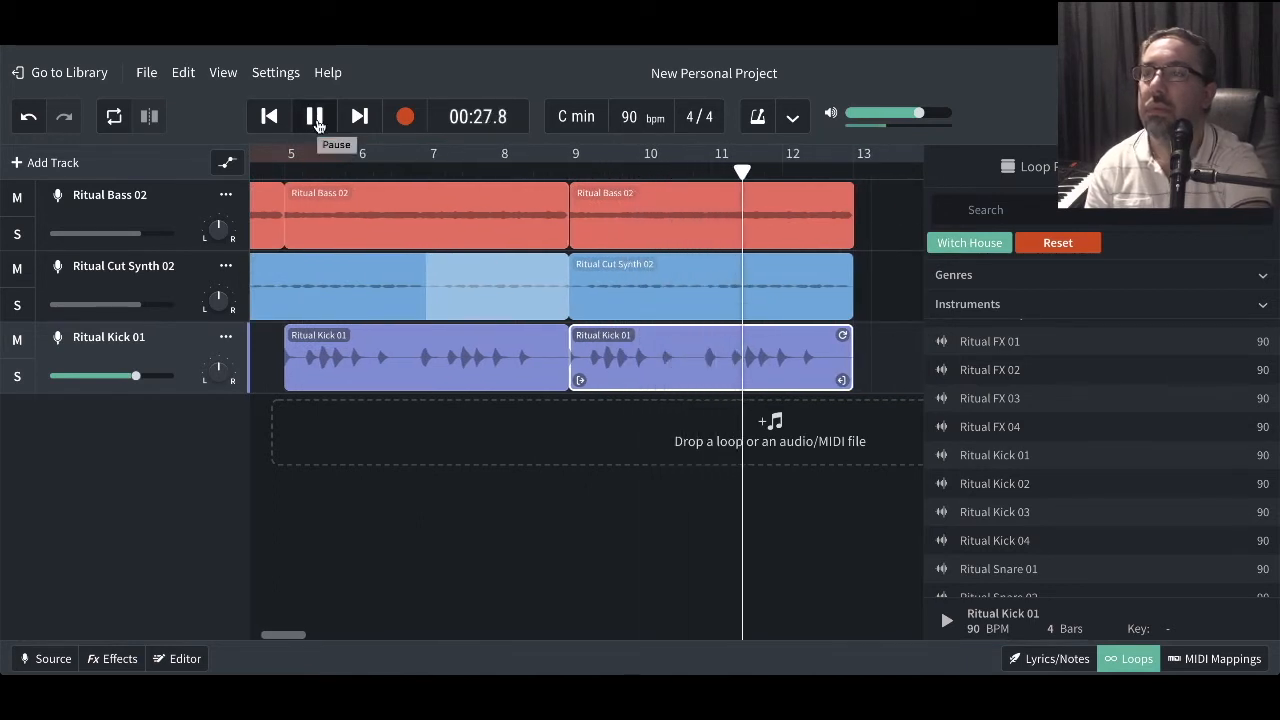
pyautogui.moveTo(315, 116)
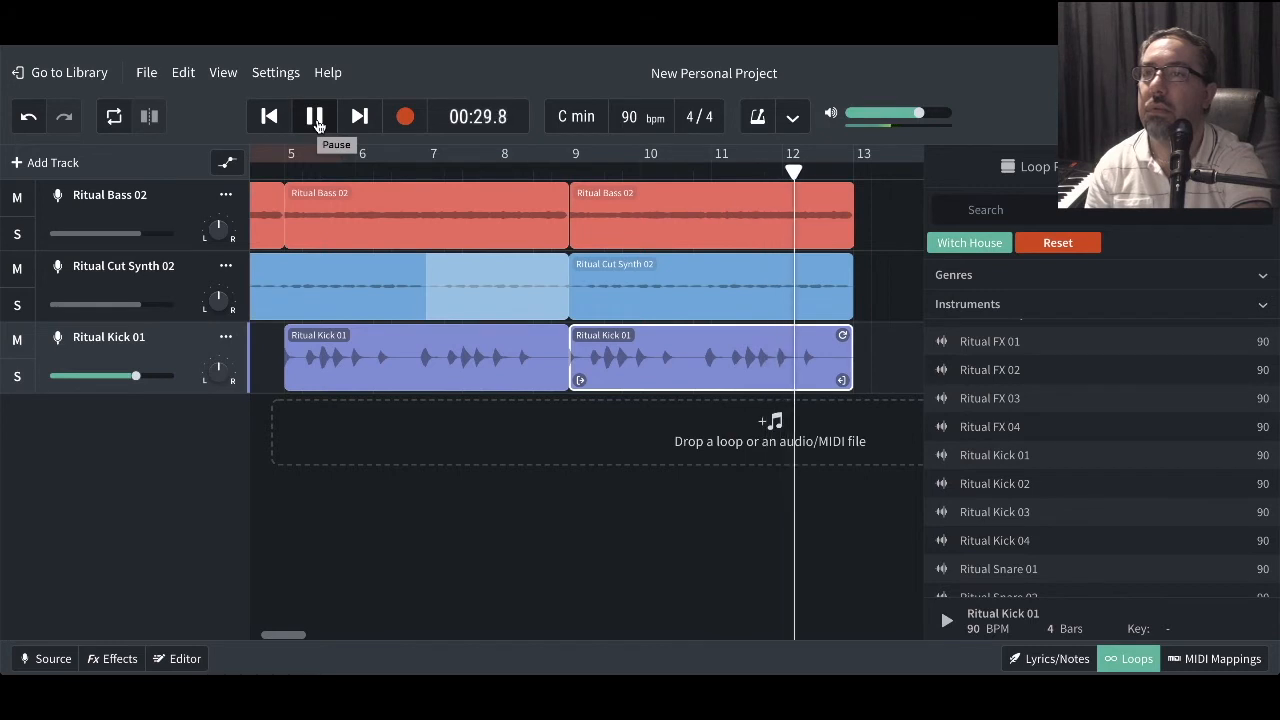
pyautogui.click(314, 116)
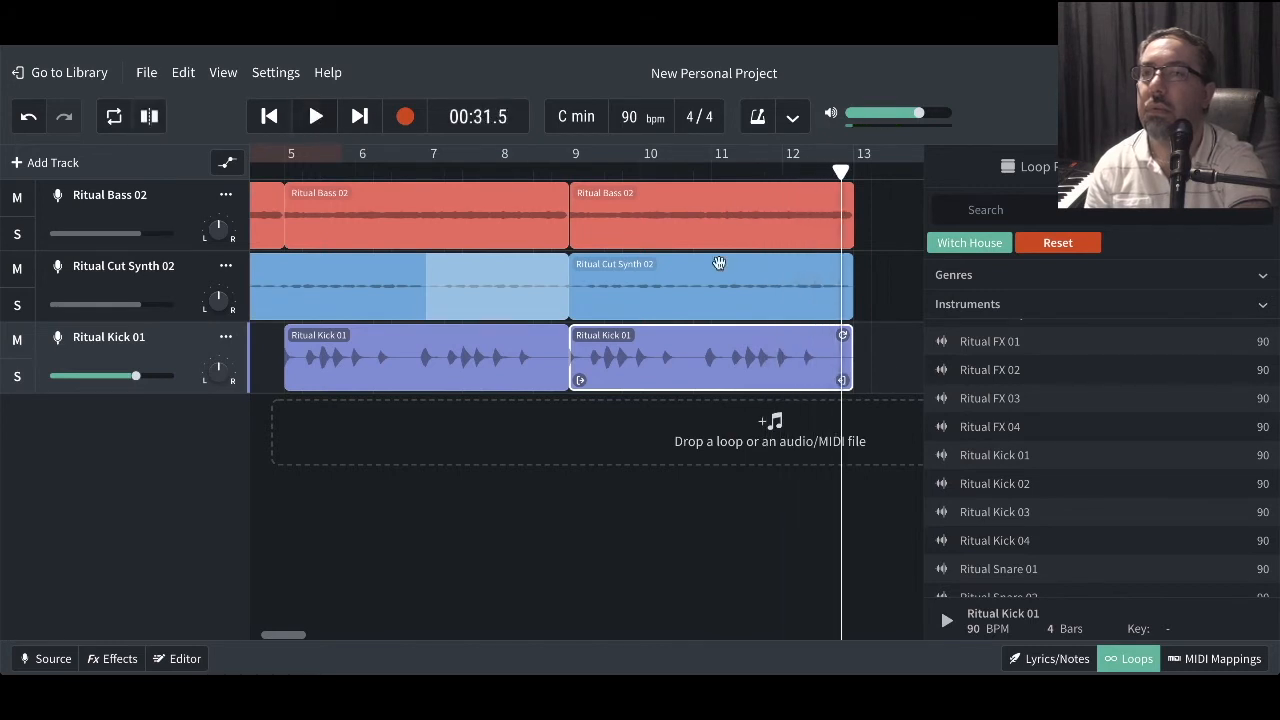
pyautogui.scroll(-3)
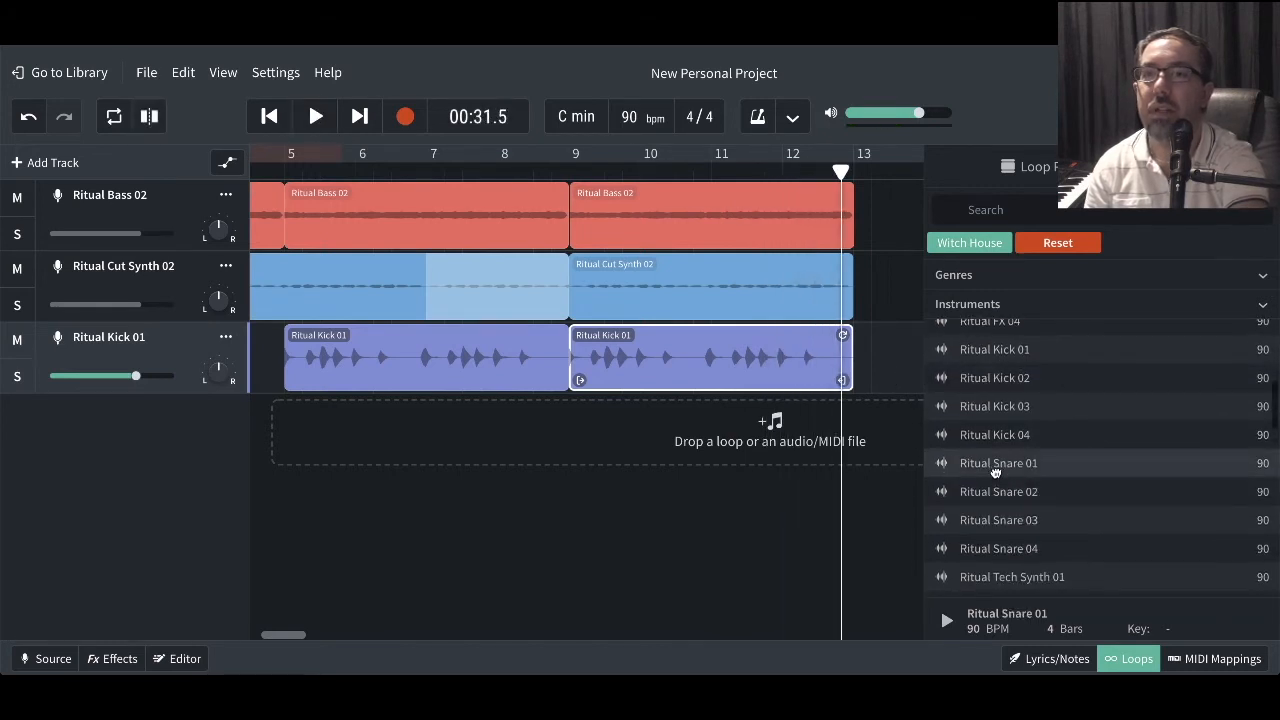
pyautogui.click(945, 620)
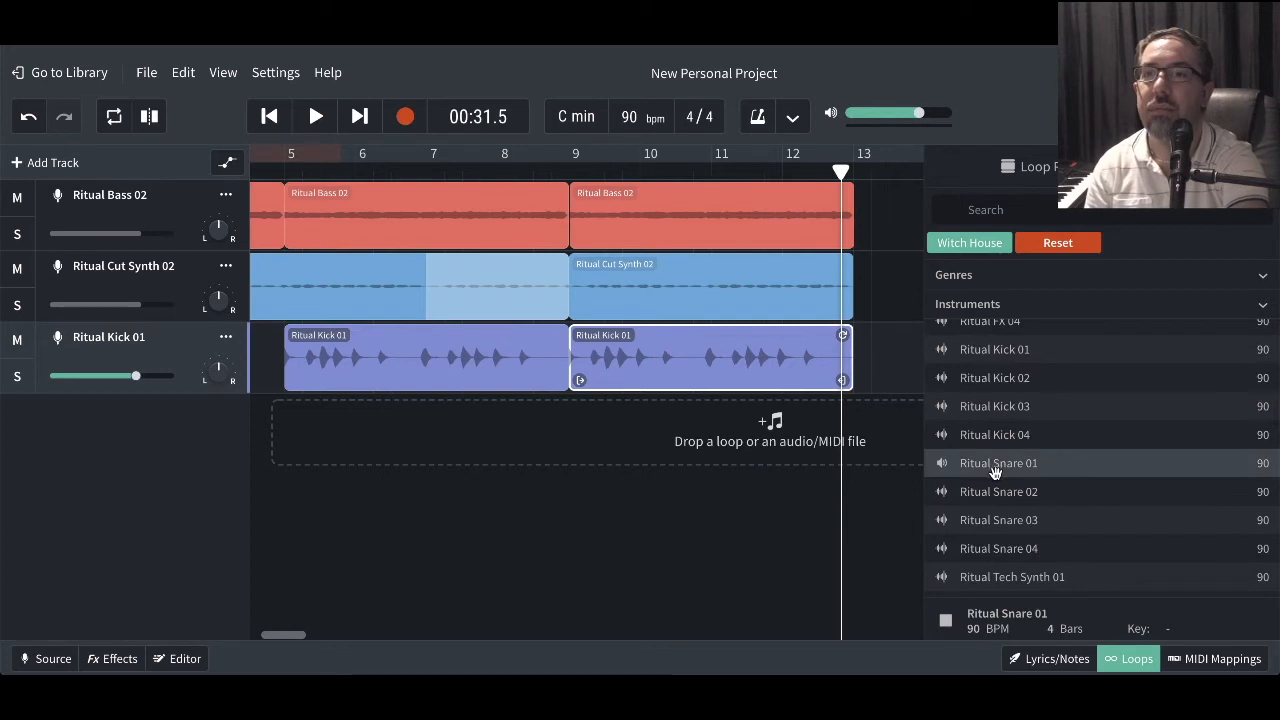
pyautogui.moveTo(997, 491)
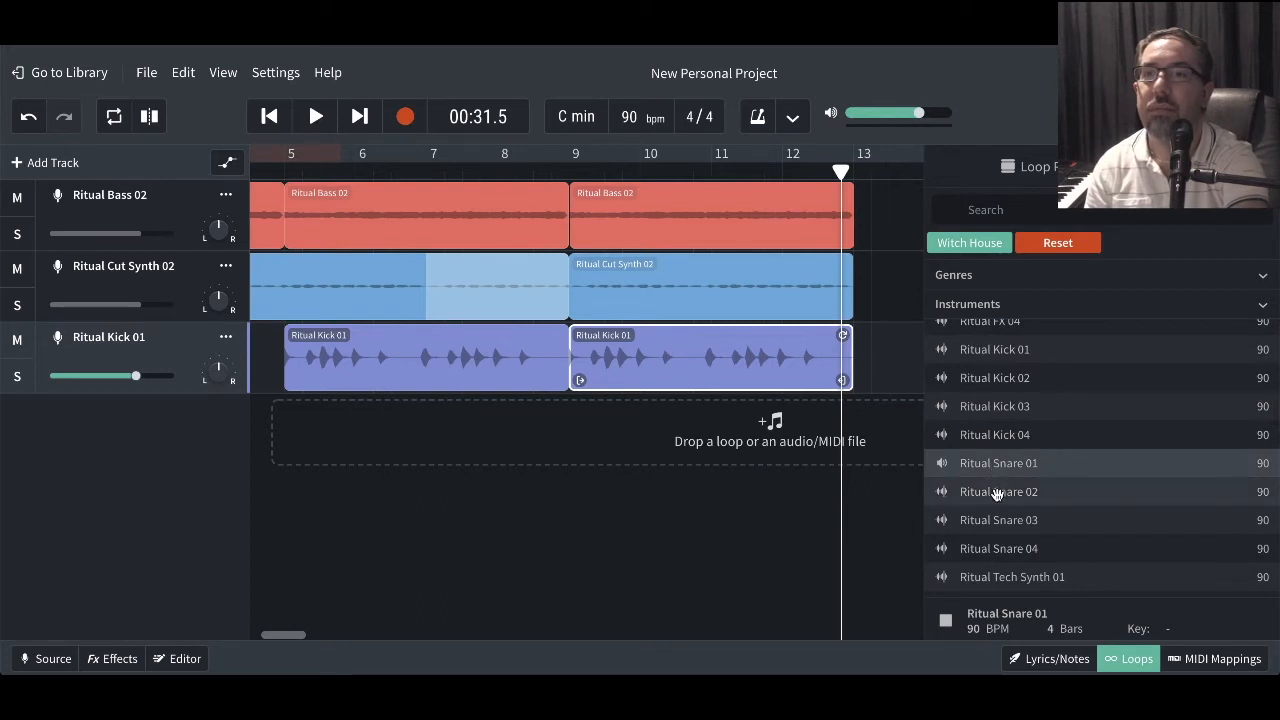
pyautogui.click(998, 491)
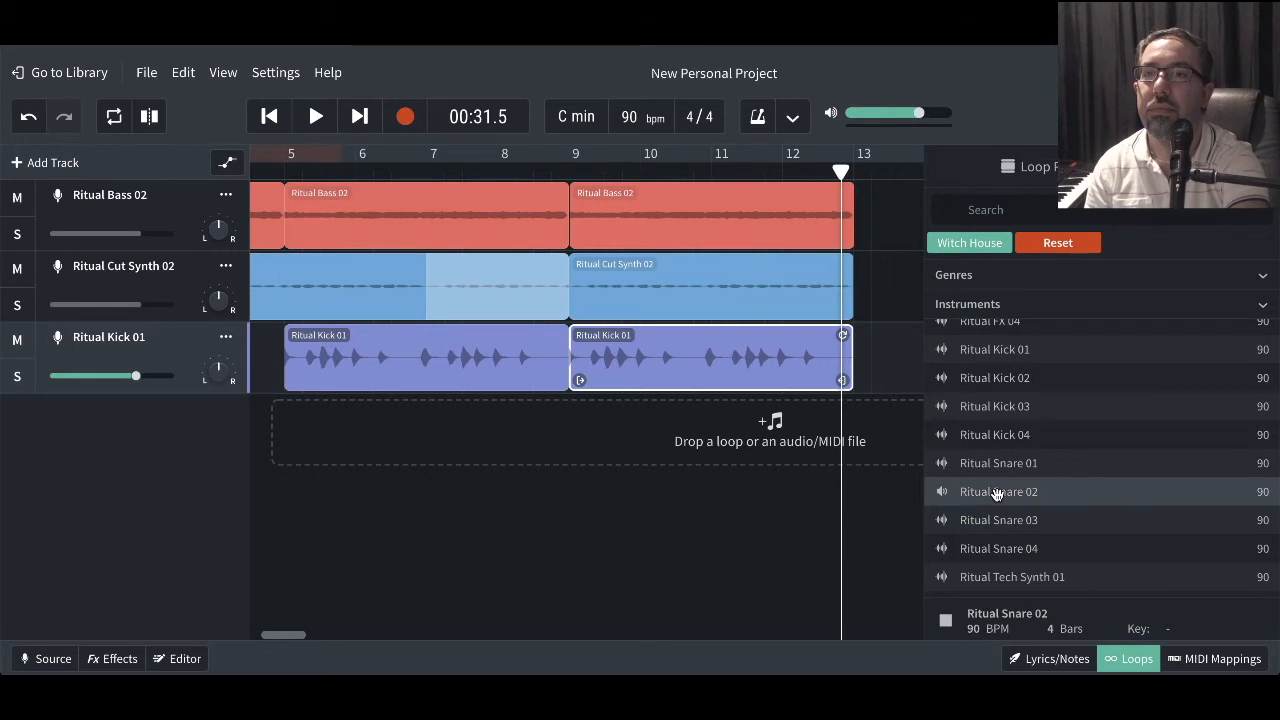
pyautogui.scroll(-3)
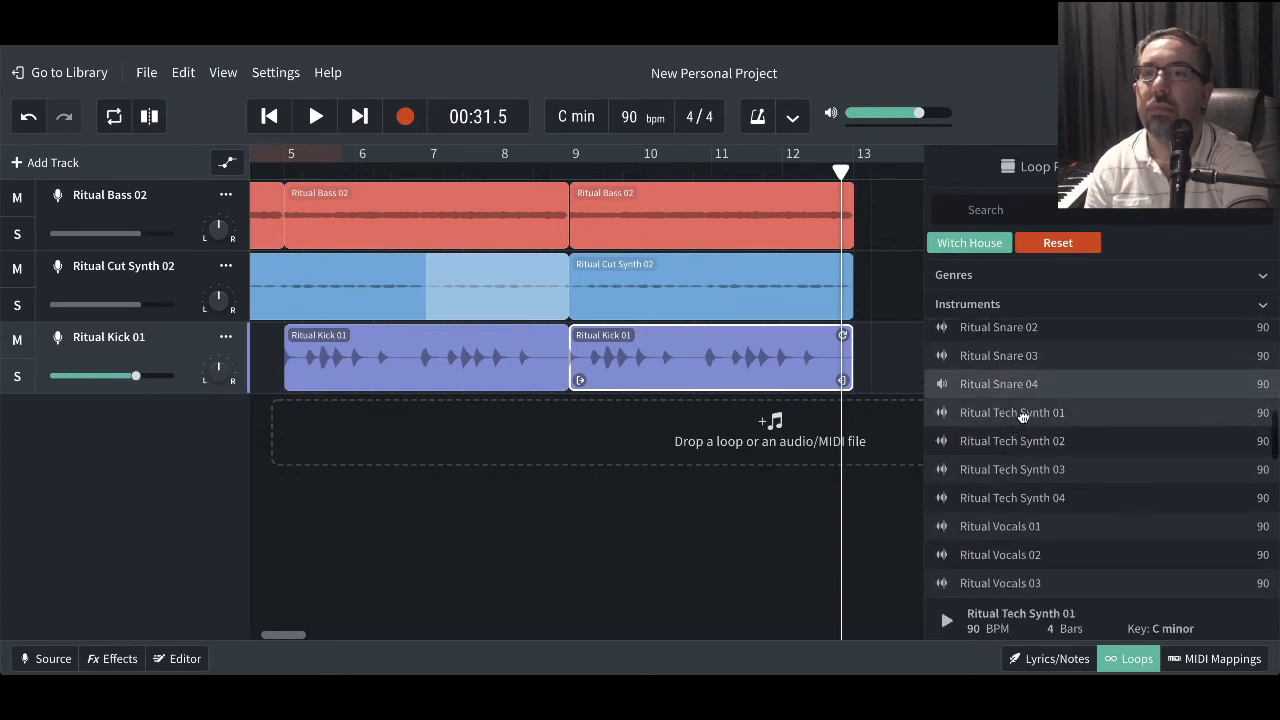
pyautogui.click(946, 620)
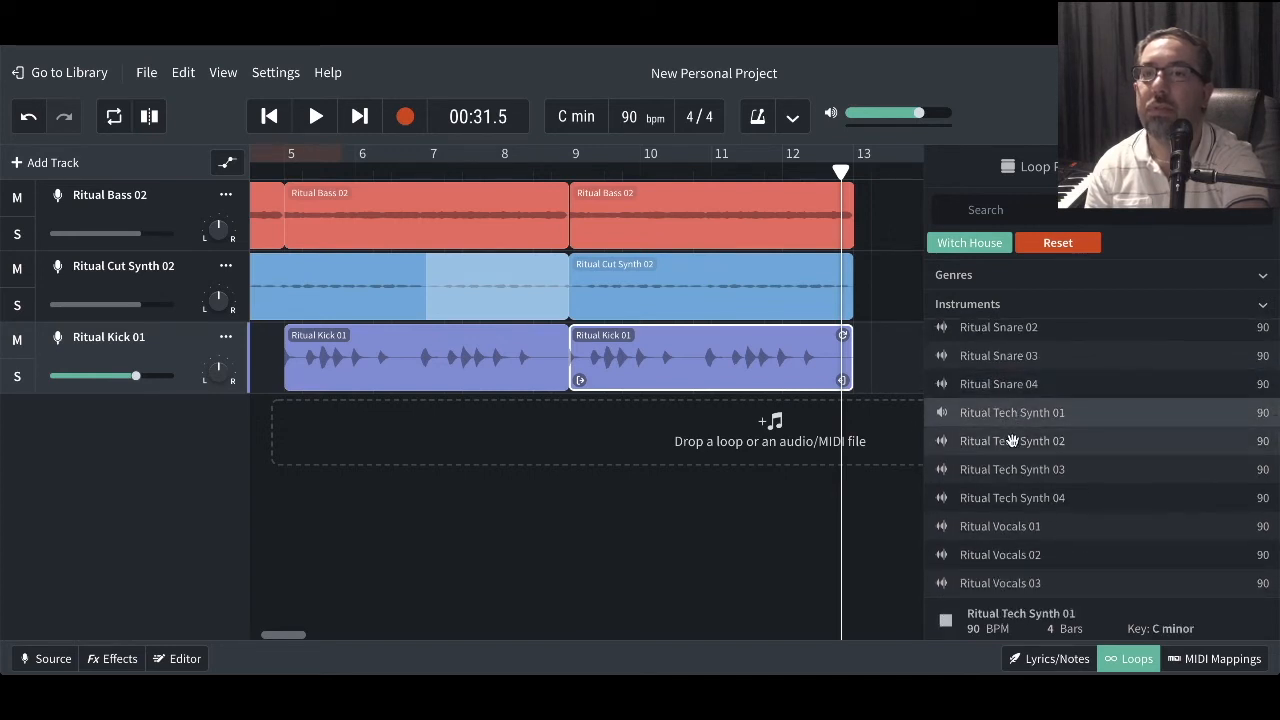
pyautogui.click(1011, 441)
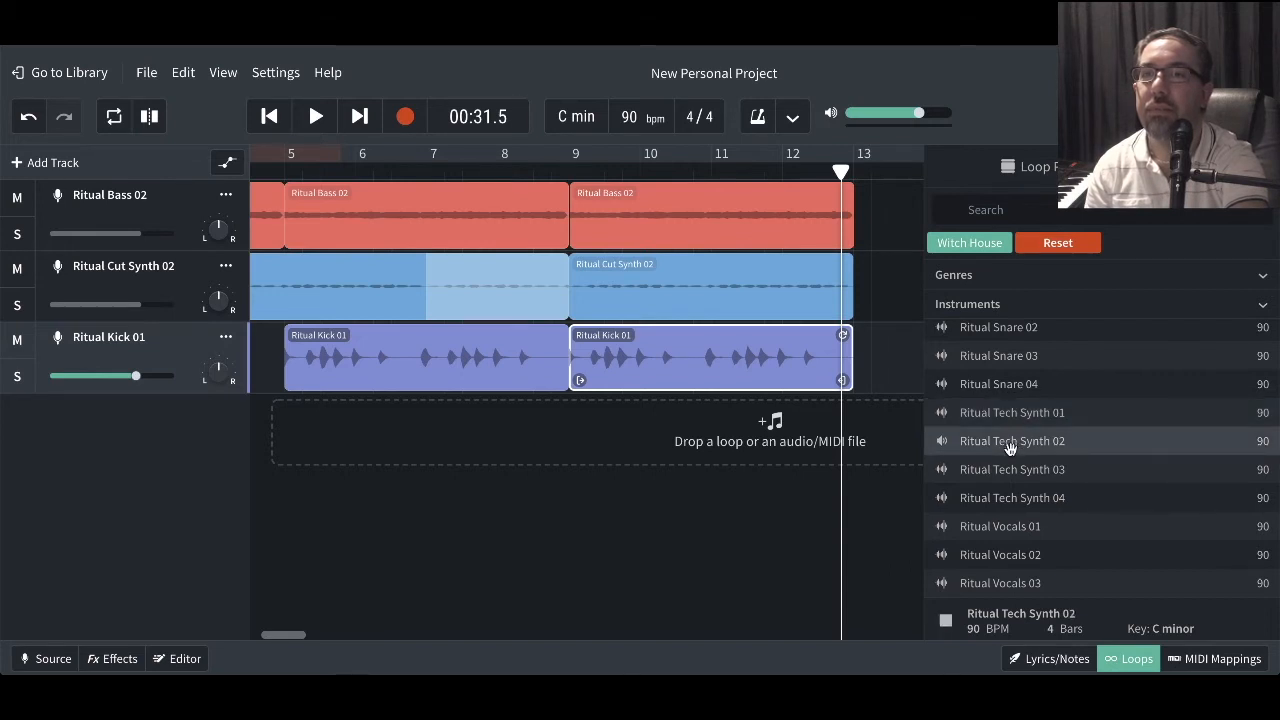
pyautogui.moveTo(1007, 469)
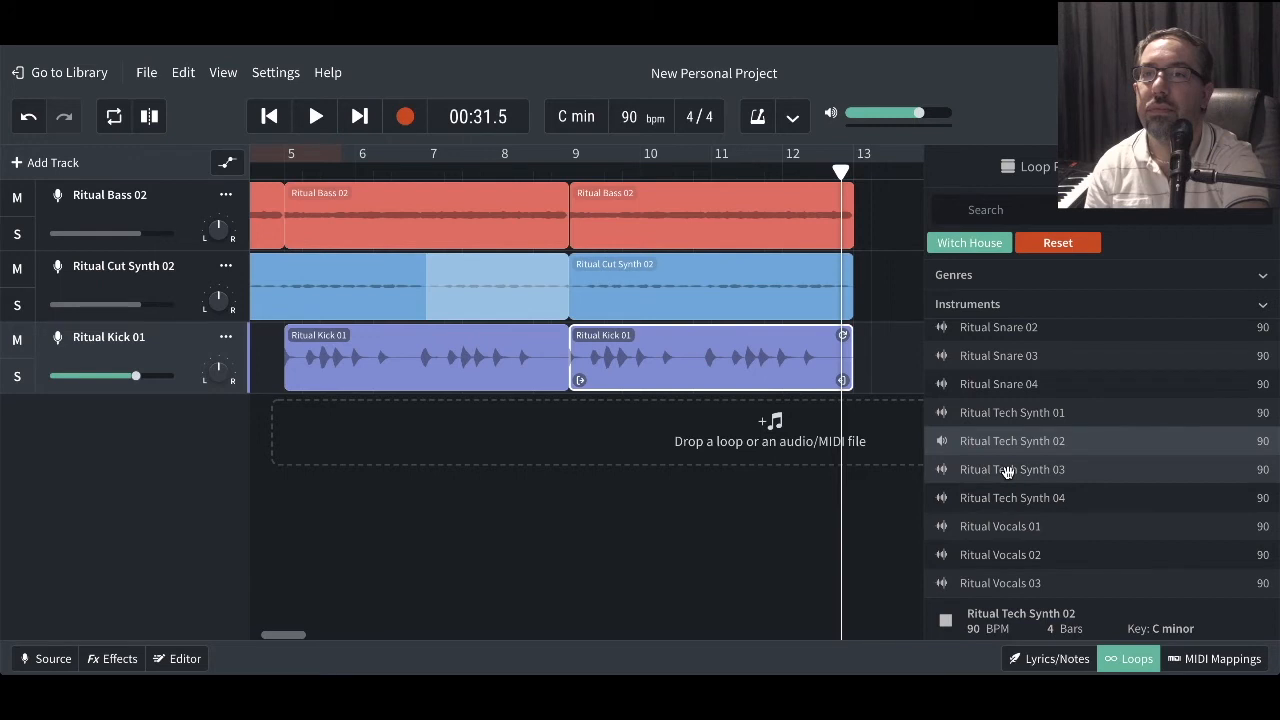
pyautogui.click(1011, 469)
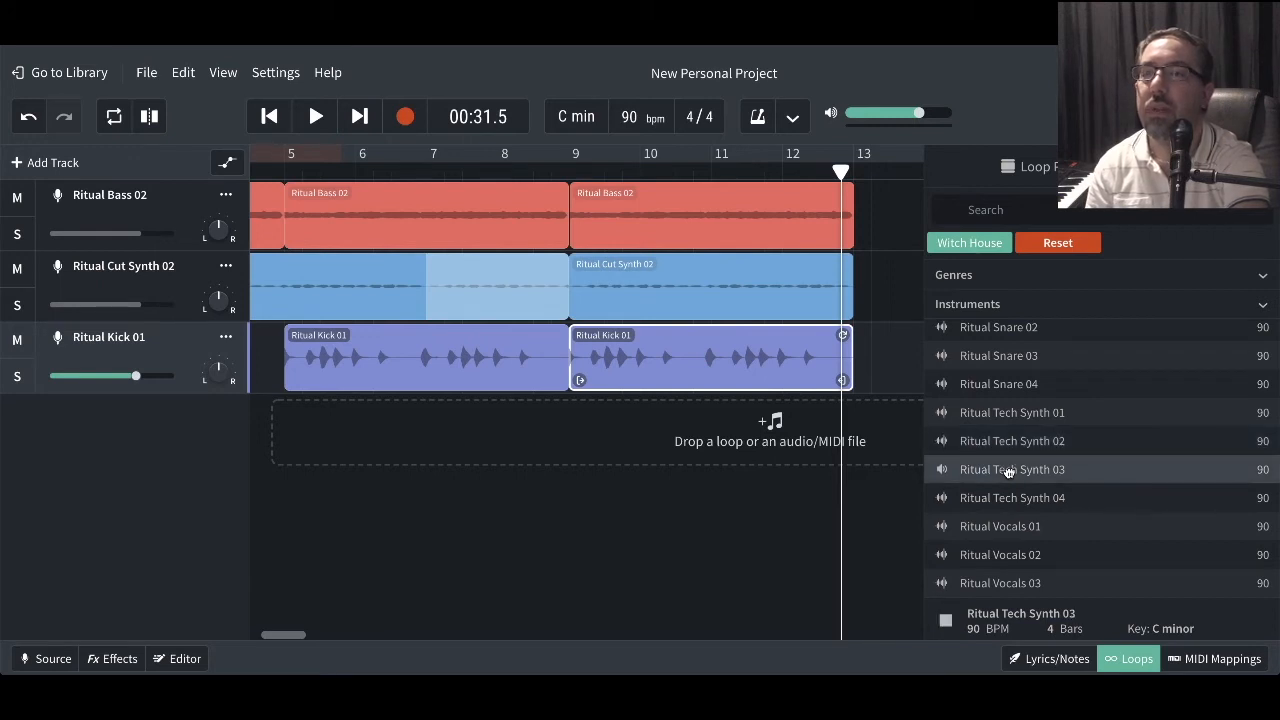
# Add Ritual Tech Synth 03, select clips to extend the kick to bar 13, and play from bar 10.
pyautogui.moveTo(1011, 469); pyautogui.dragTo(328, 428)
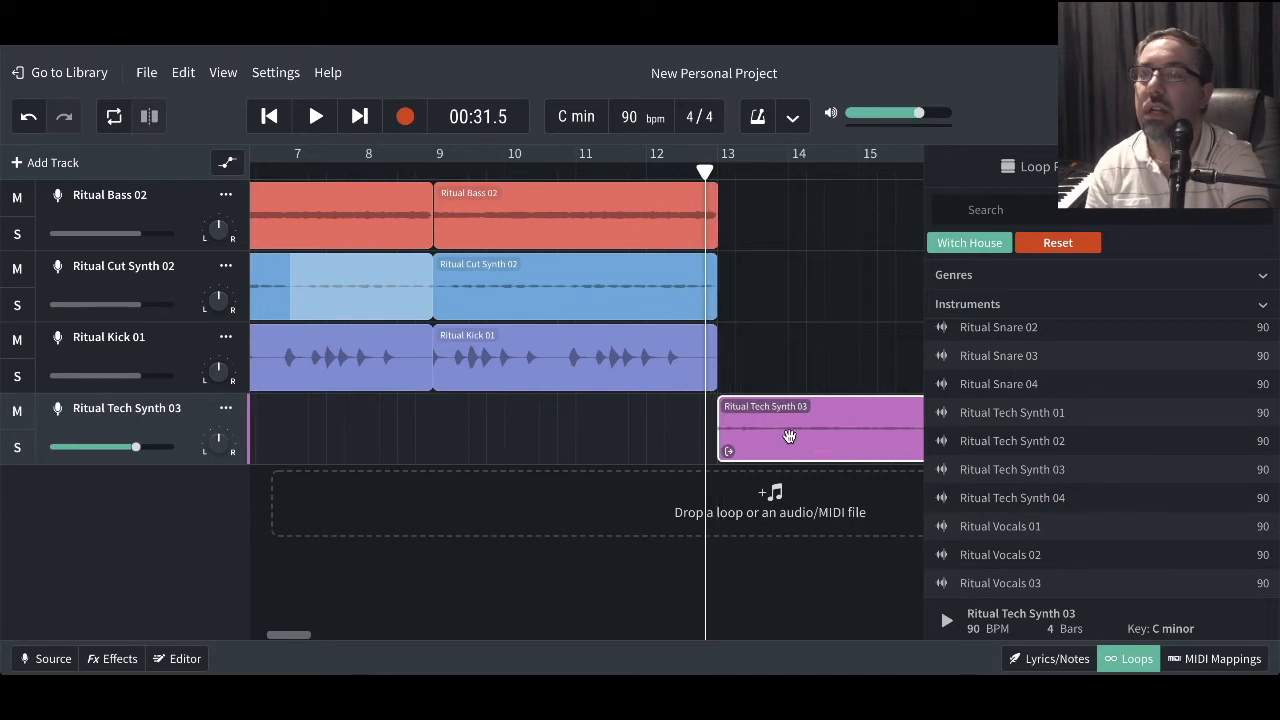
pyautogui.click(600, 280)
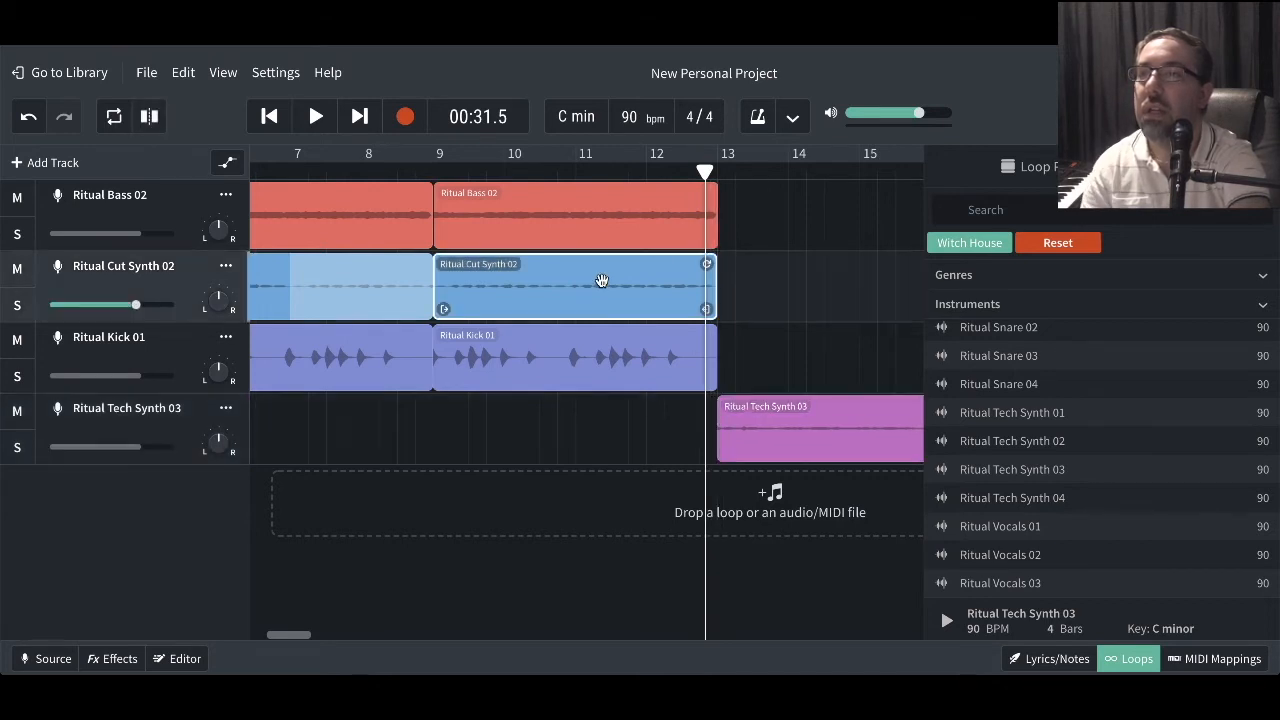
pyautogui.click(628, 358)
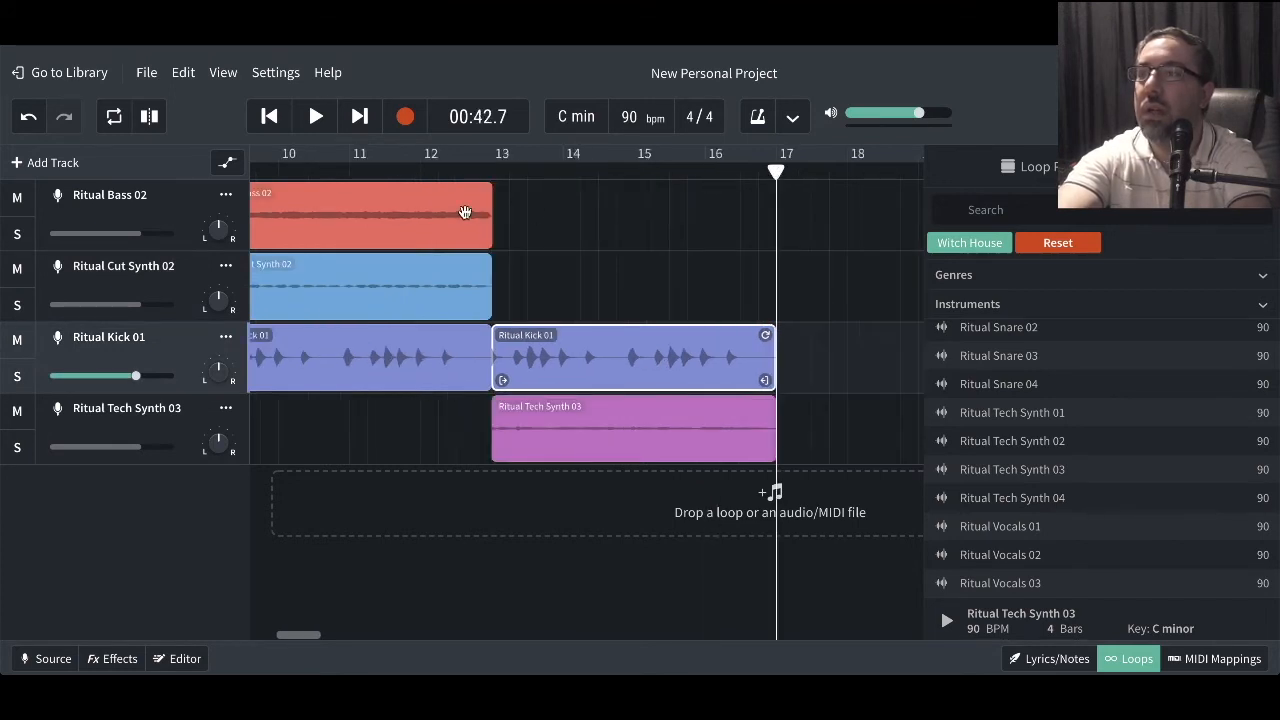
pyautogui.click(465, 211)
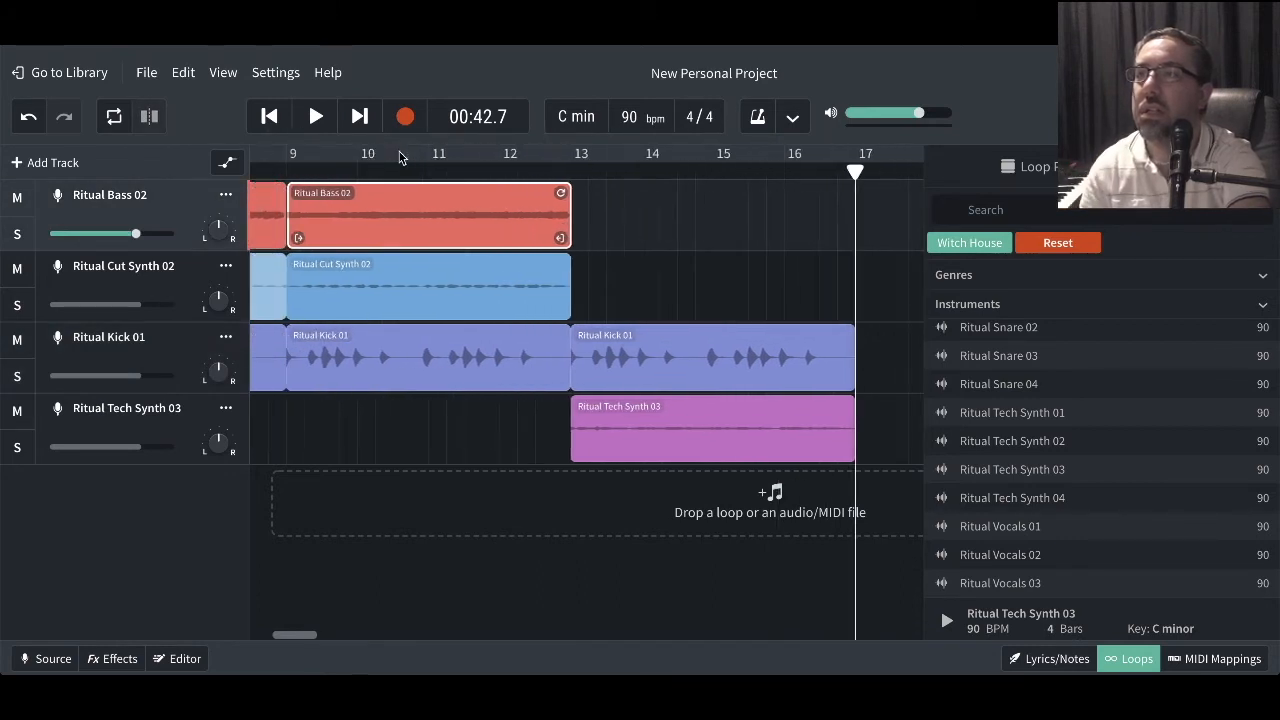
pyautogui.click(315, 116)
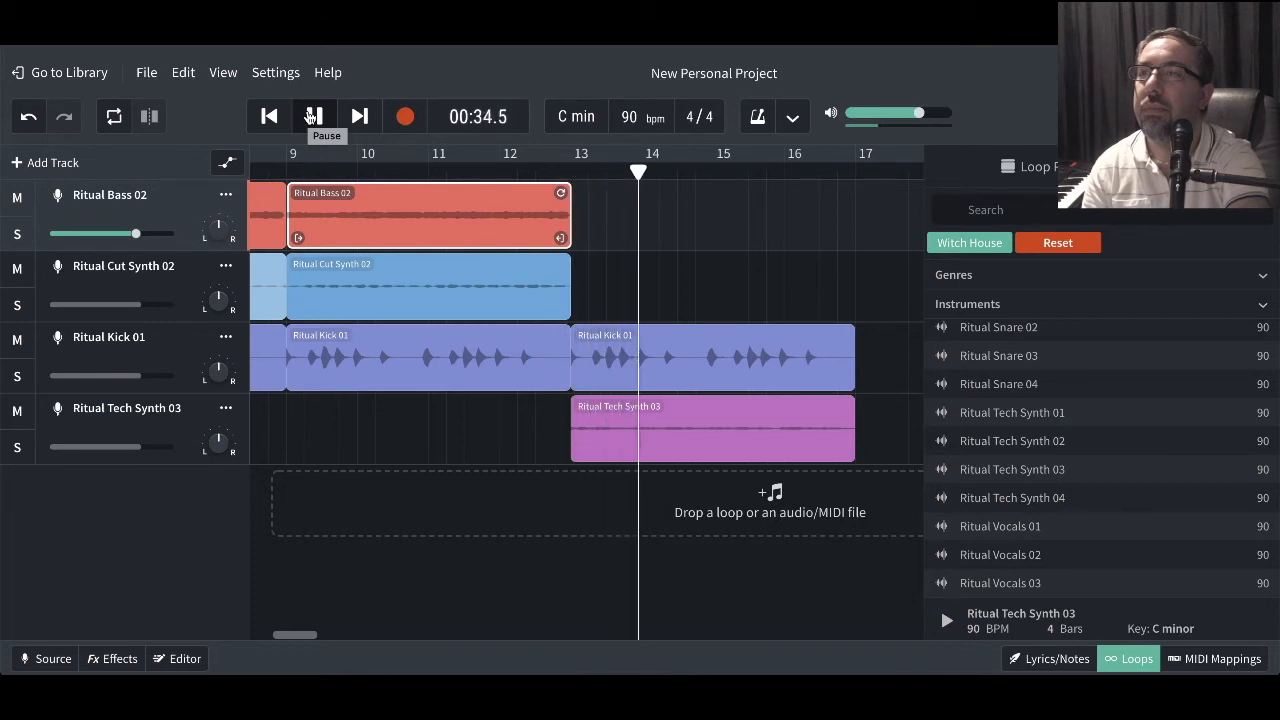
# Set the playhead before bar 13 and audition the extended bars 13–17, then pause.
pyautogui.click(314, 116)
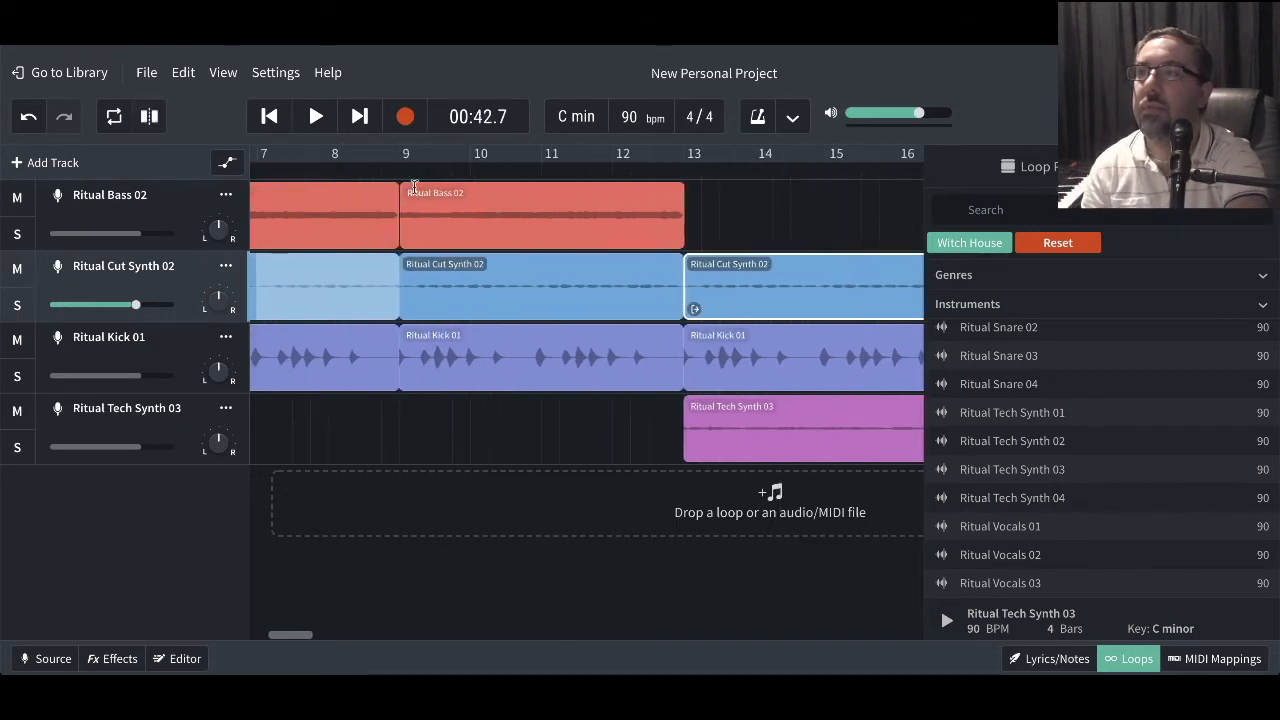
pyautogui.click(594, 153)
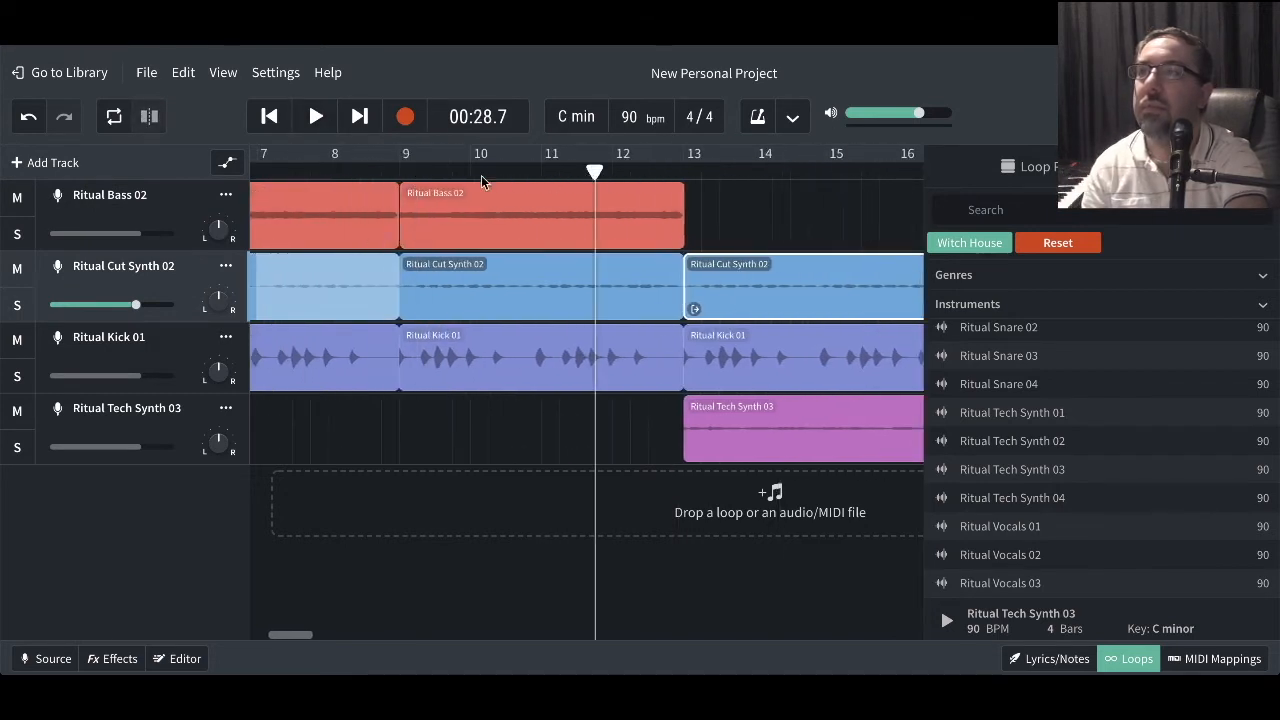
pyautogui.click(315, 116)
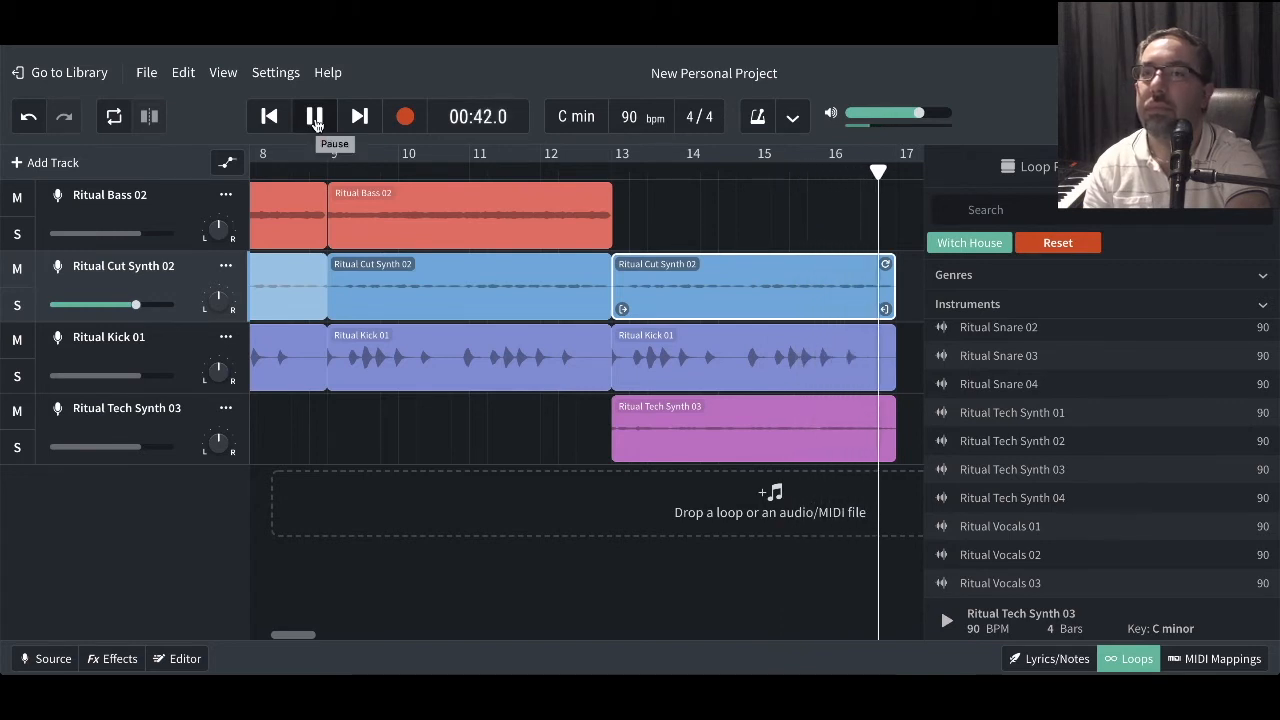
pyautogui.click(314, 116)
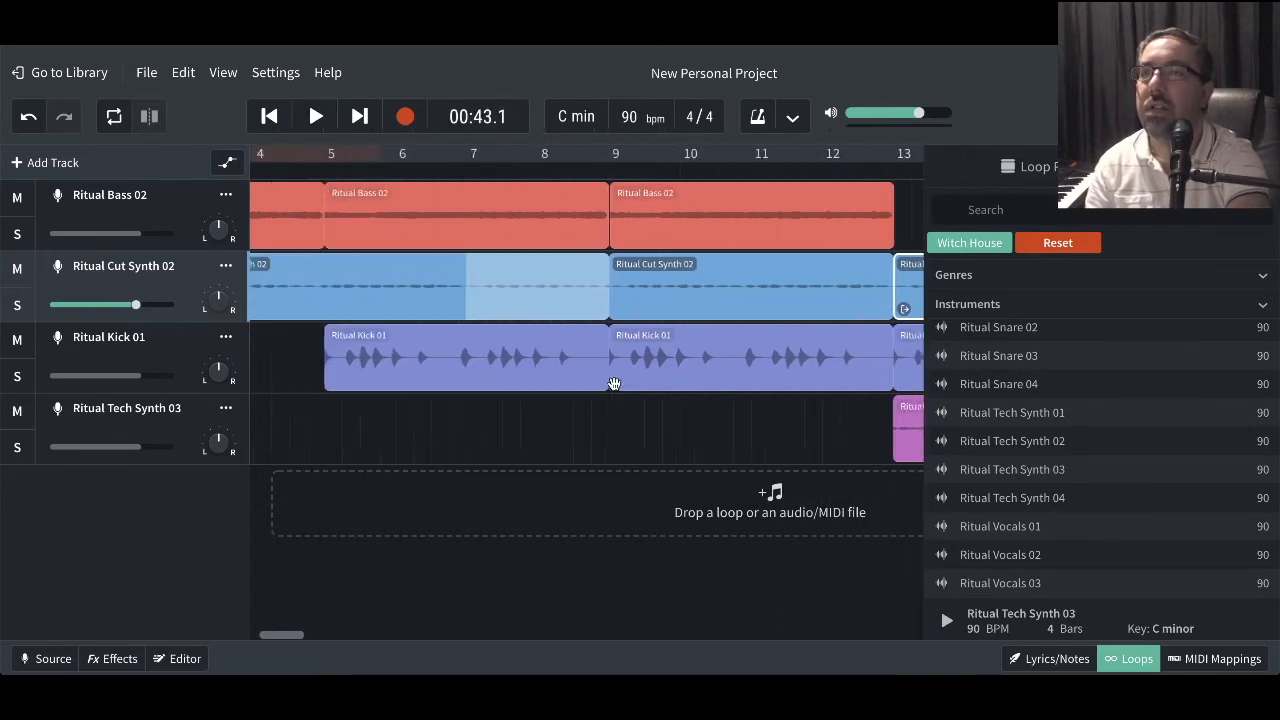
# Place Witch House Bass 01 on a new fifth track at bar 1 and return to the start.
pyautogui.hscroll(3)
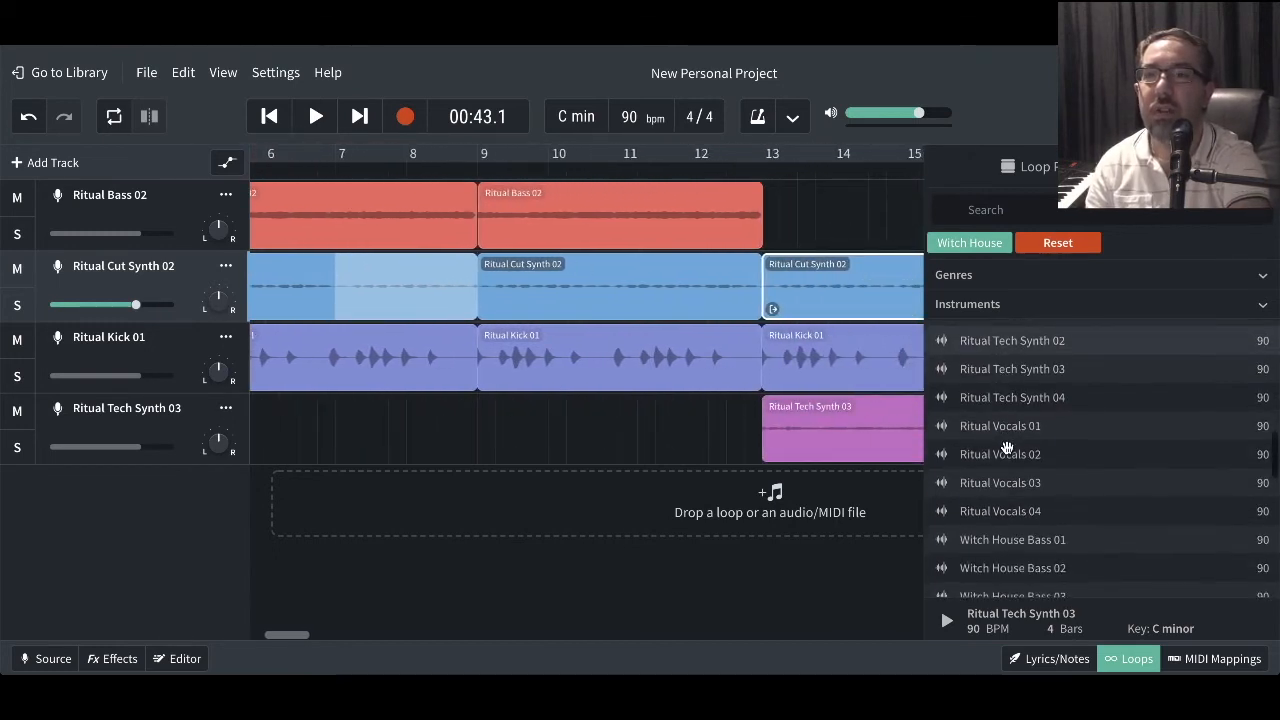
pyautogui.scroll(-3)
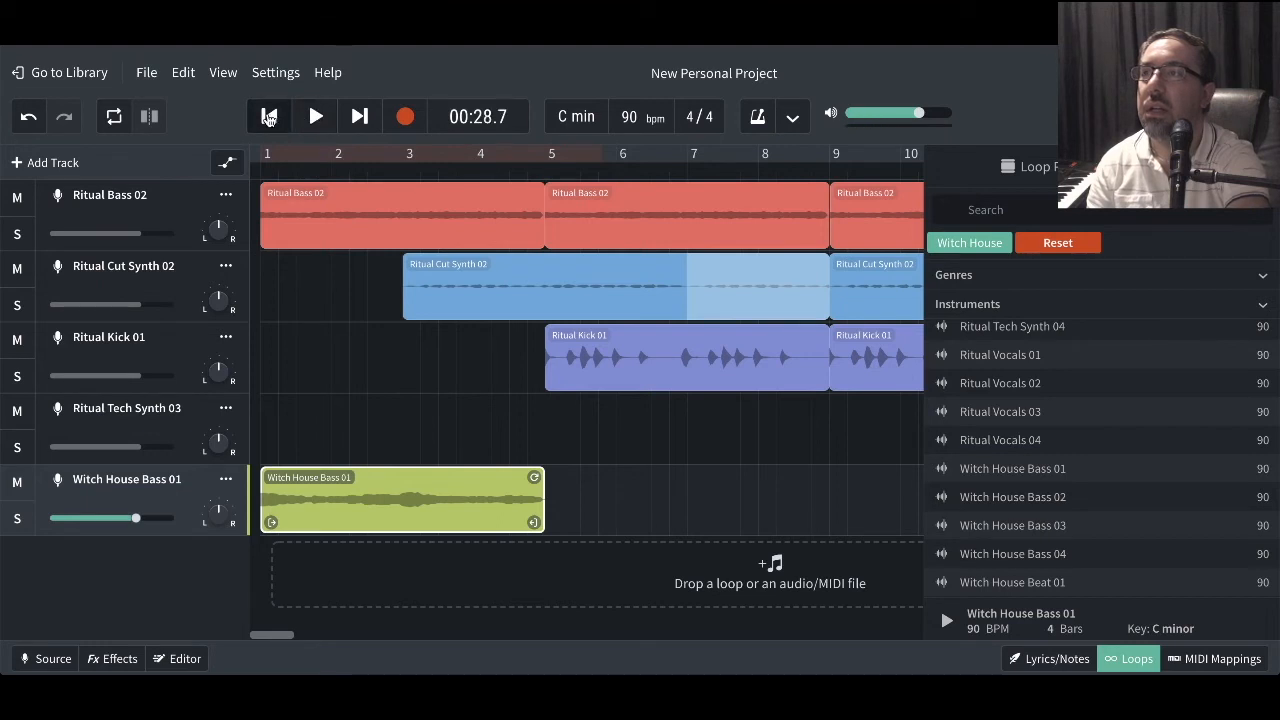
pyautogui.click(315, 116)
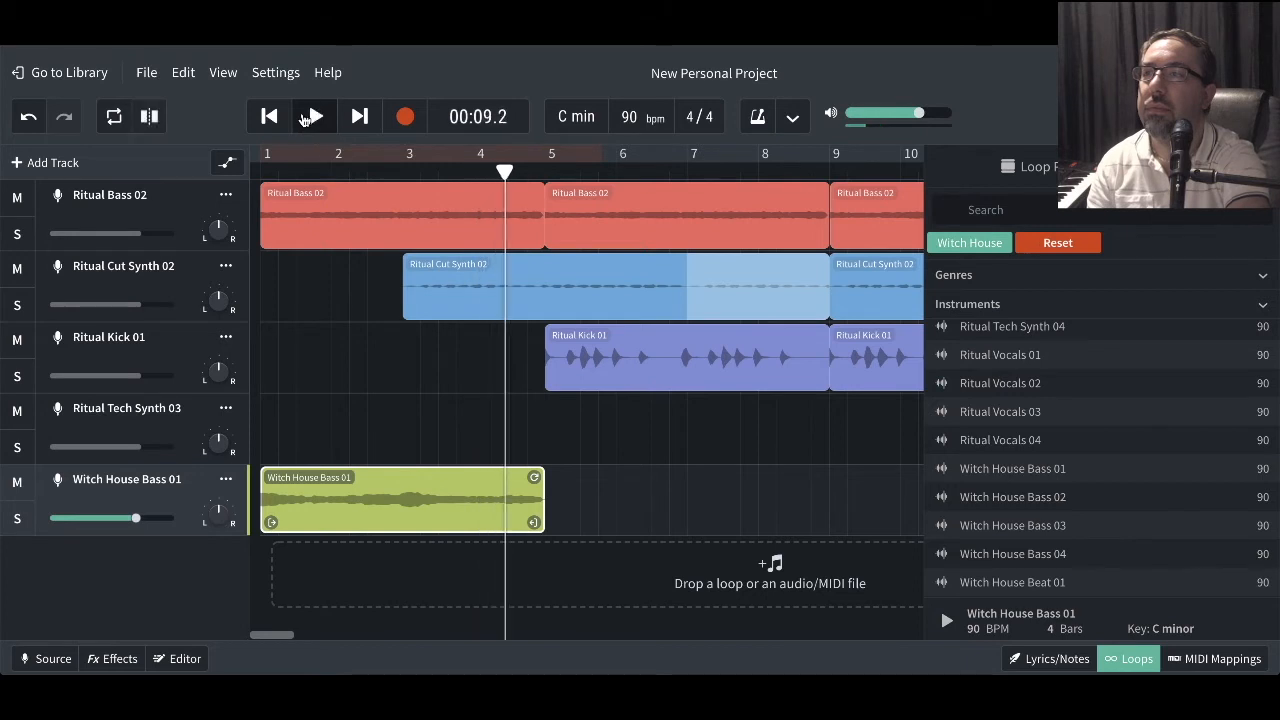
# Move the Witch House Bass 01 clip to start at bar 5 and play it briefly.
pyautogui.moveTo(400, 500); pyautogui.dragTo(685, 500)
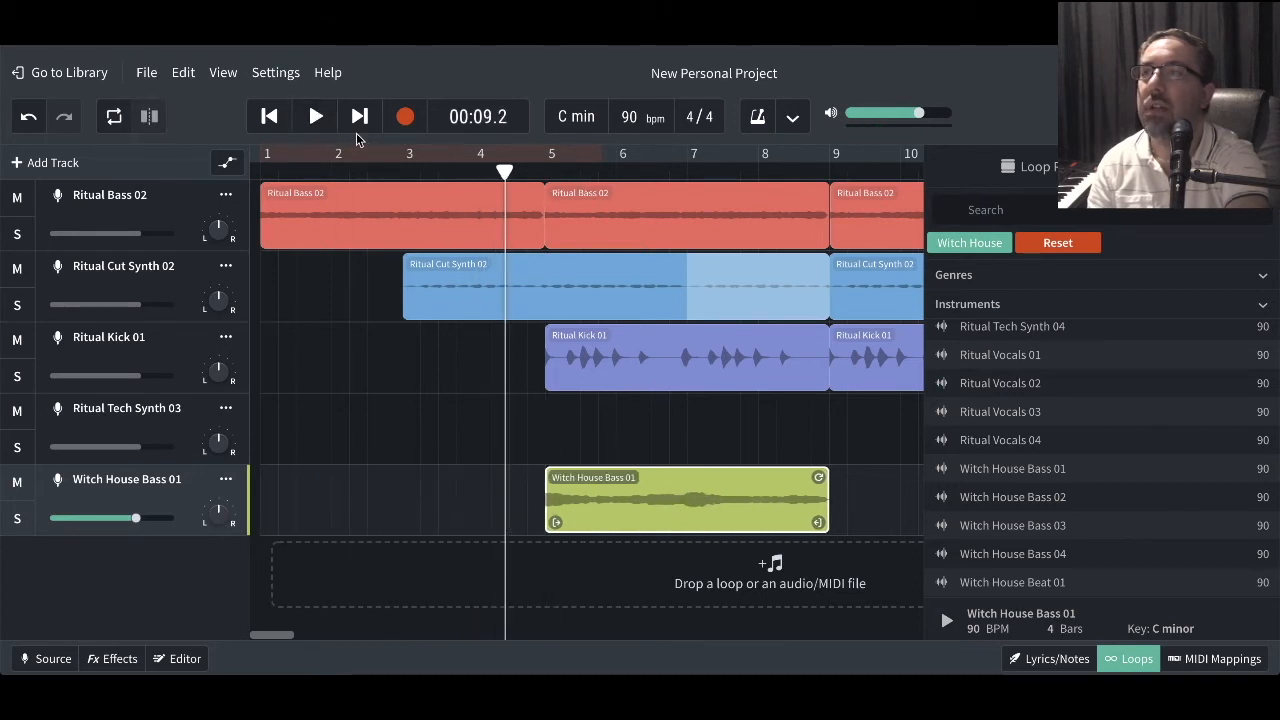
pyautogui.click(315, 116)
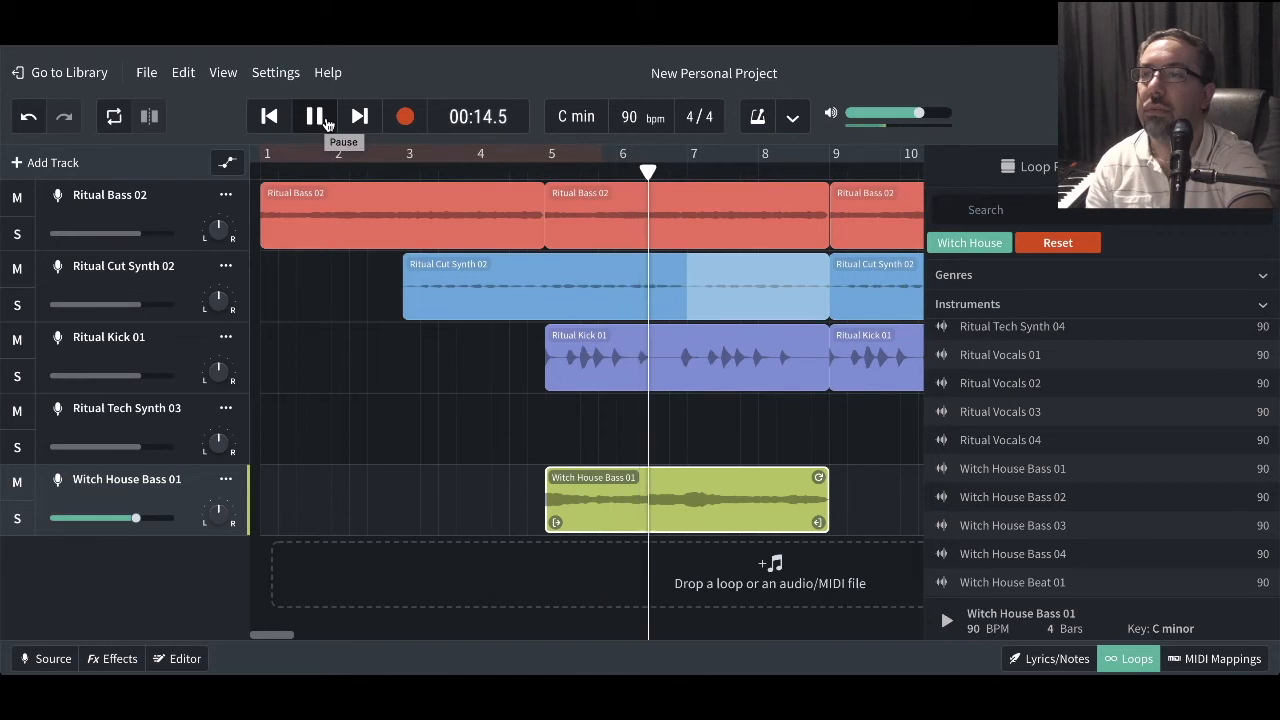
pyautogui.click(314, 116)
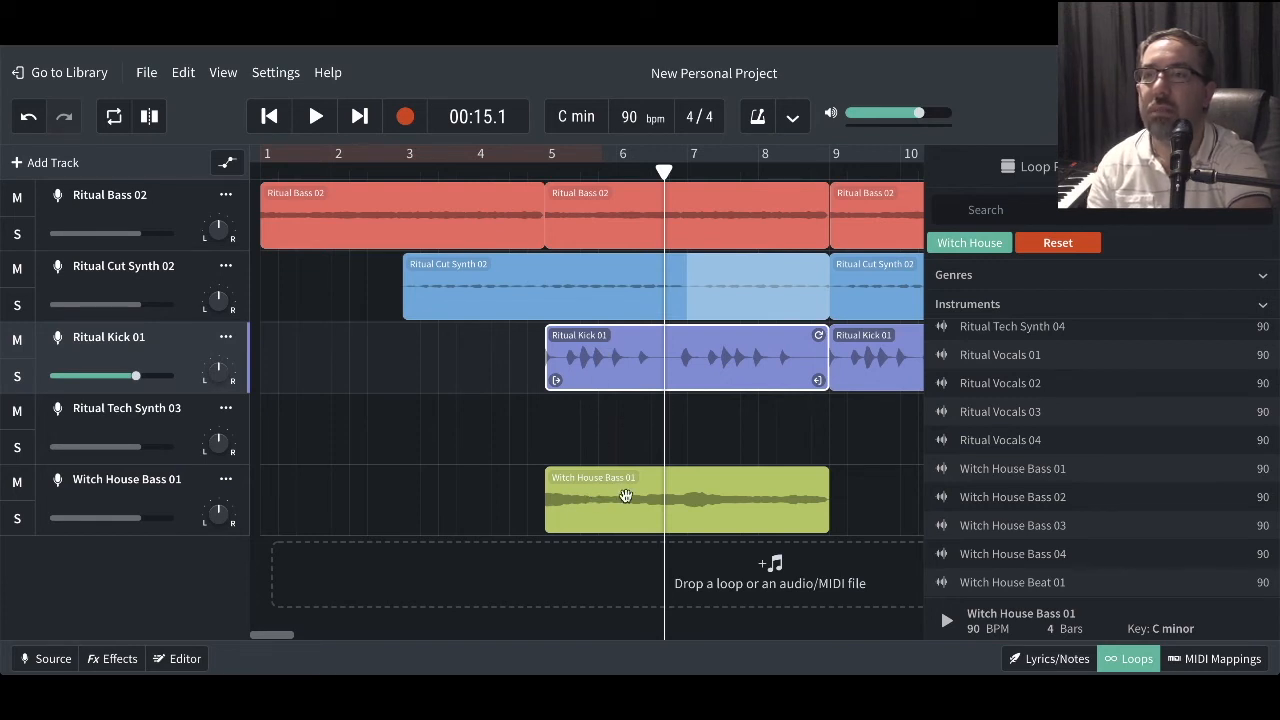
# Nudge Witch House Bass 01 just past bar 5 and play it to around bar 7.
pyautogui.click(625, 497)
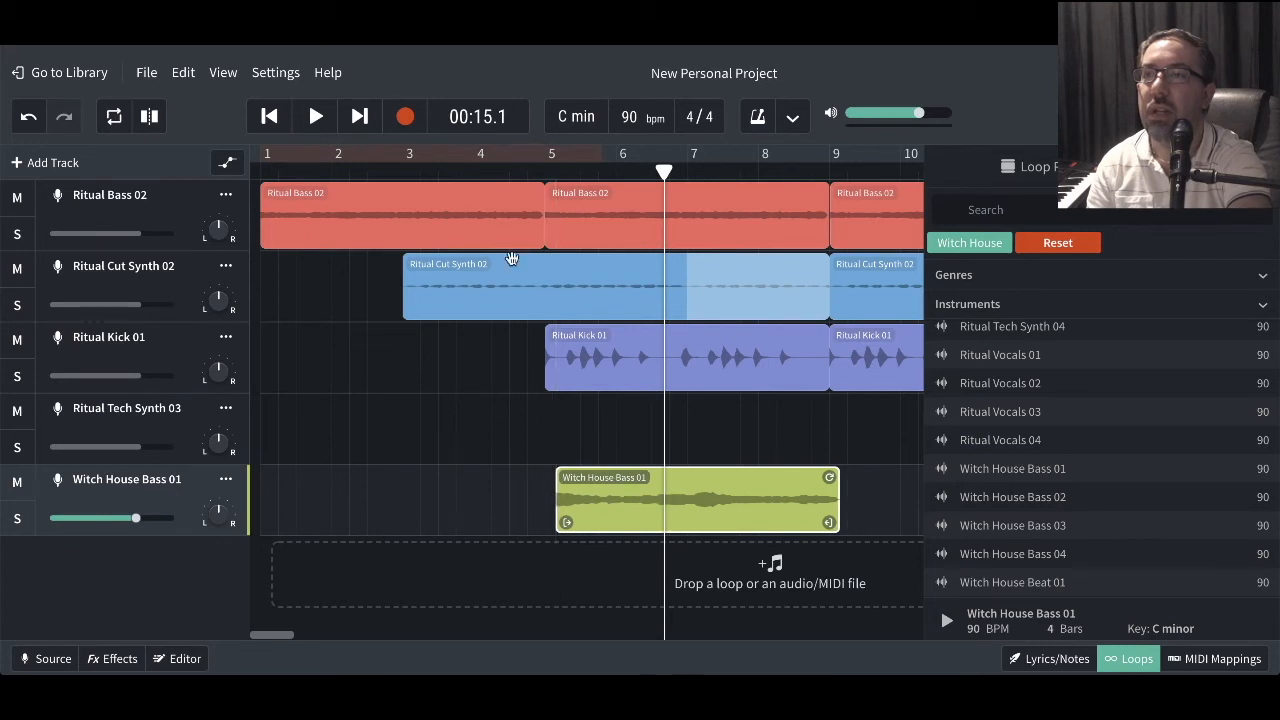
pyautogui.click(314, 116)
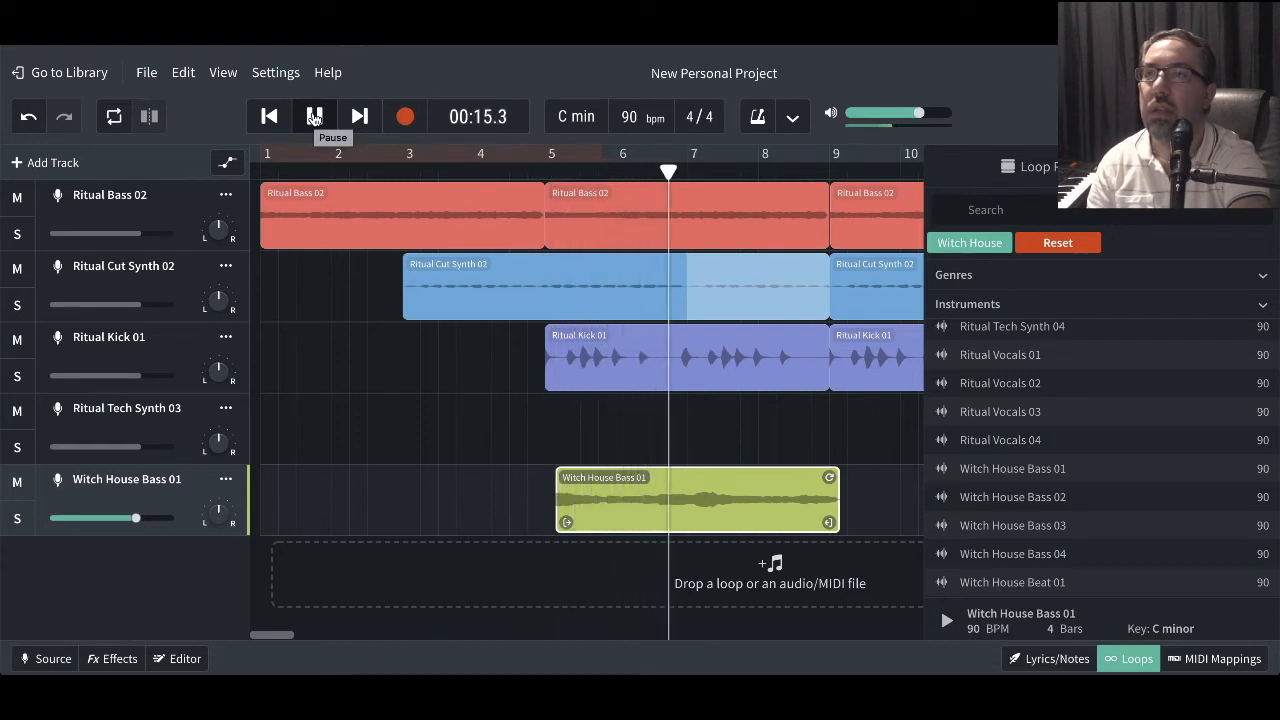
pyautogui.click(314, 116)
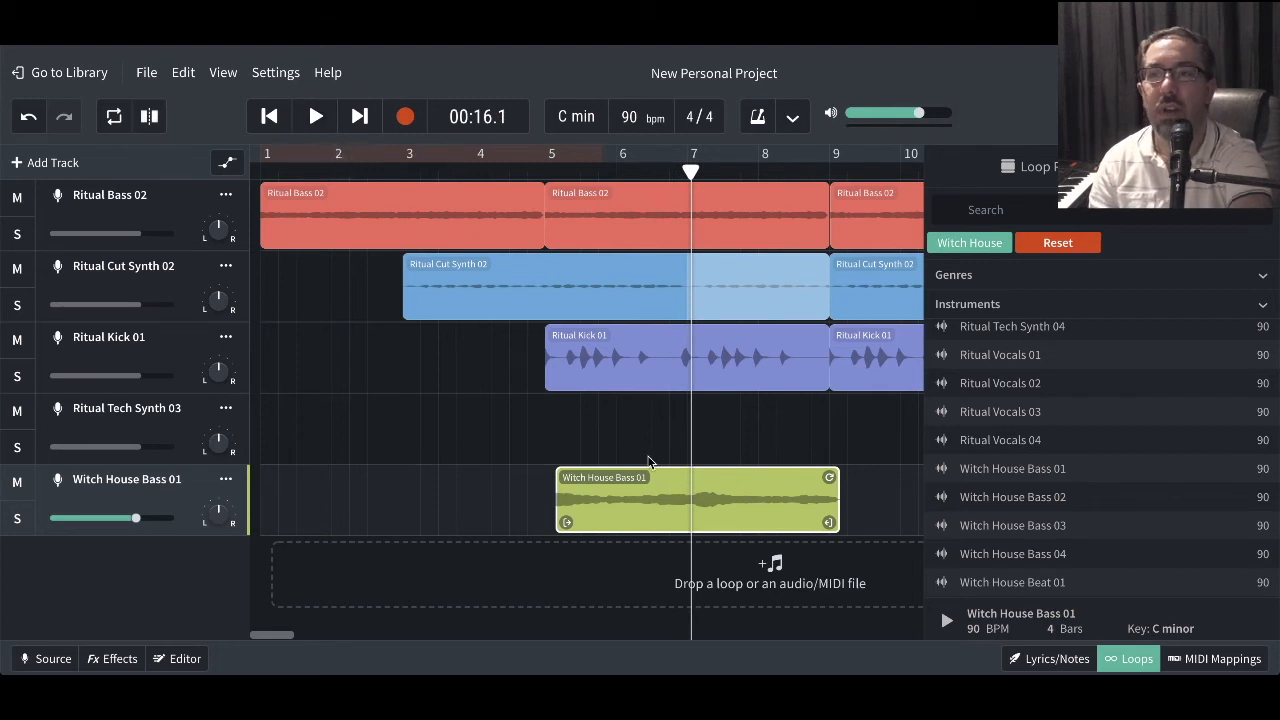
pyautogui.moveTo(588, 400)
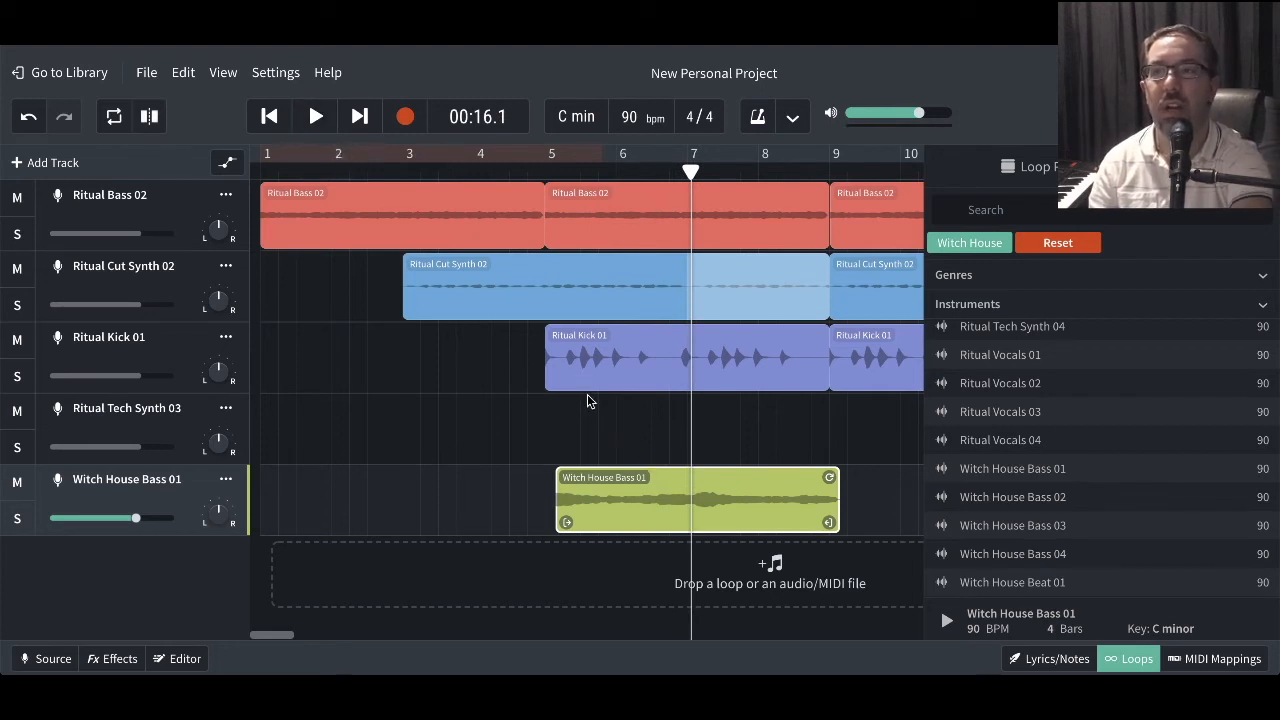
pyautogui.moveTo(613, 446)
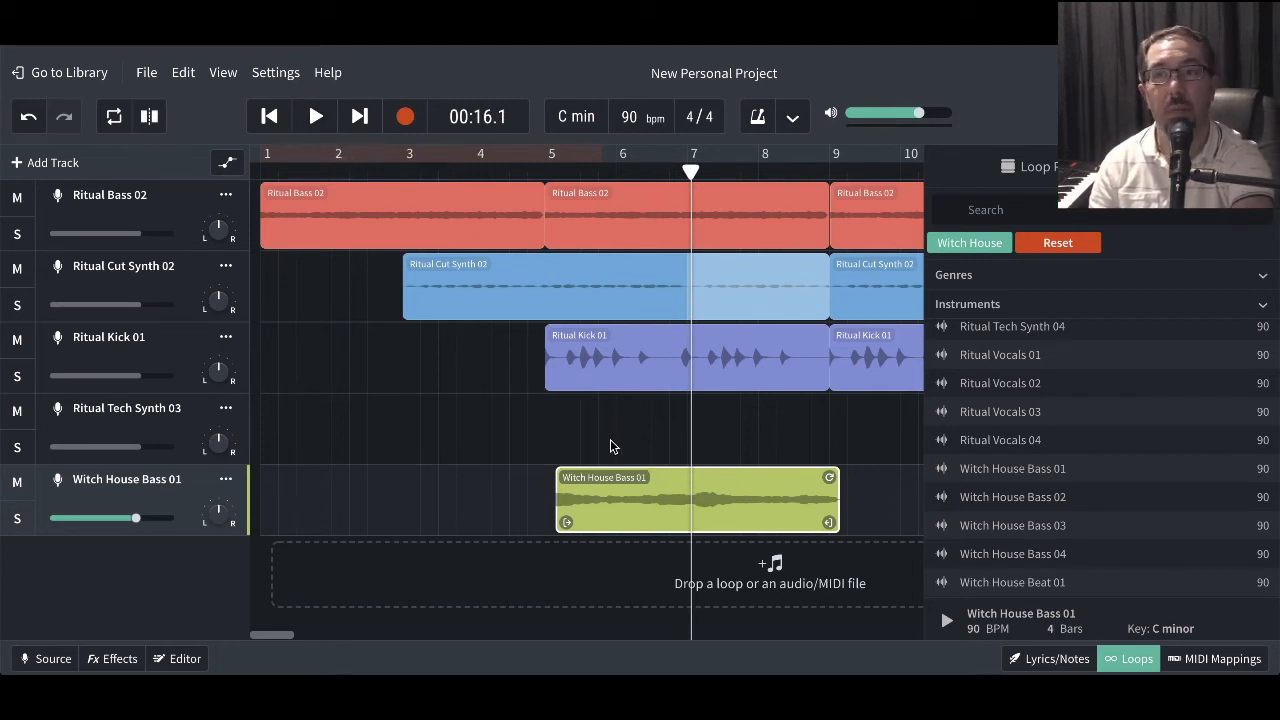
pyautogui.moveTo(604, 391)
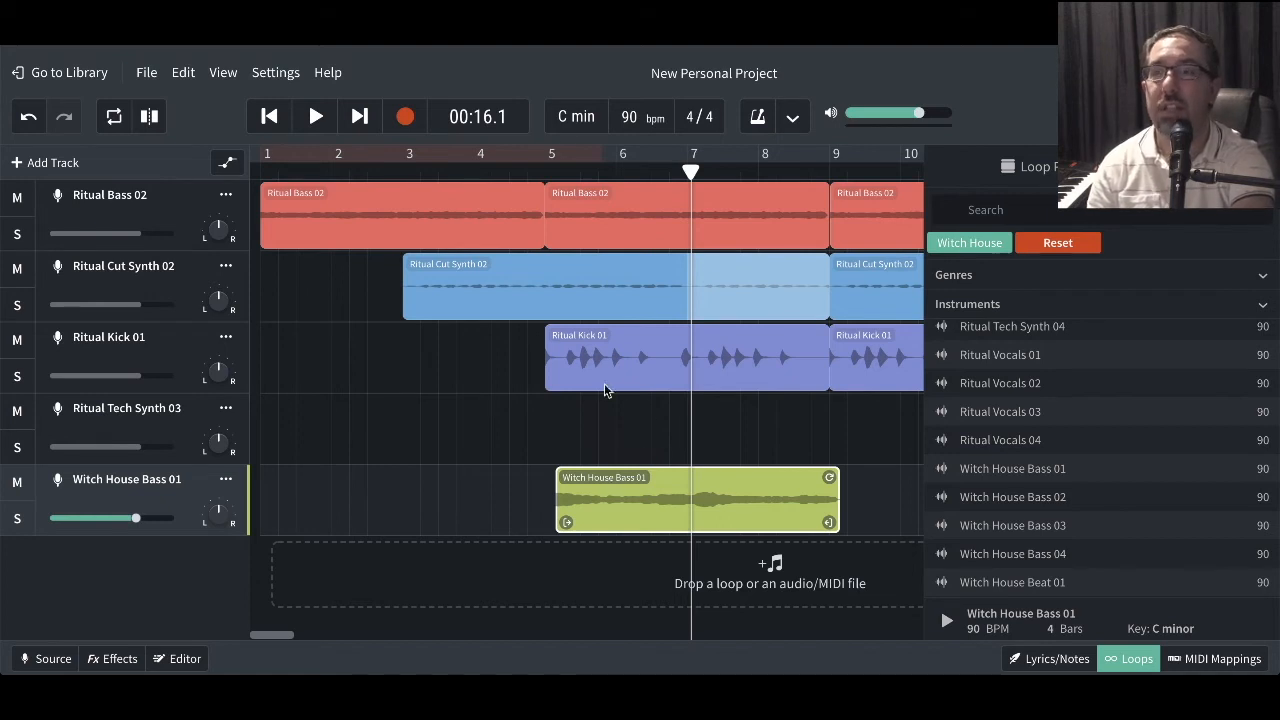
pyautogui.moveTo(622, 447)
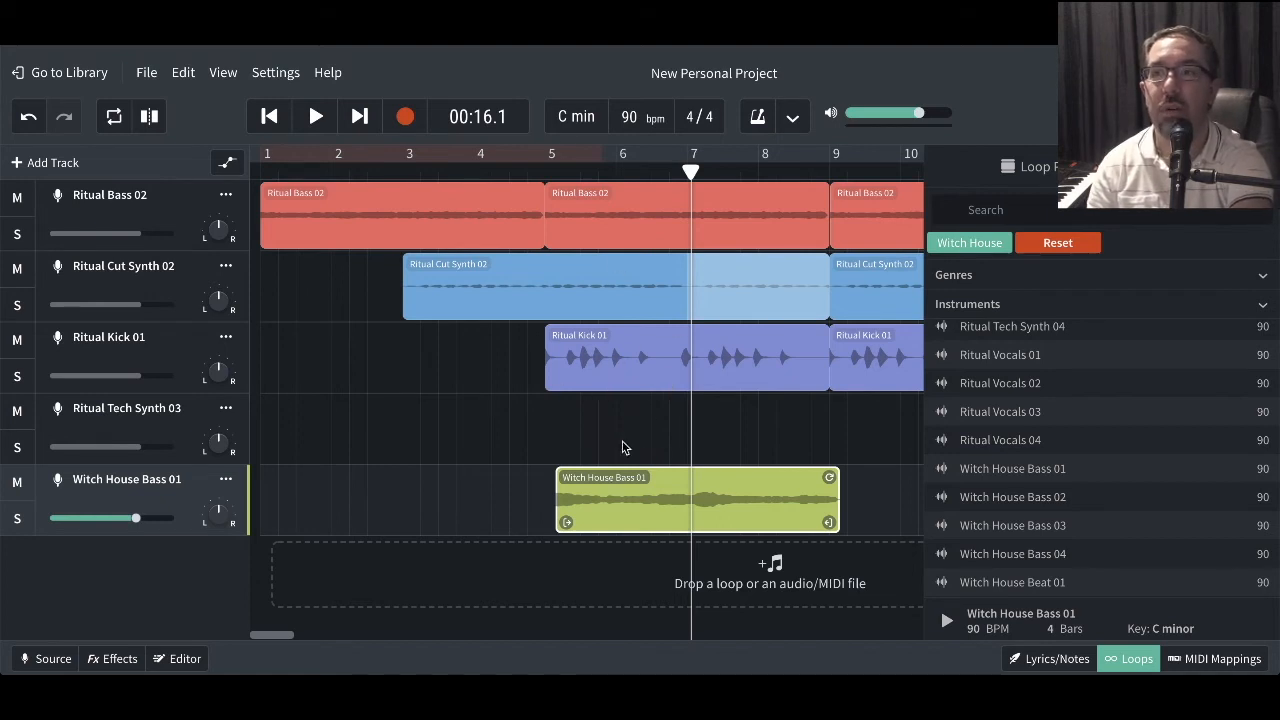
pyautogui.moveTo(630, 500)
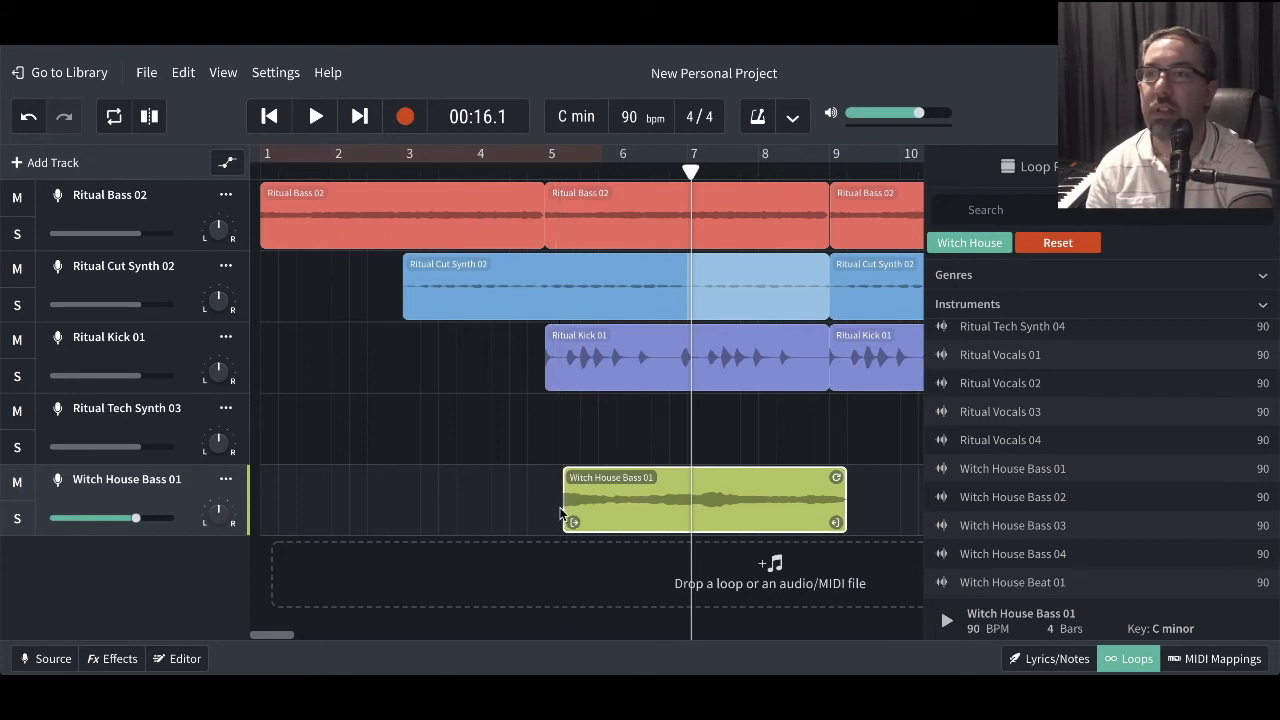
pyautogui.moveTo(559, 290)
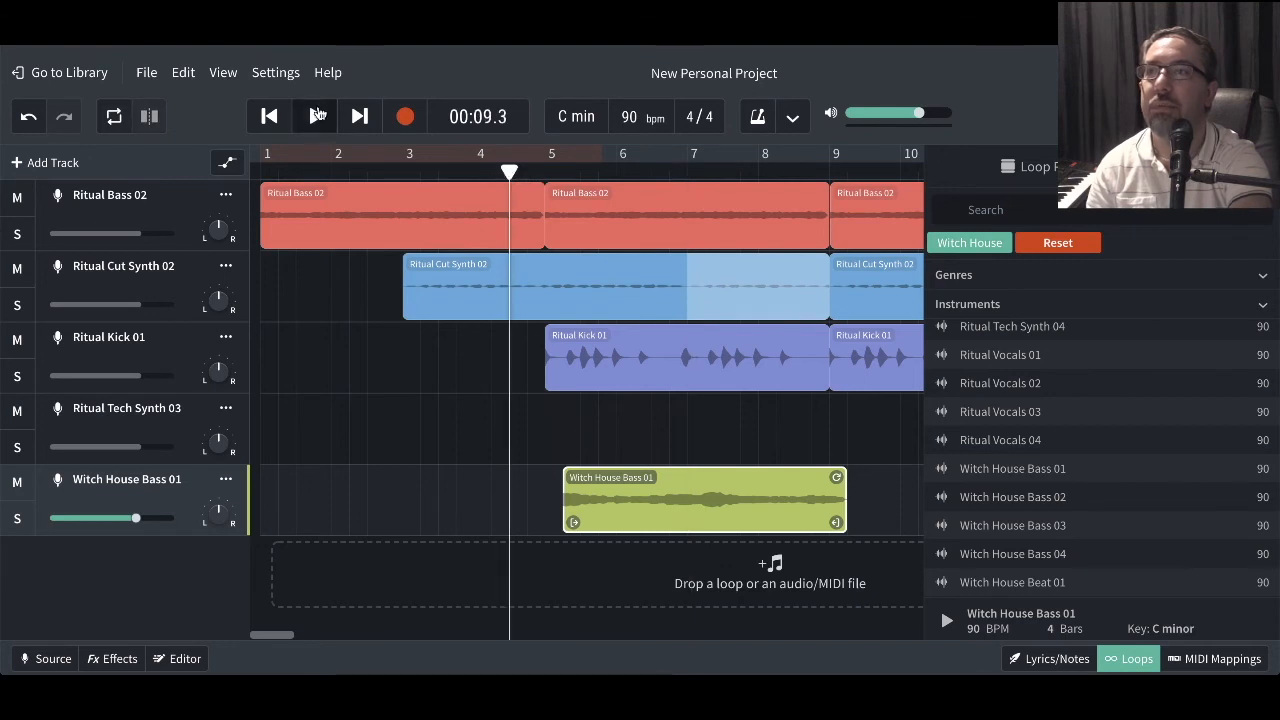
# Play back the later-offset bass entry from near bar 4.
pyautogui.click(314, 116)
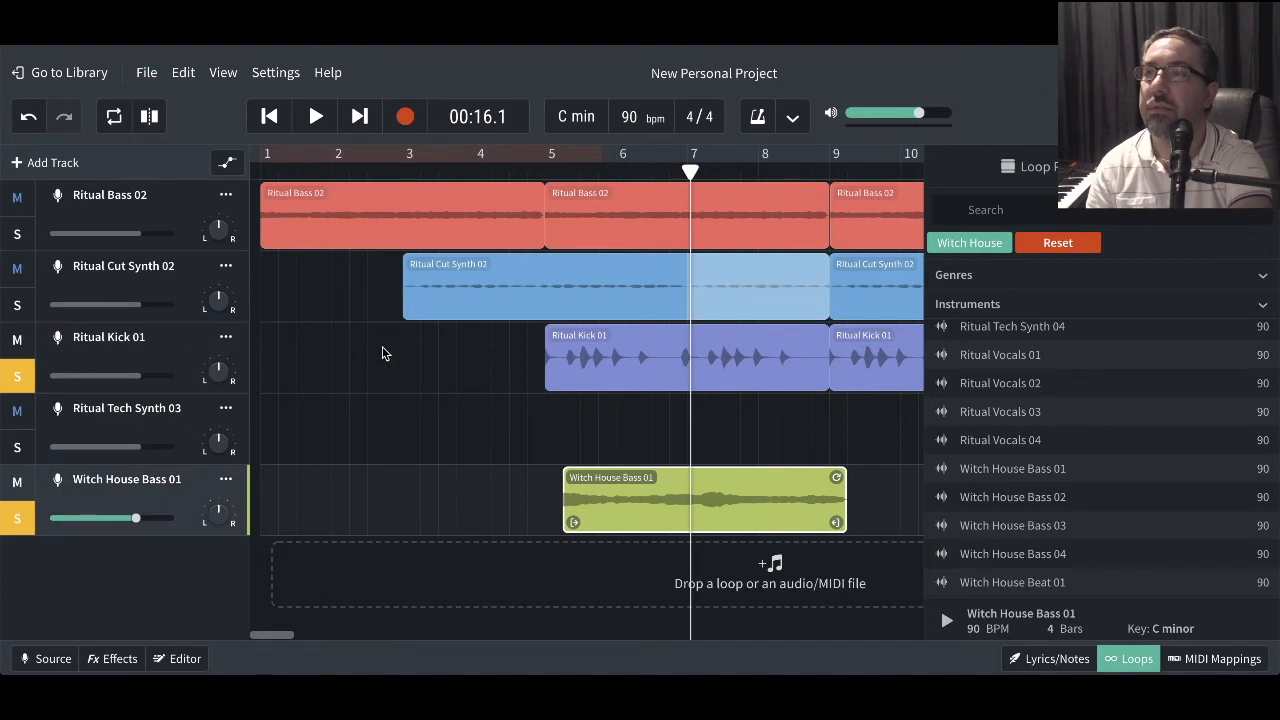
pyautogui.click(315, 116)
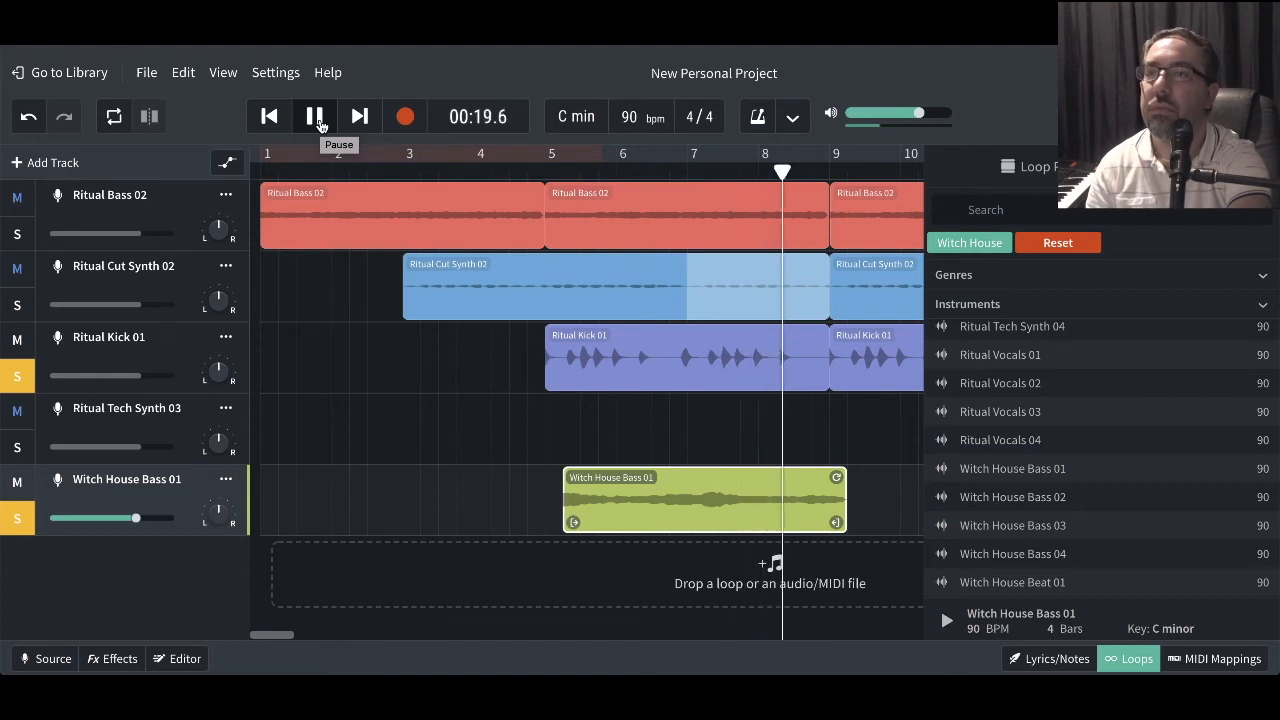
pyautogui.click(314, 116)
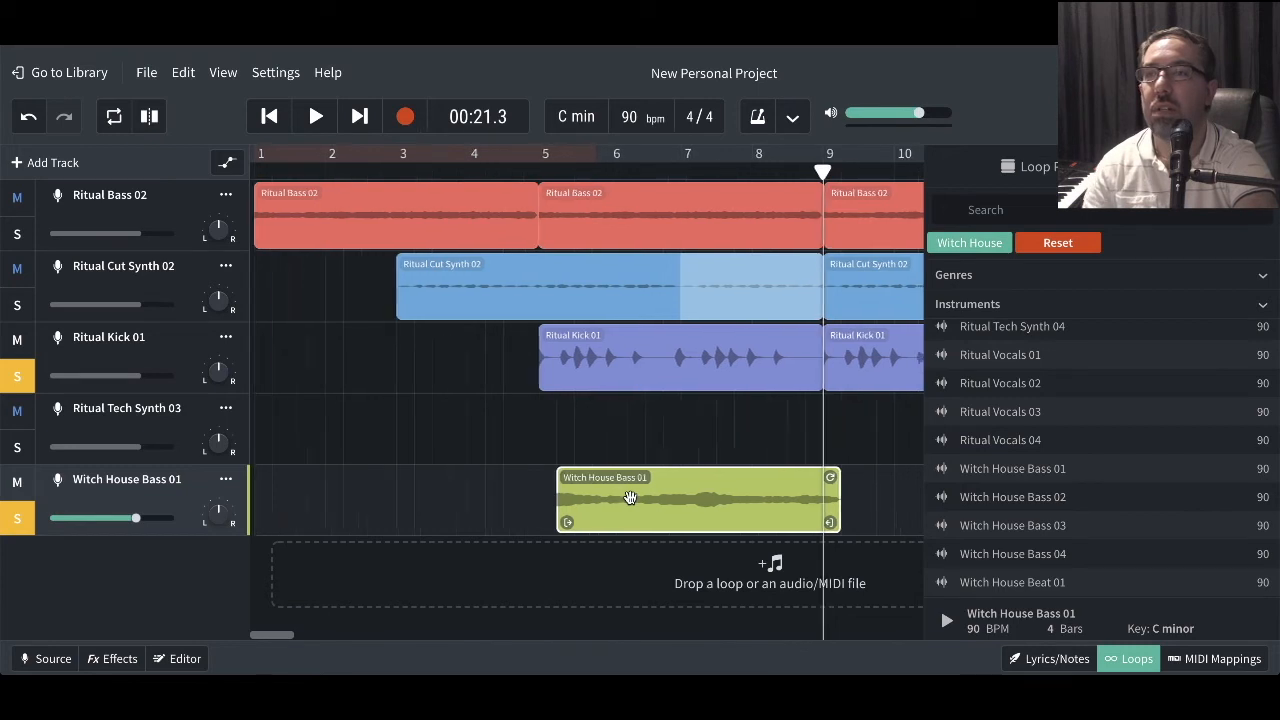
pyautogui.hscroll(3)
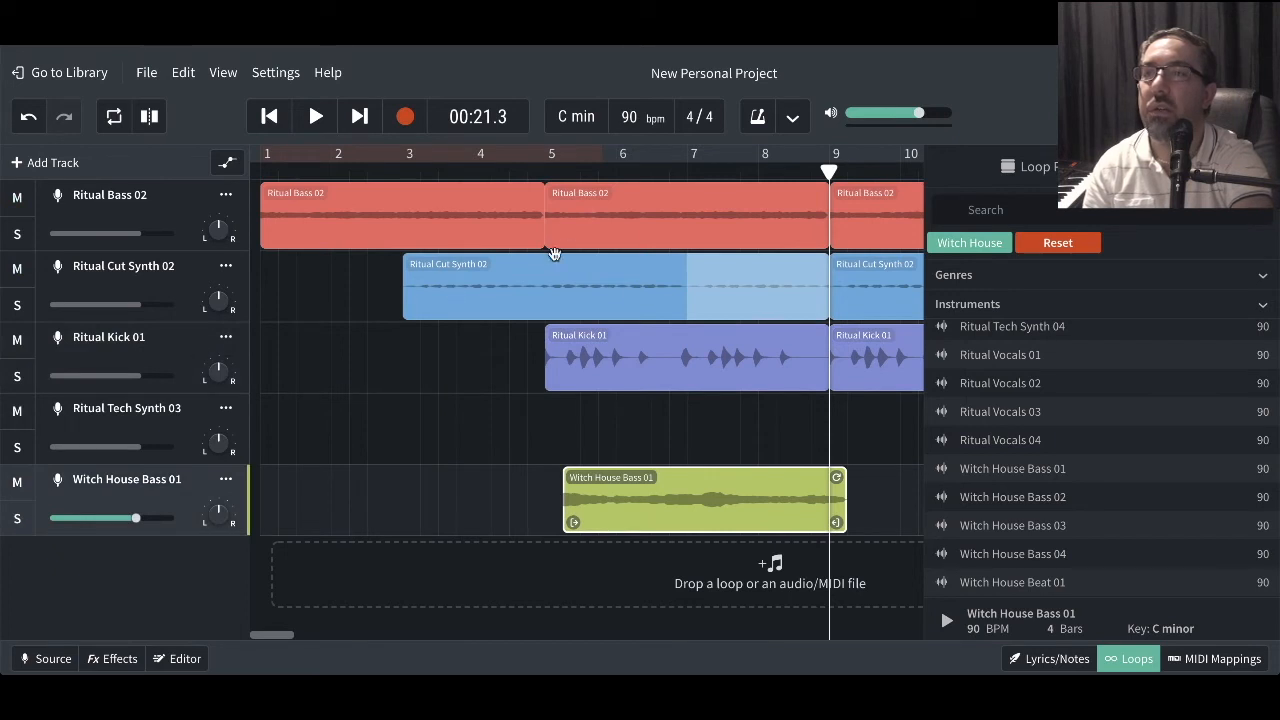
# Play the five-track arrangement from bar 4, stopping past bar 9, and select the bass loop.
pyautogui.click(474, 153)
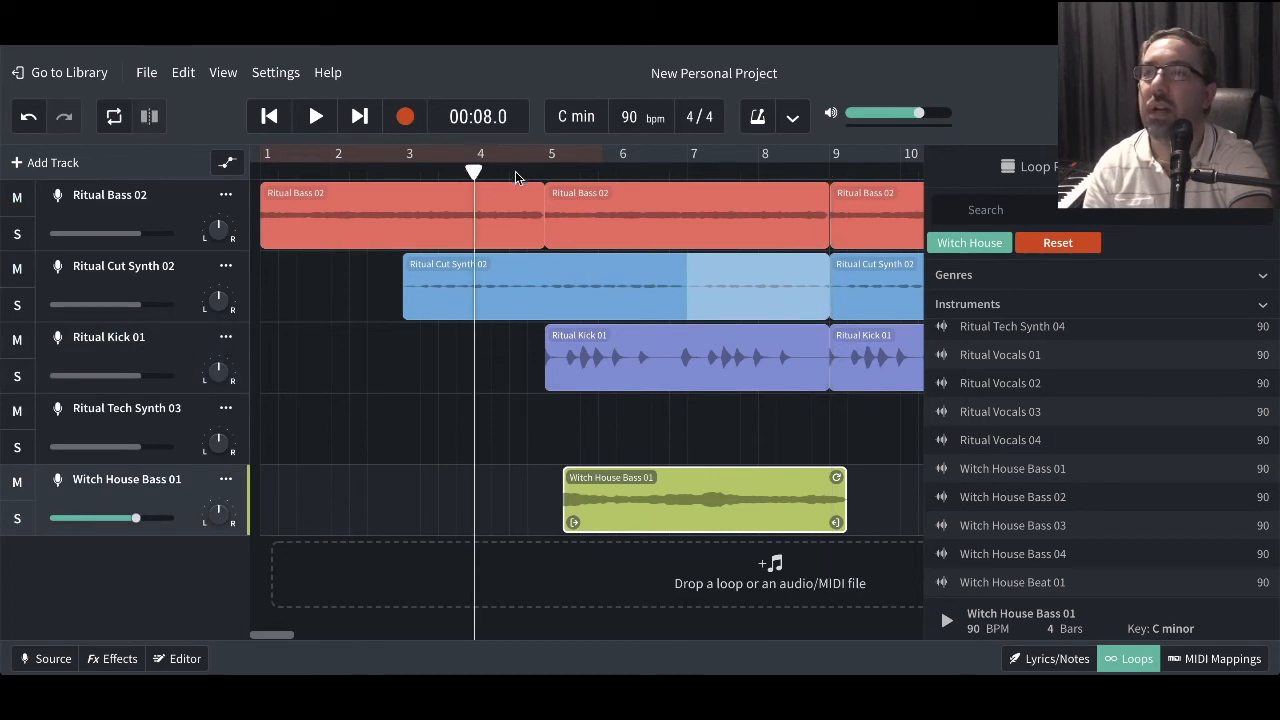
pyautogui.click(314, 116)
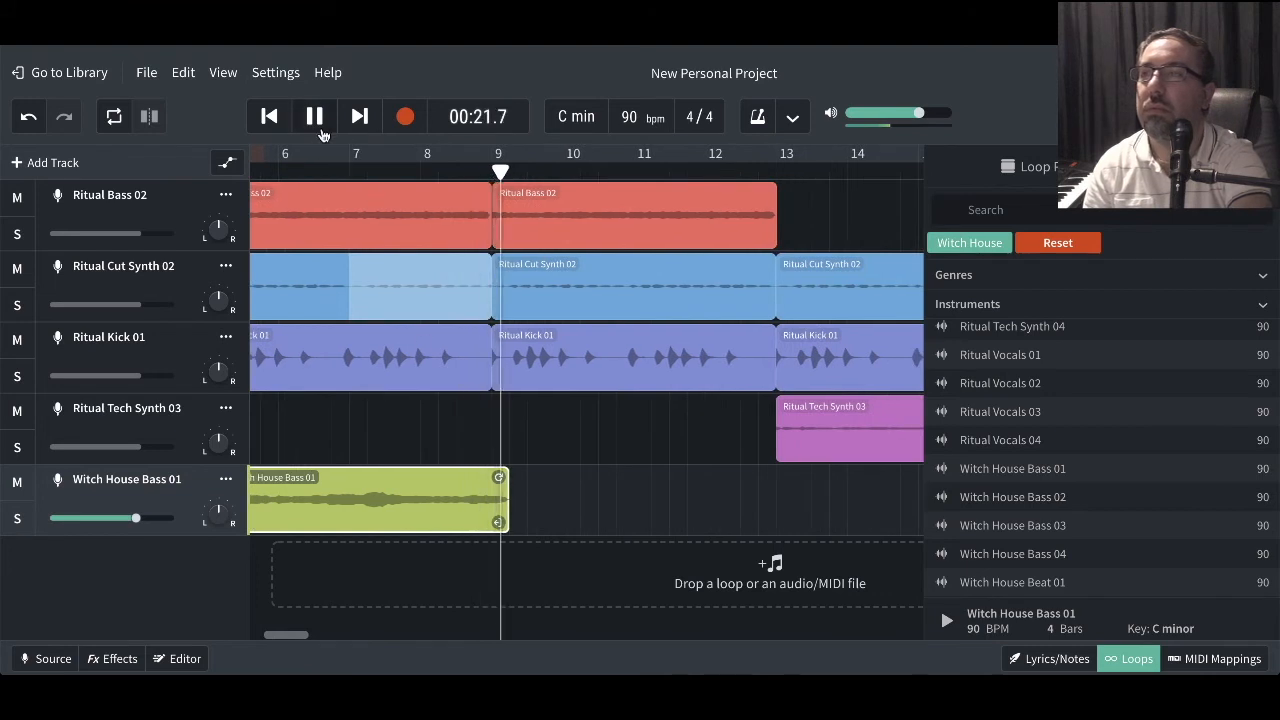
pyautogui.click(314, 116)
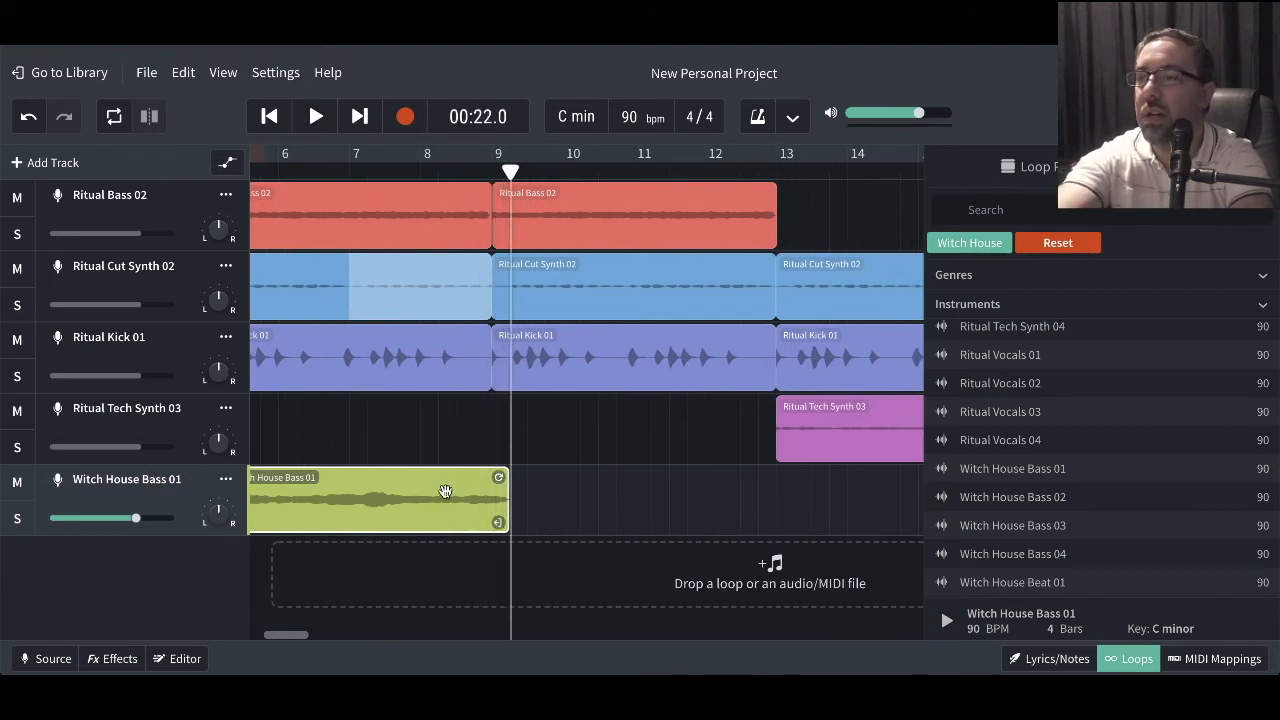
pyautogui.moveTo(554, 295)
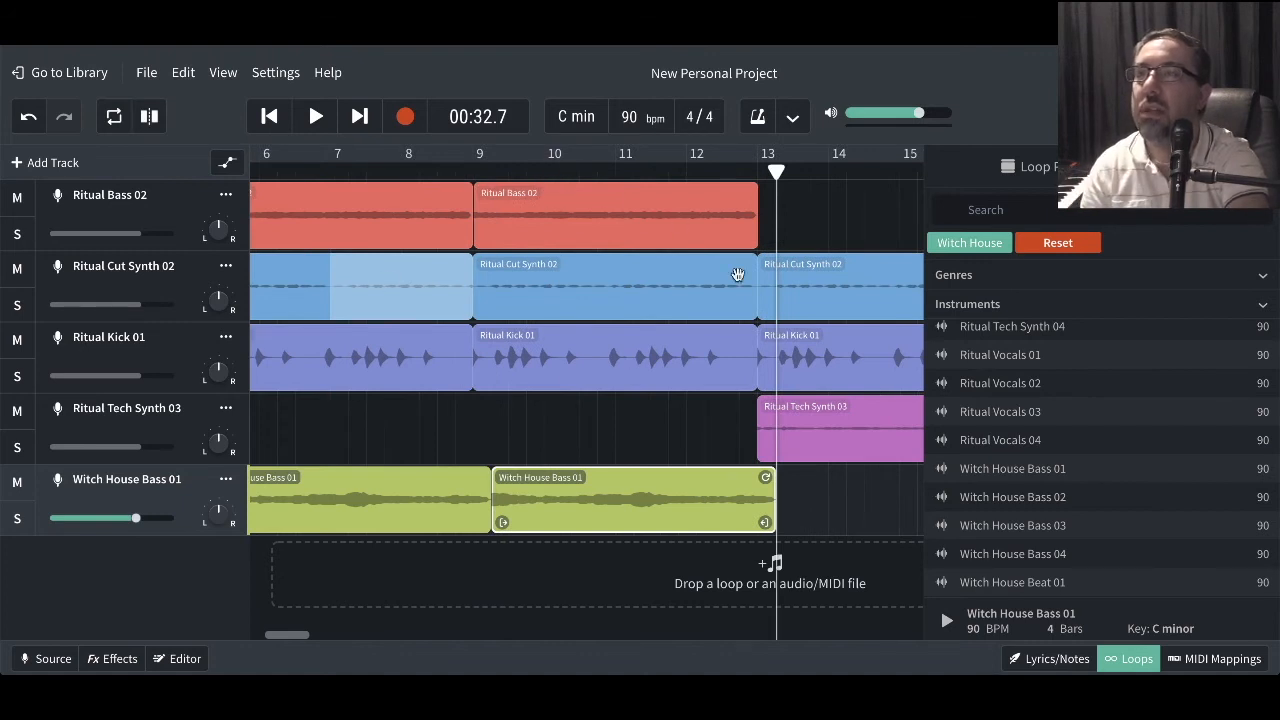
pyautogui.click(598, 172)
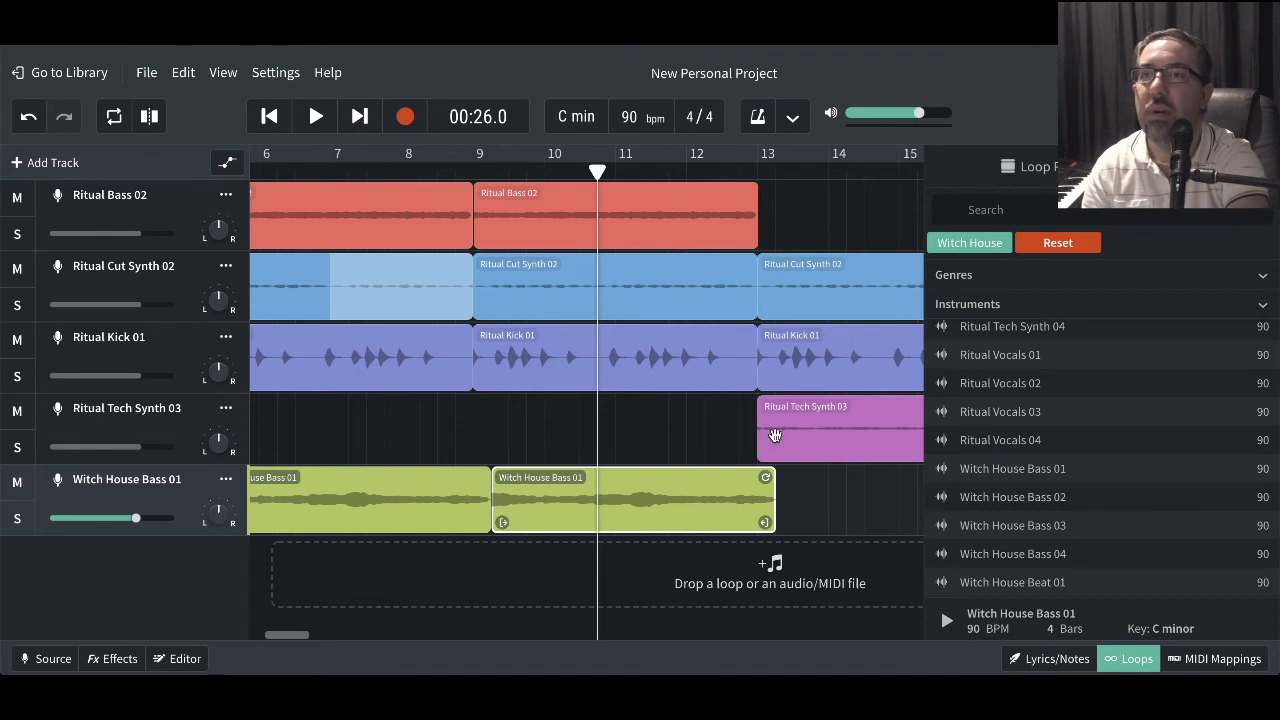
pyautogui.click(315, 116)
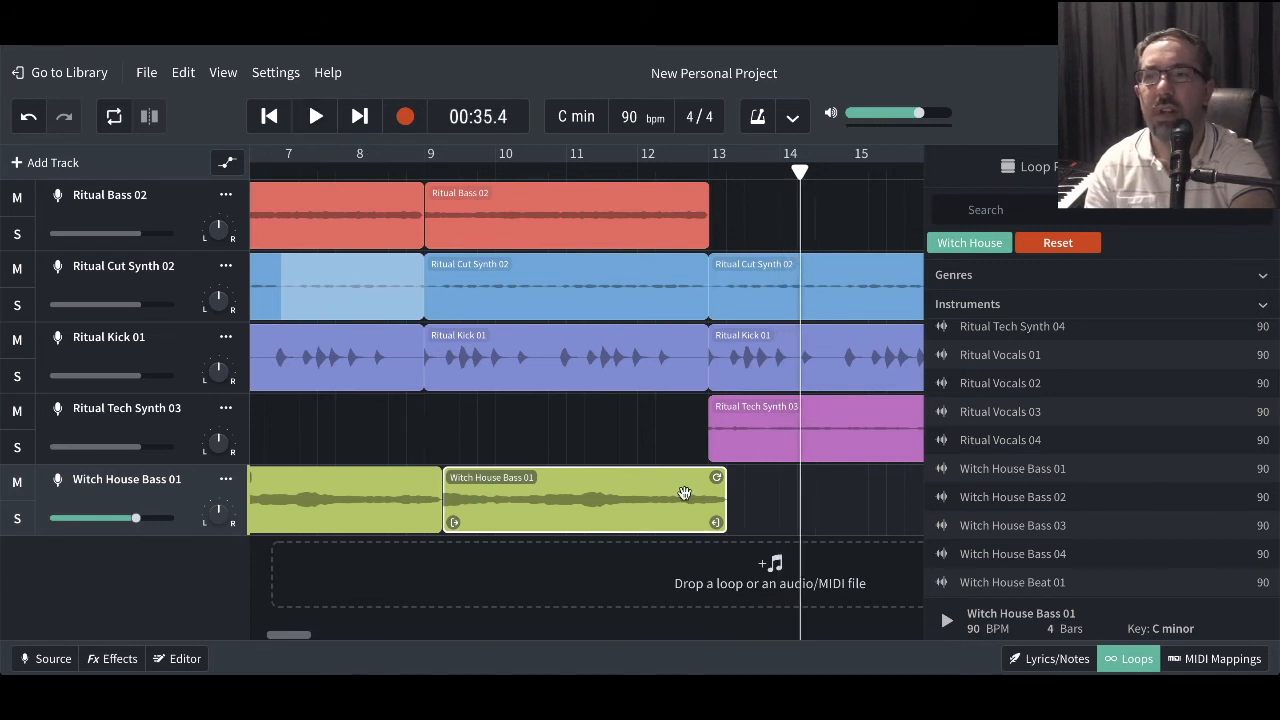
pyautogui.moveTo(700, 497)
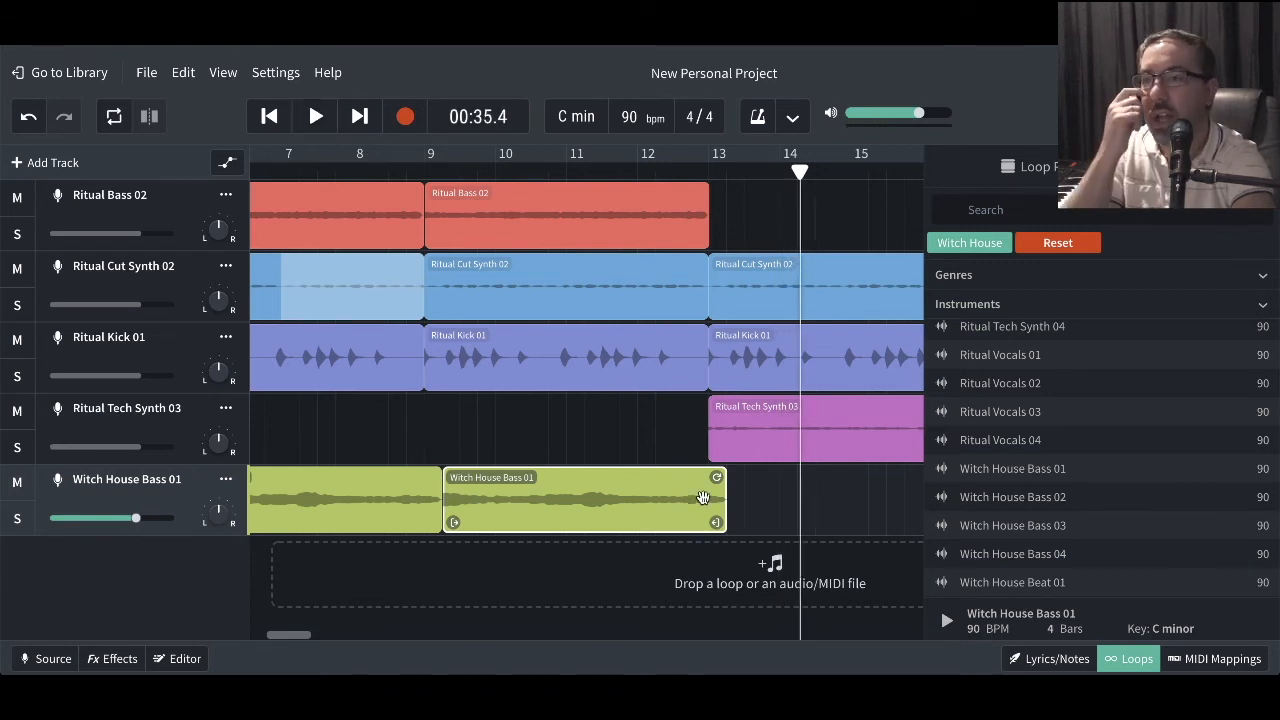
pyautogui.moveTo(660, 460)
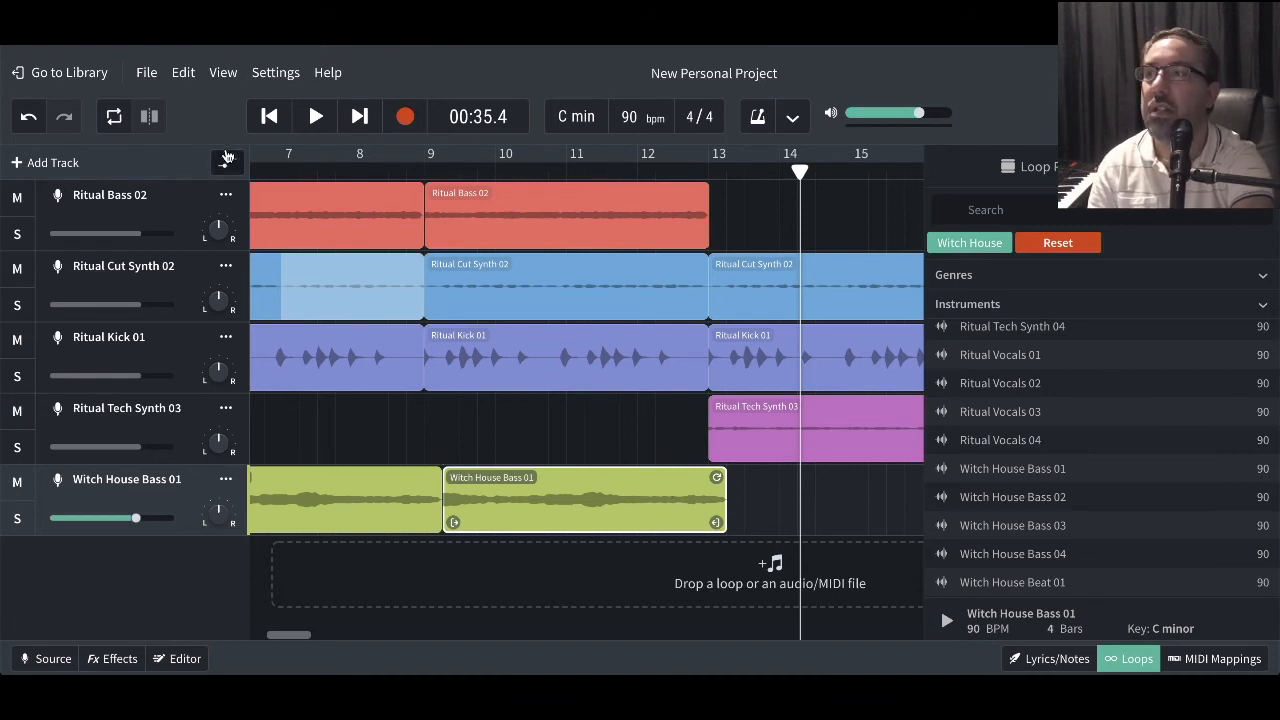
pyautogui.moveTo(227, 162)
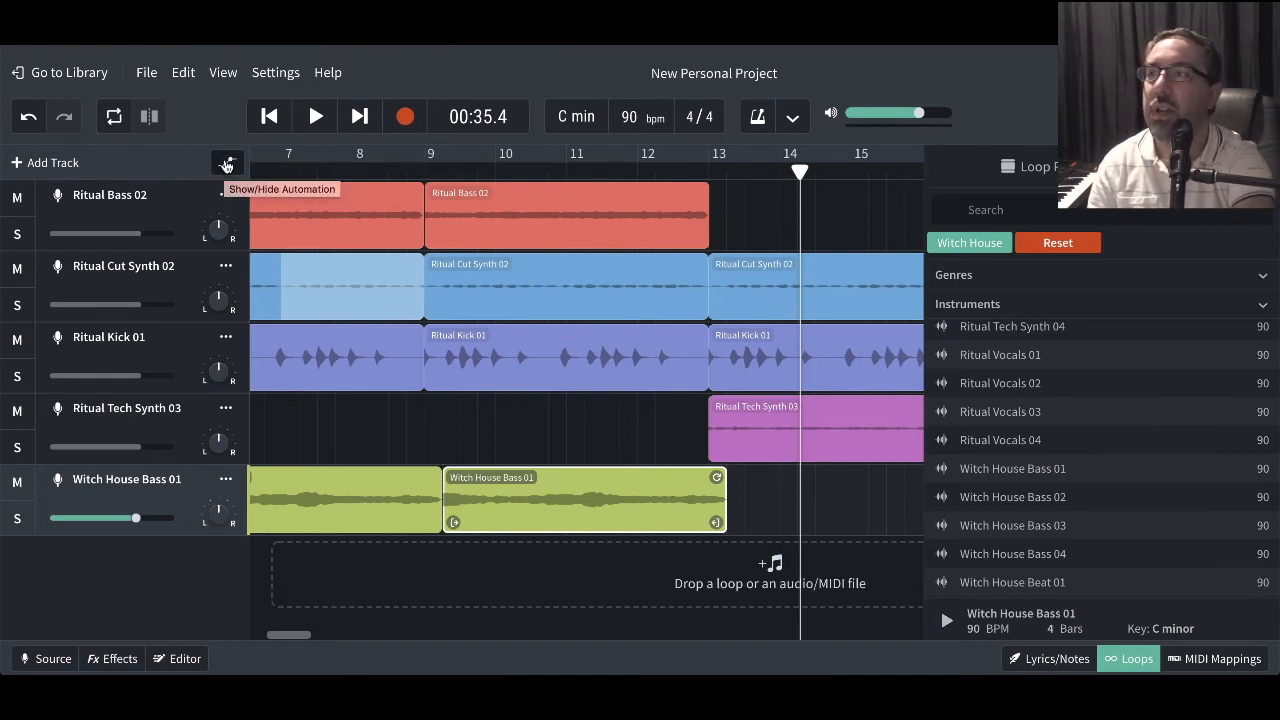
# Show the volume automation lanes across all five tracks.
pyautogui.click(227, 162)
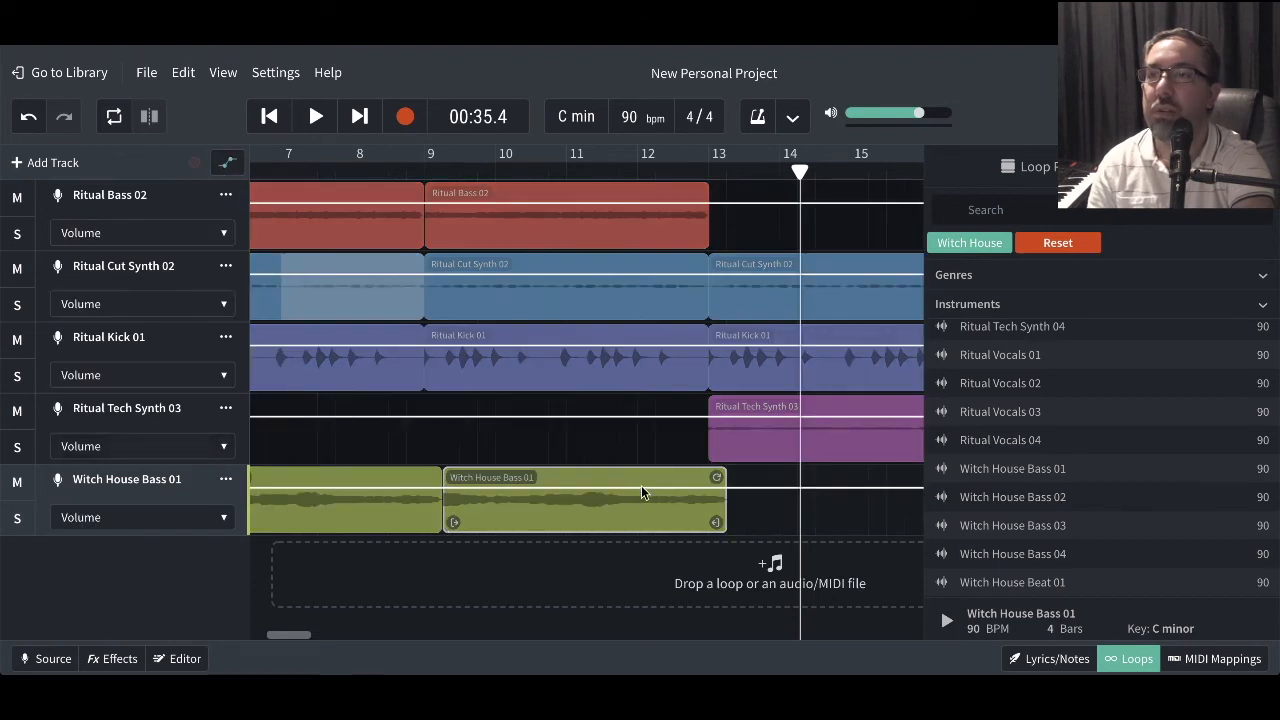
pyautogui.moveTo(548, 492)
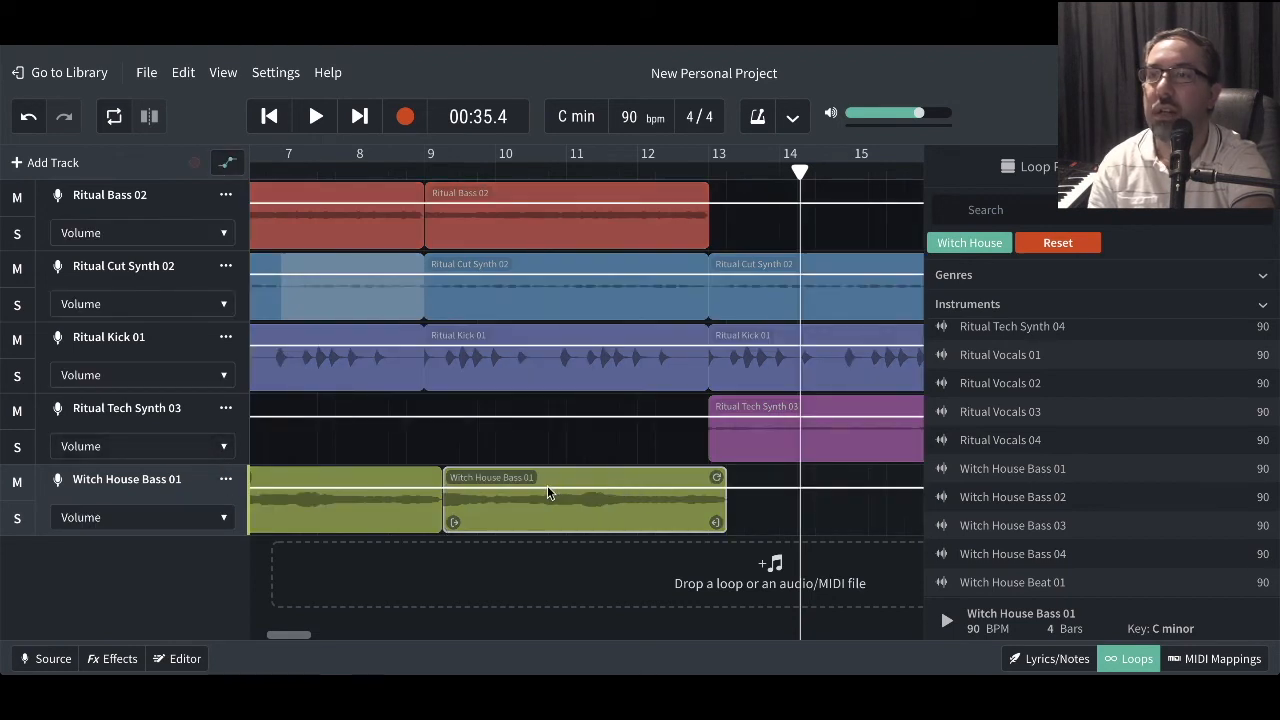
pyautogui.moveTo(483, 496)
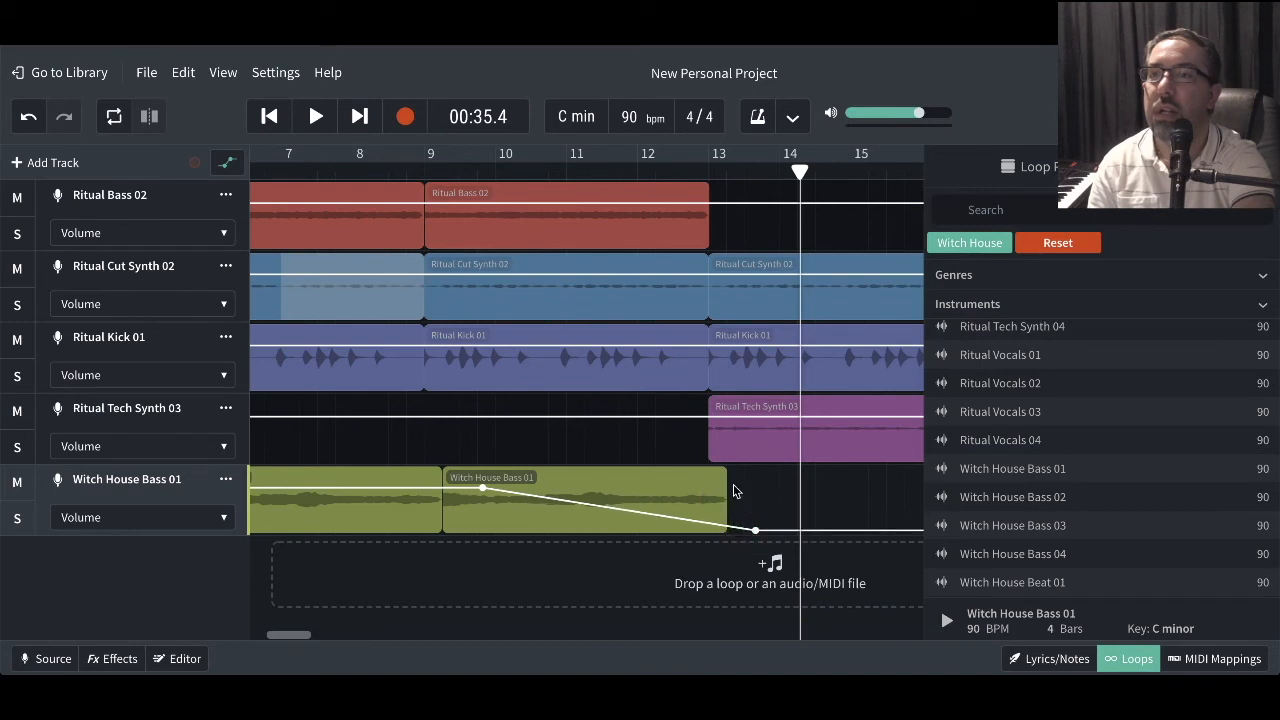
pyautogui.moveTo(655, 502)
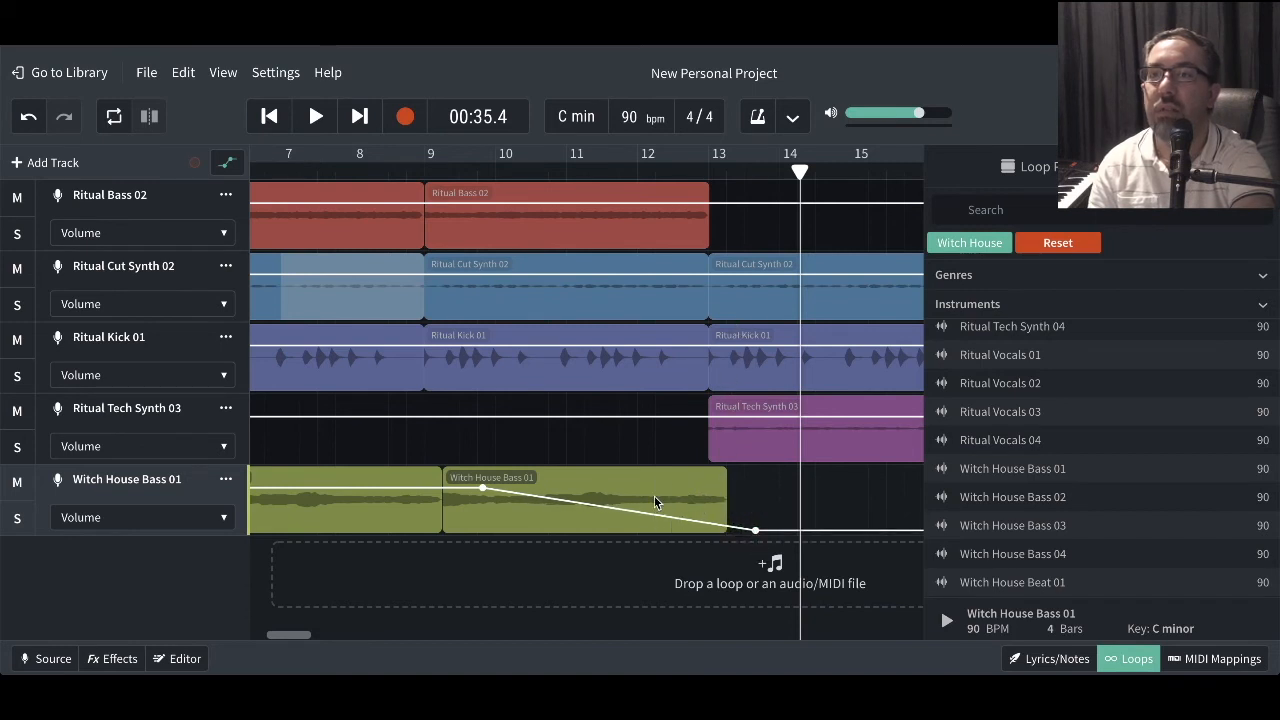
pyautogui.moveTo(610, 363)
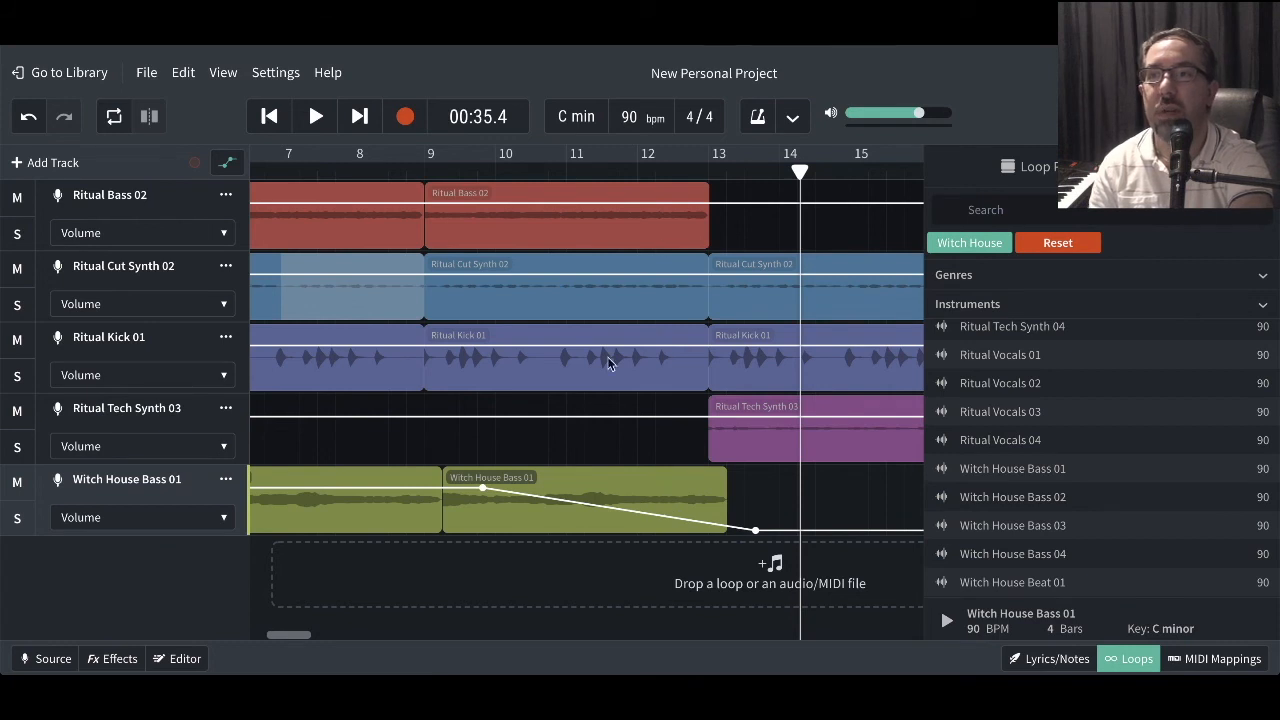
pyautogui.moveTo(697, 297)
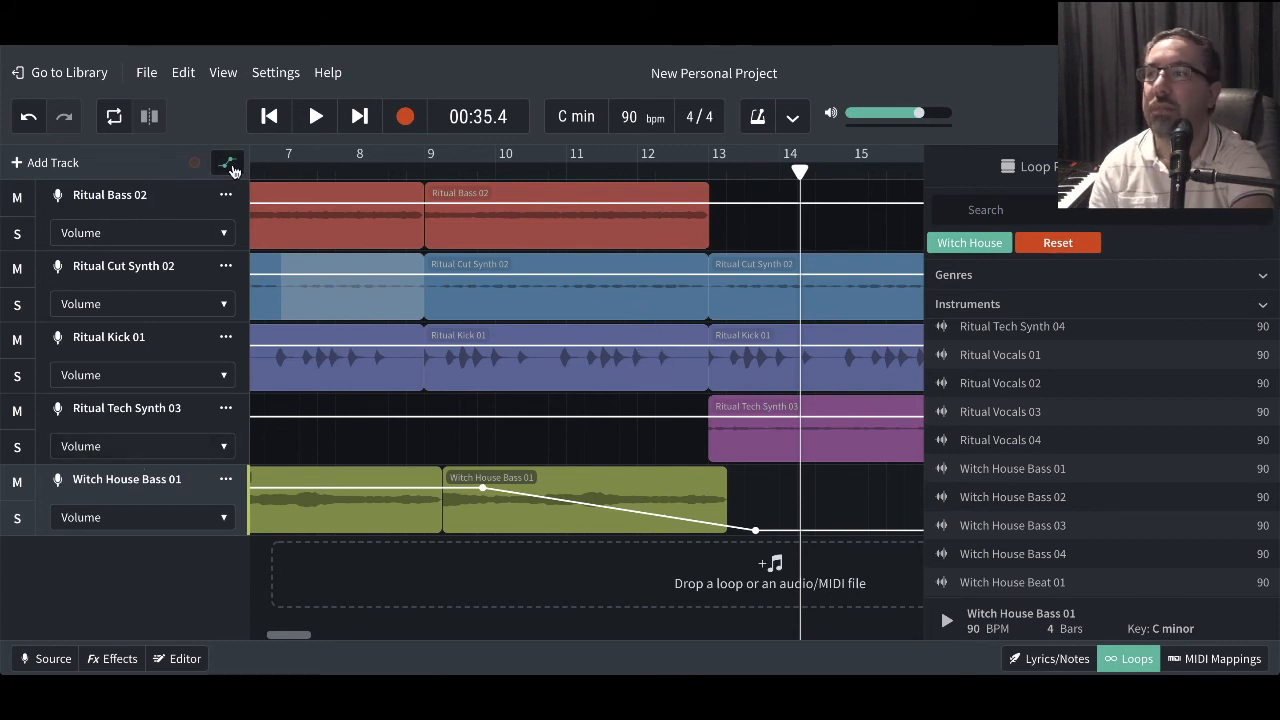
# Hide the automation lanes and play the arrangement from just before bar 8.
pyautogui.click(228, 162)
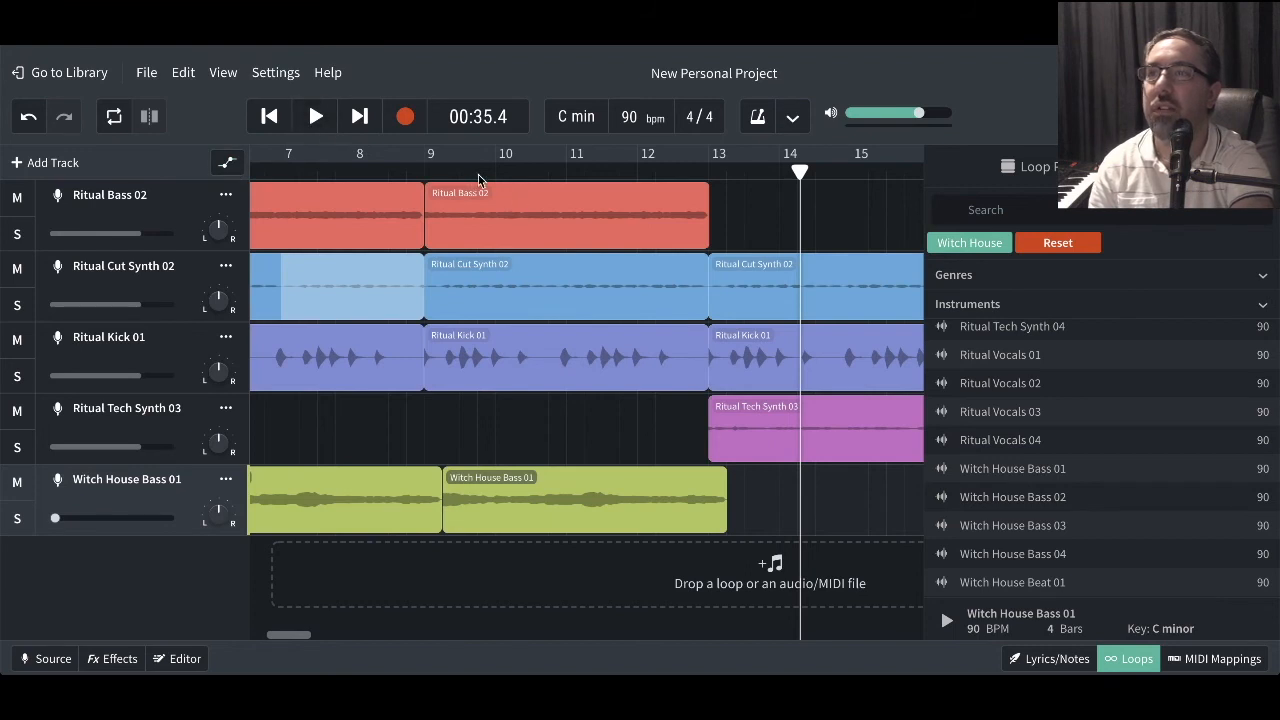
pyautogui.click(370, 160)
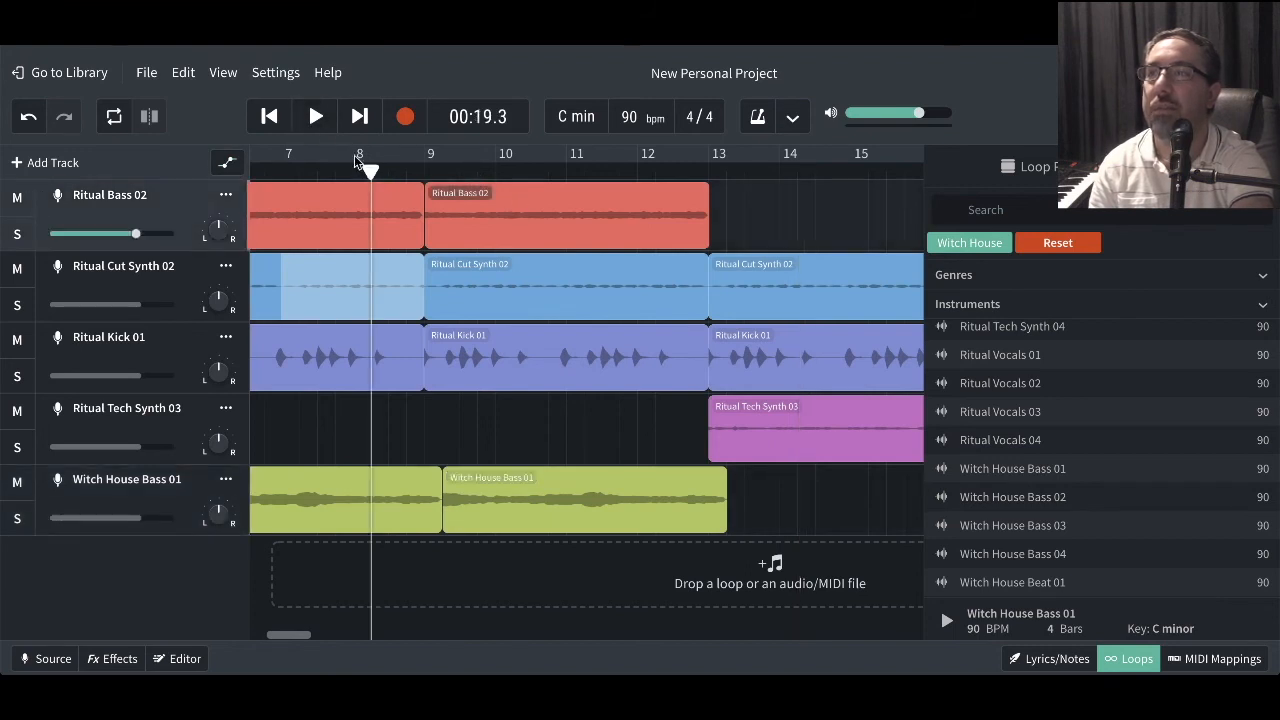
pyautogui.click(315, 116)
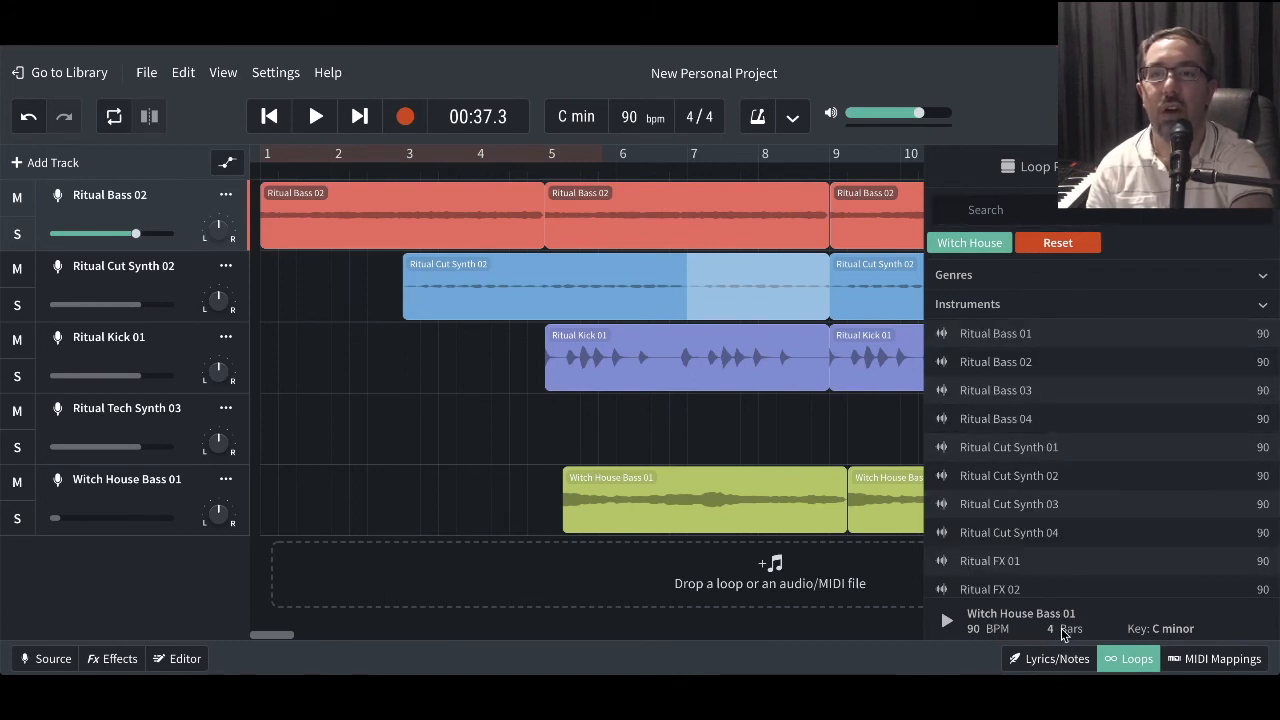
pyautogui.moveTo(1180, 628)
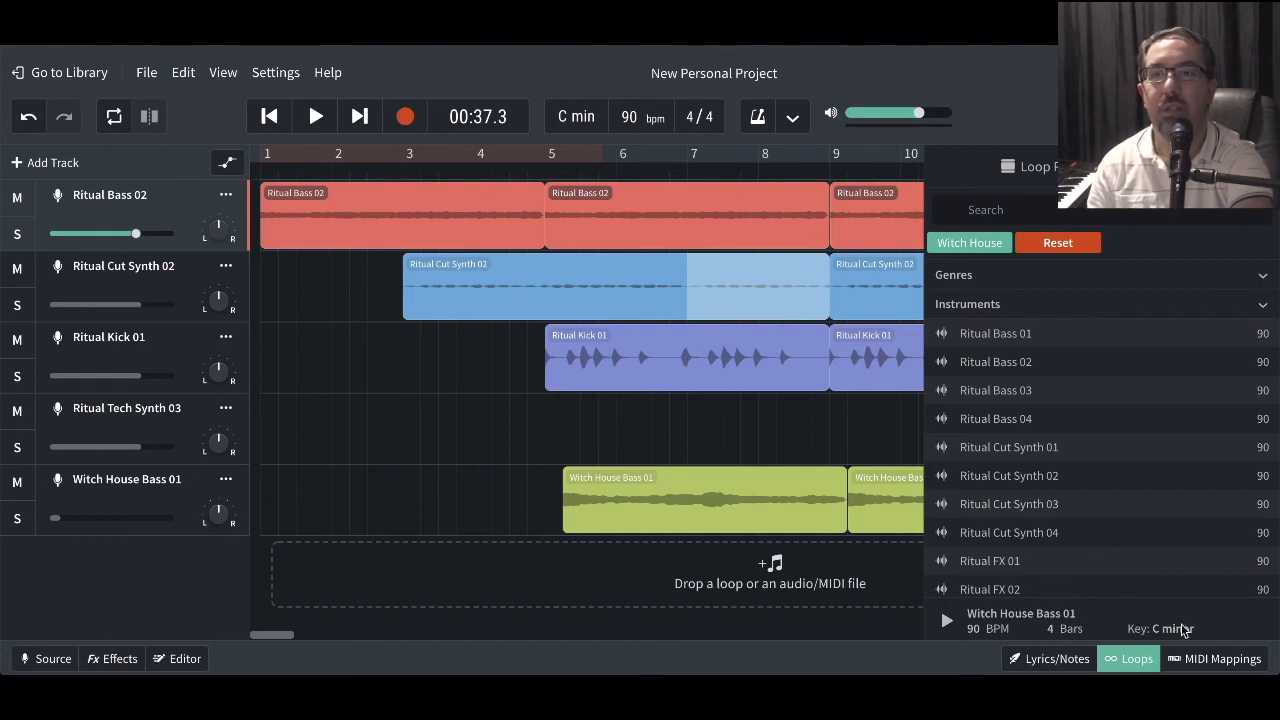
pyautogui.moveTo(1003, 638)
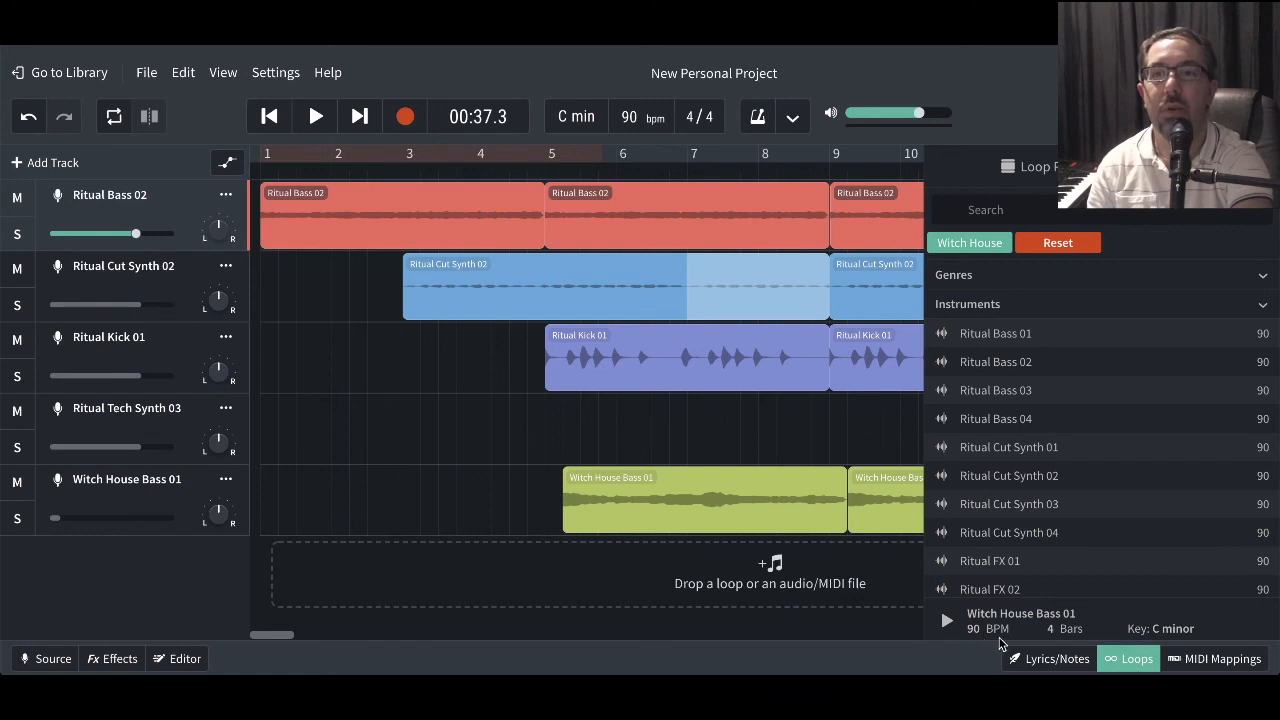
pyautogui.moveTo(981, 649)
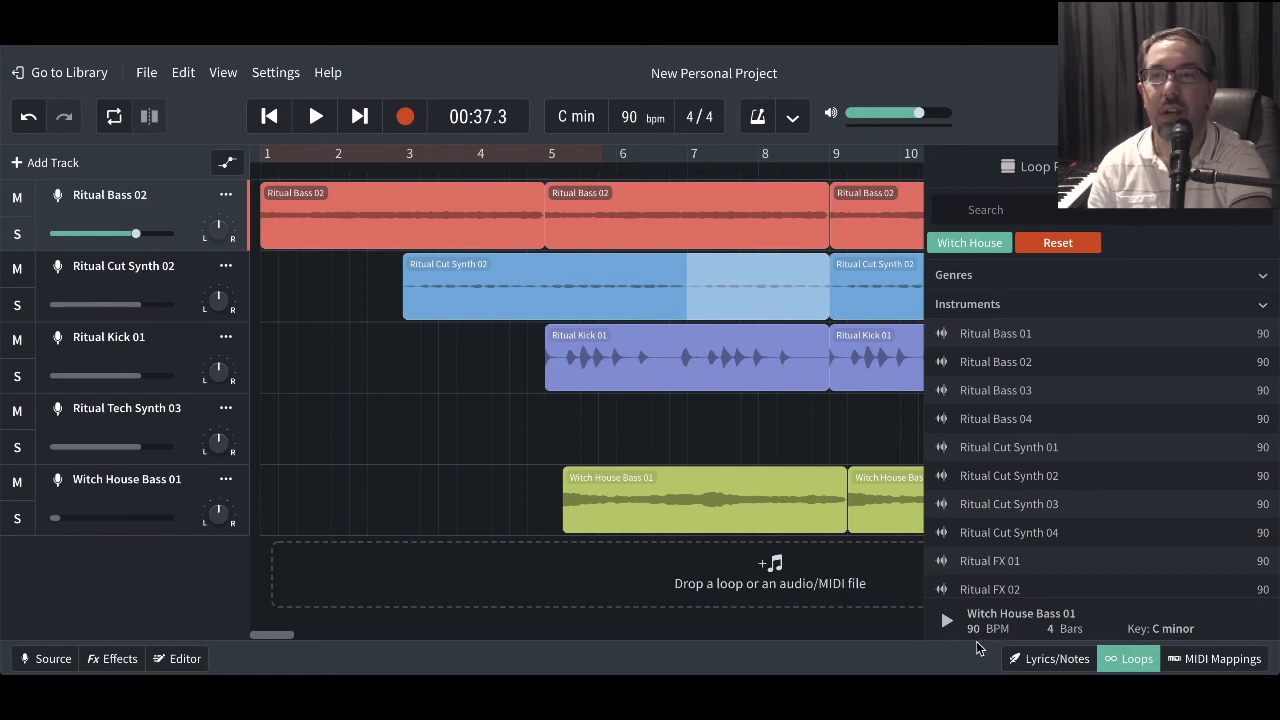
pyautogui.moveTo(1010, 340)
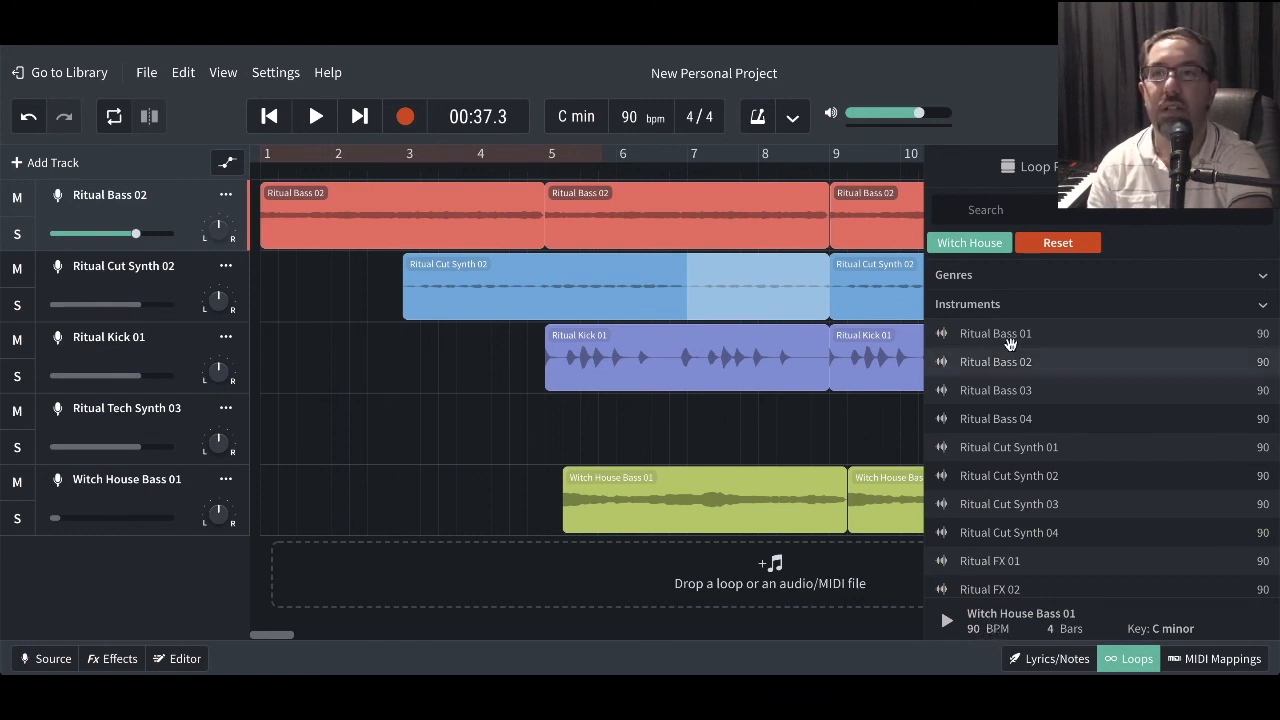
pyautogui.moveTo(604, 393)
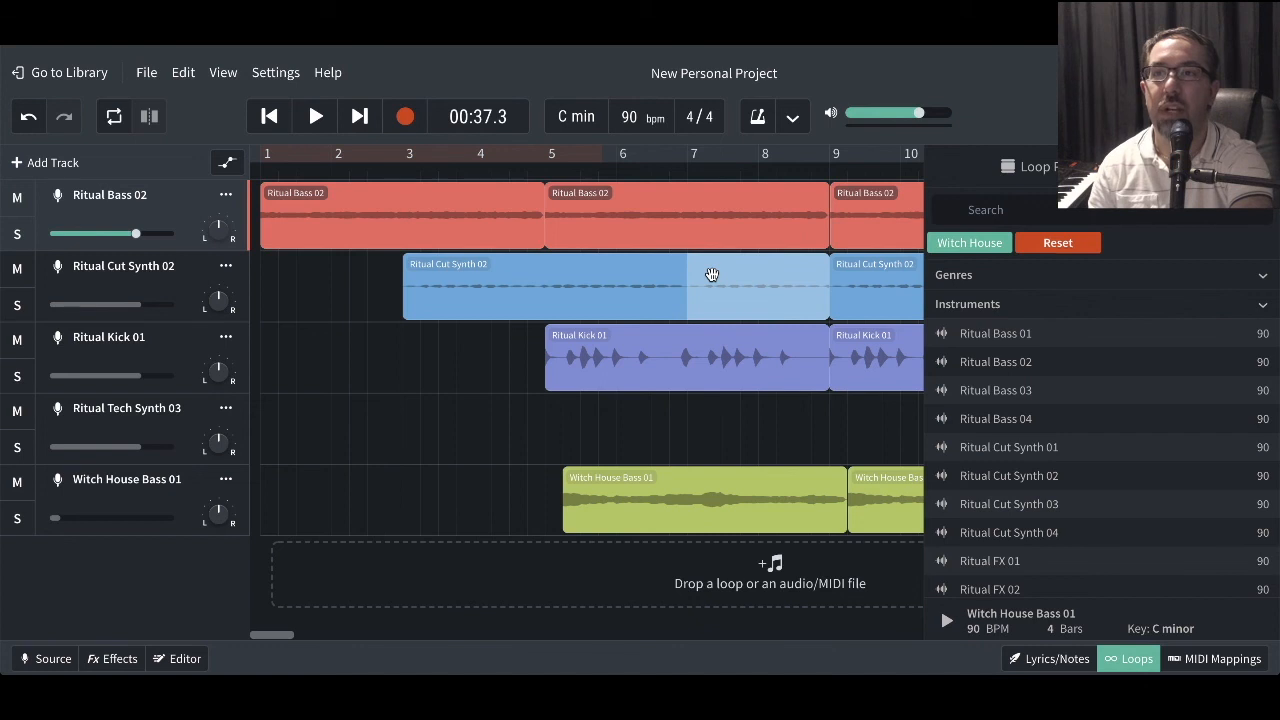
pyautogui.moveTo(849, 307)
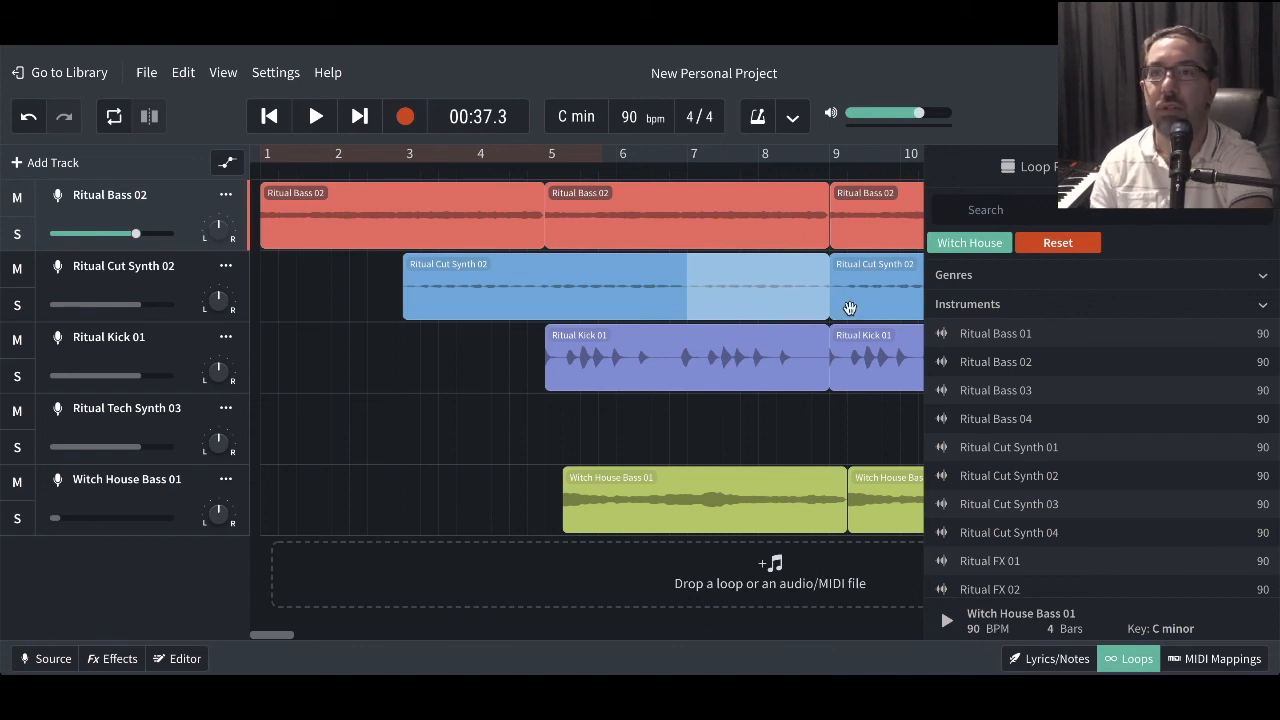
pyautogui.moveTo(945, 527)
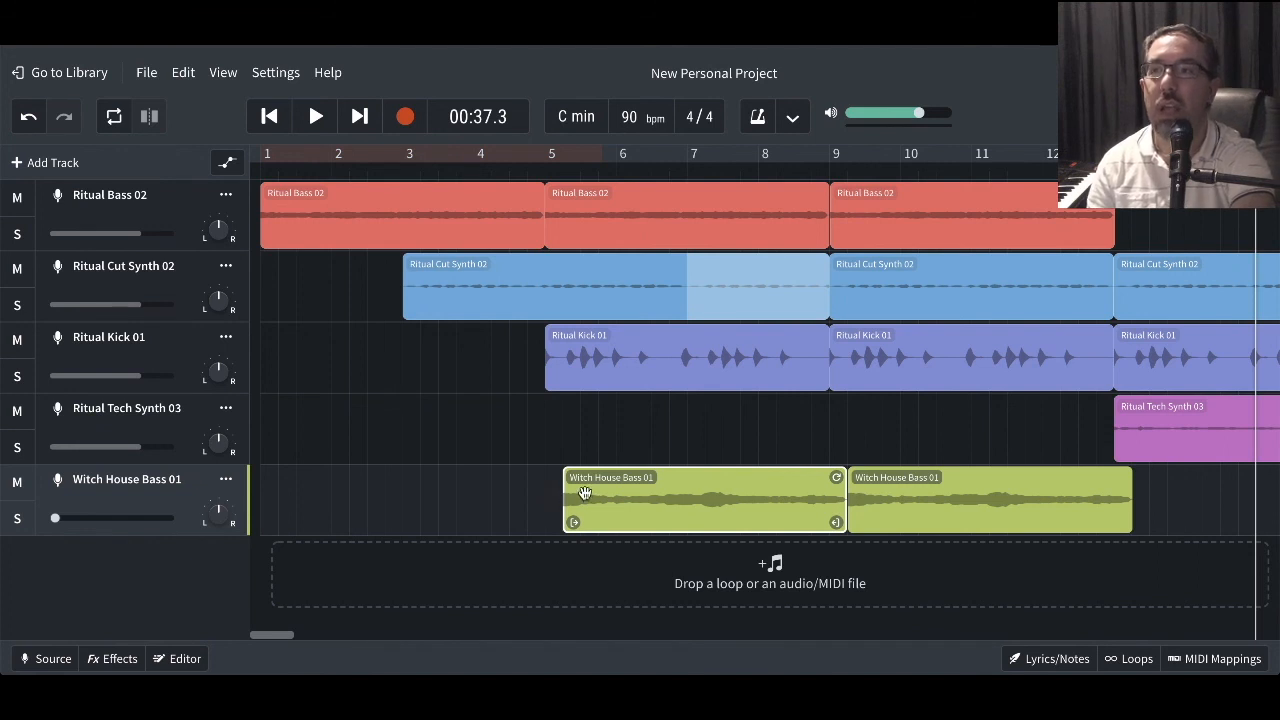
pyautogui.moveTo(623, 477)
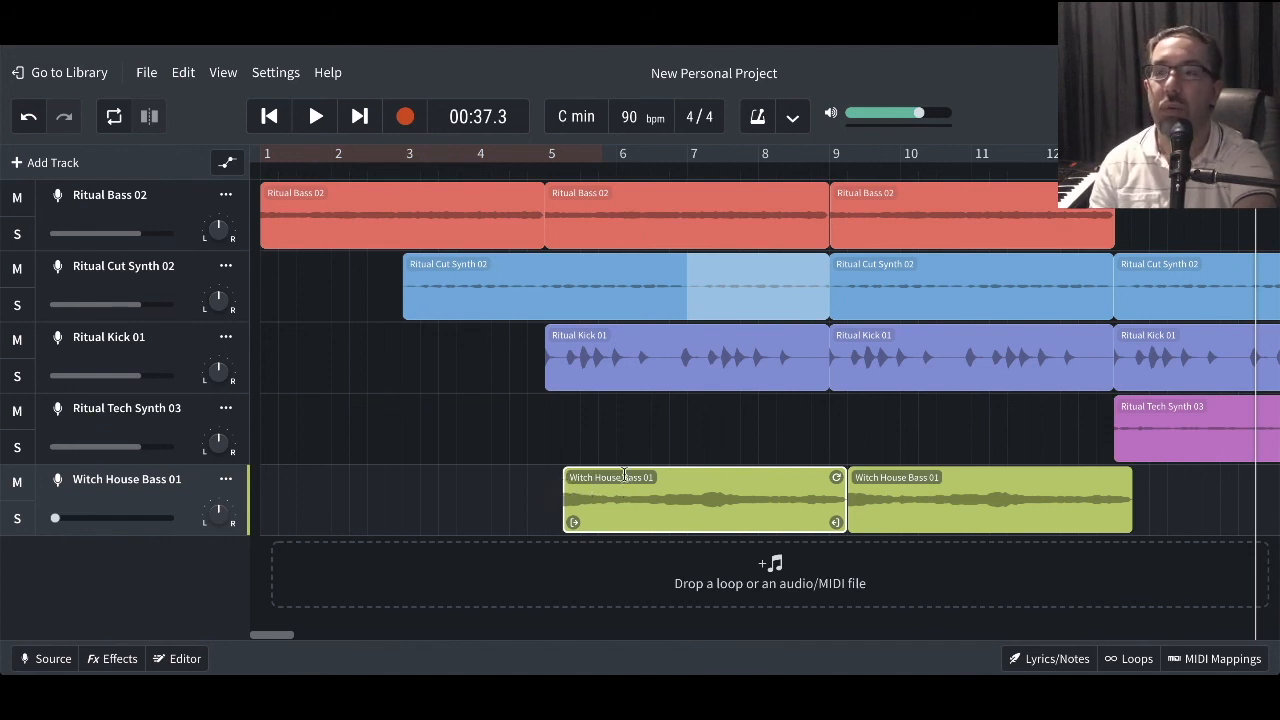
pyautogui.moveTo(690, 365)
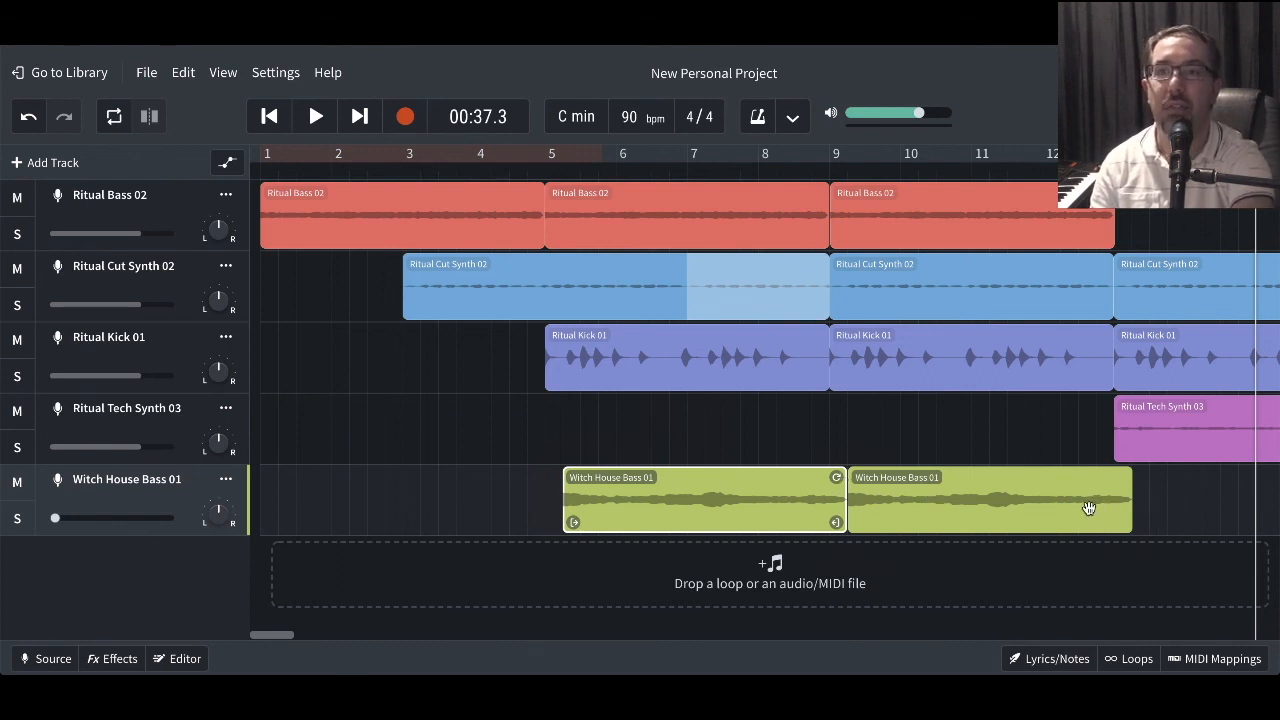
pyautogui.moveTo(1103, 500)
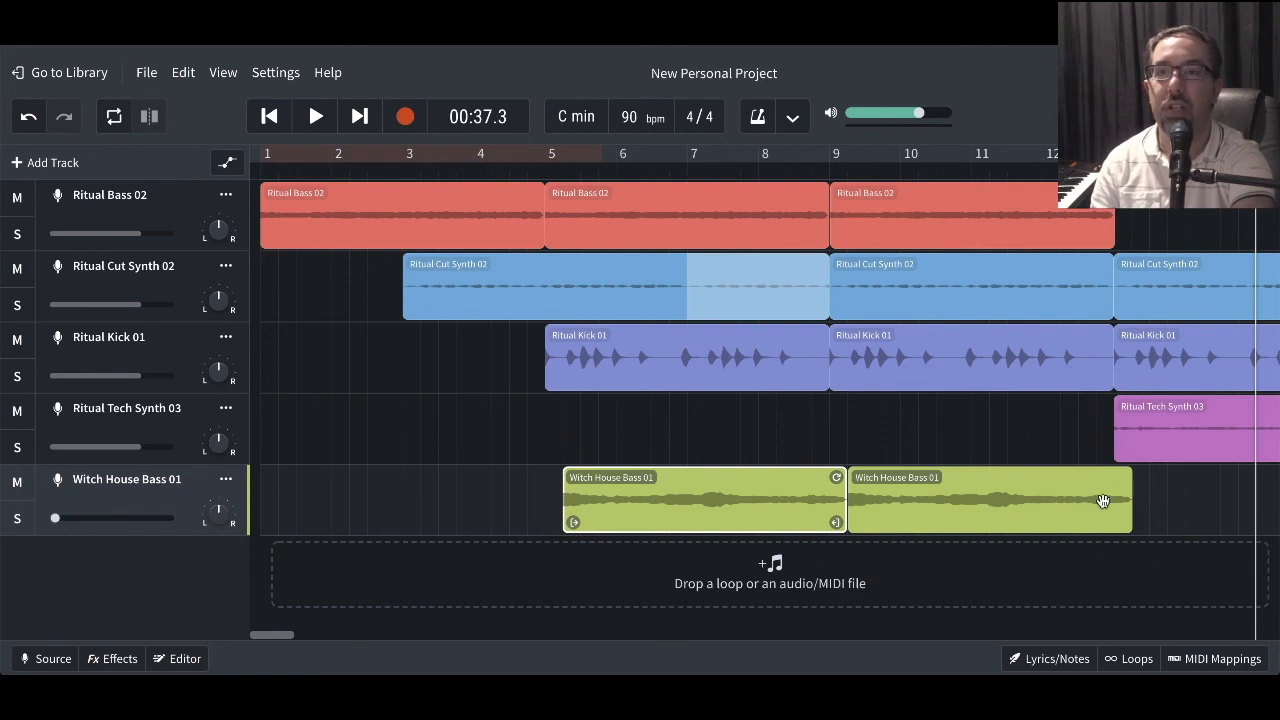
pyautogui.moveTo(1065, 459)
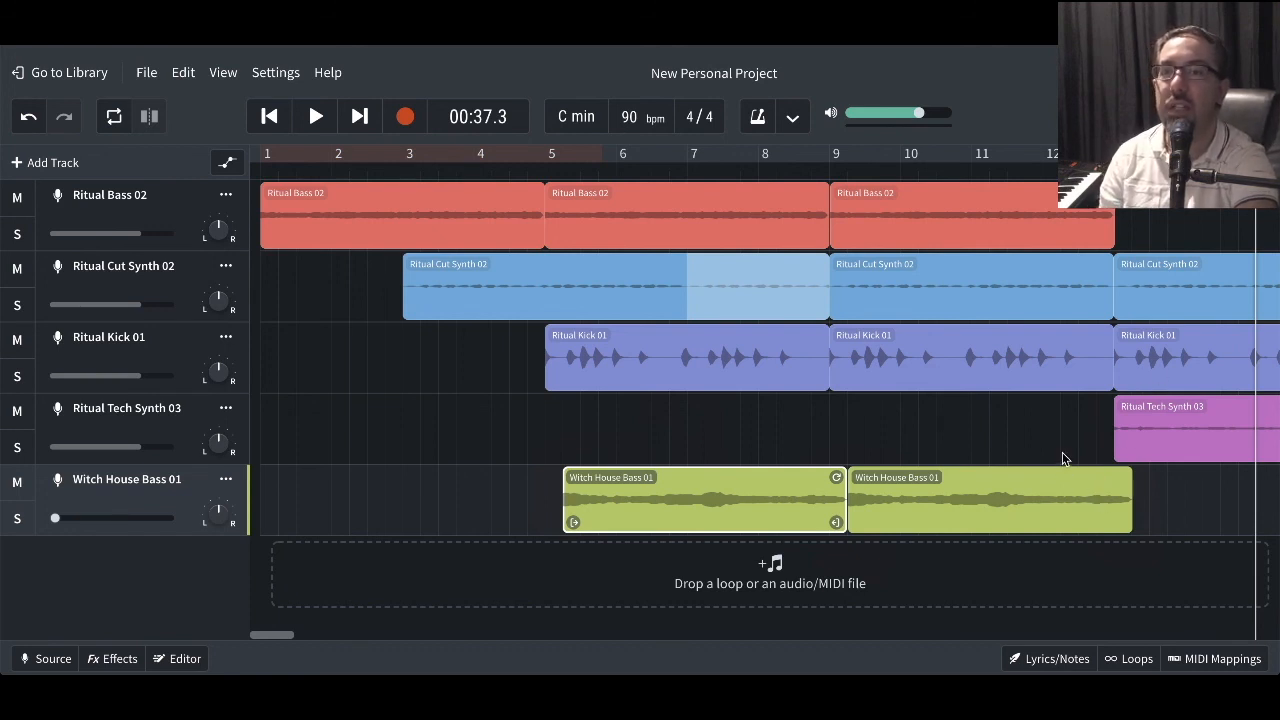